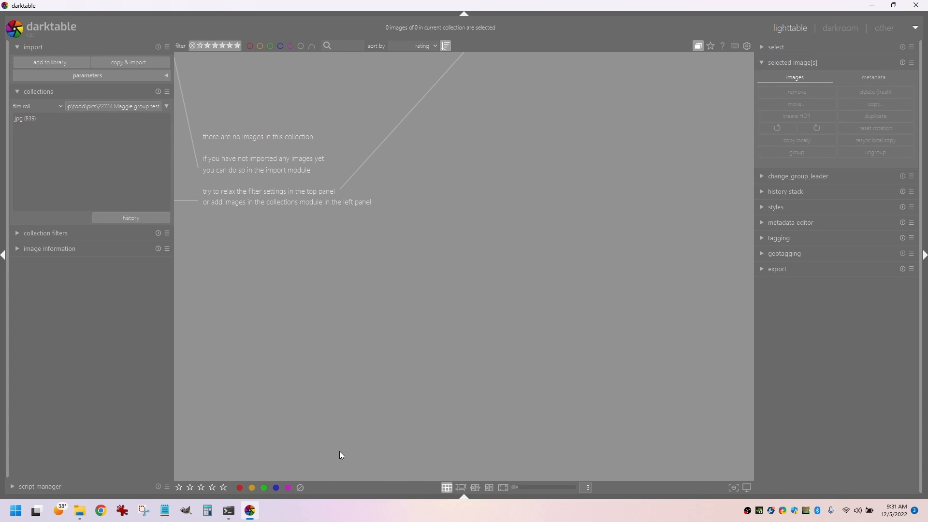
mouse_move(79, 510)
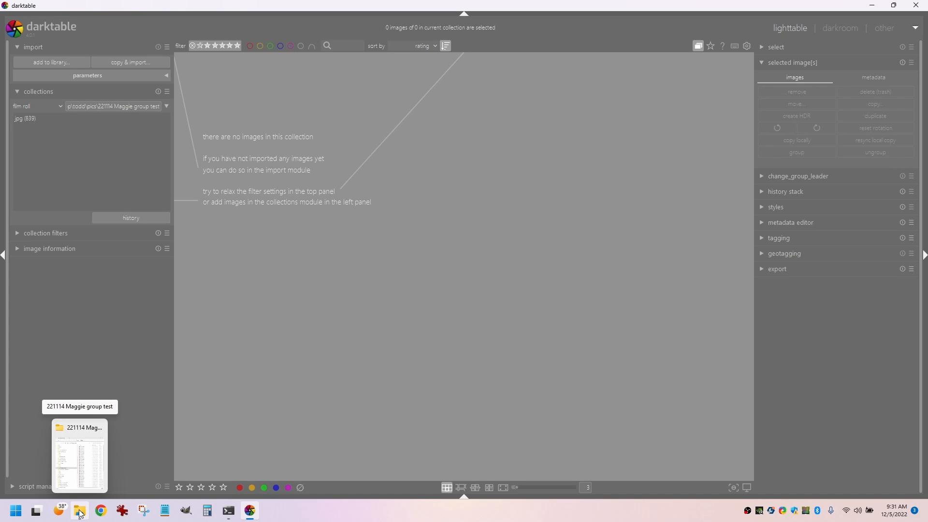
Browse the shoot folder in File Explorer to check its 42 ARW and JPG files
click(79, 455)
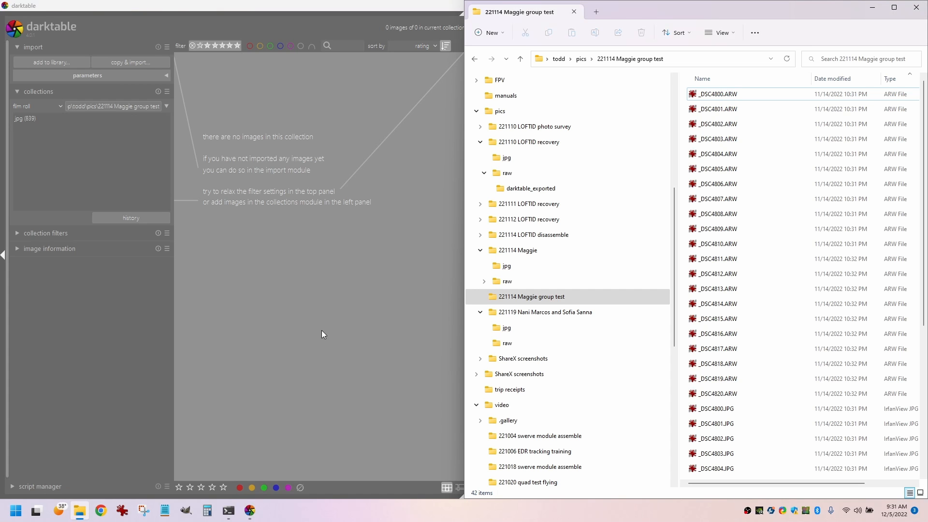
mouse_move(350, 303)
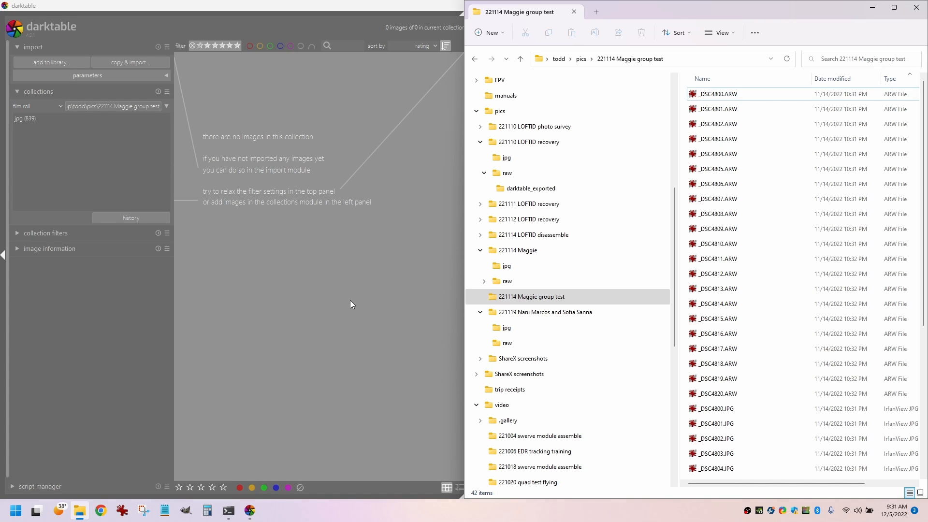
mouse_move(319, 323)
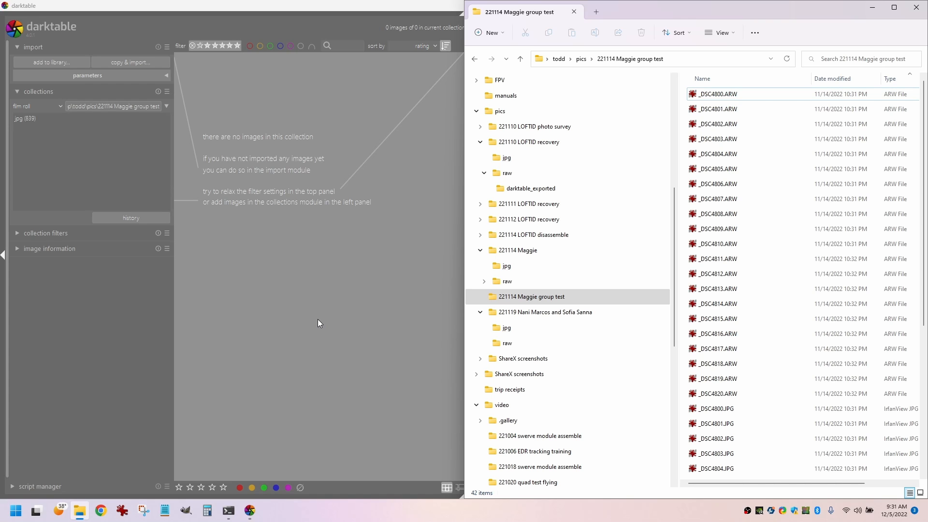
mouse_move(496, 287)
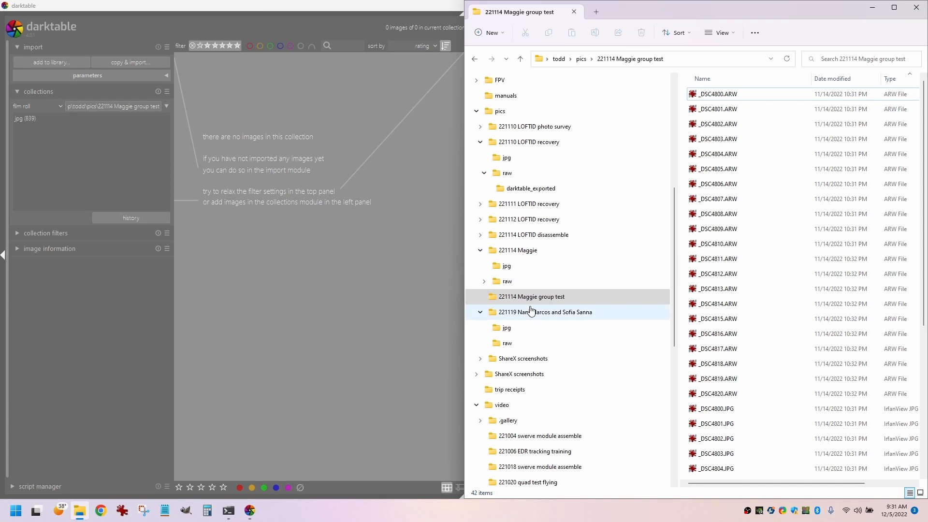
scroll(down, 3)
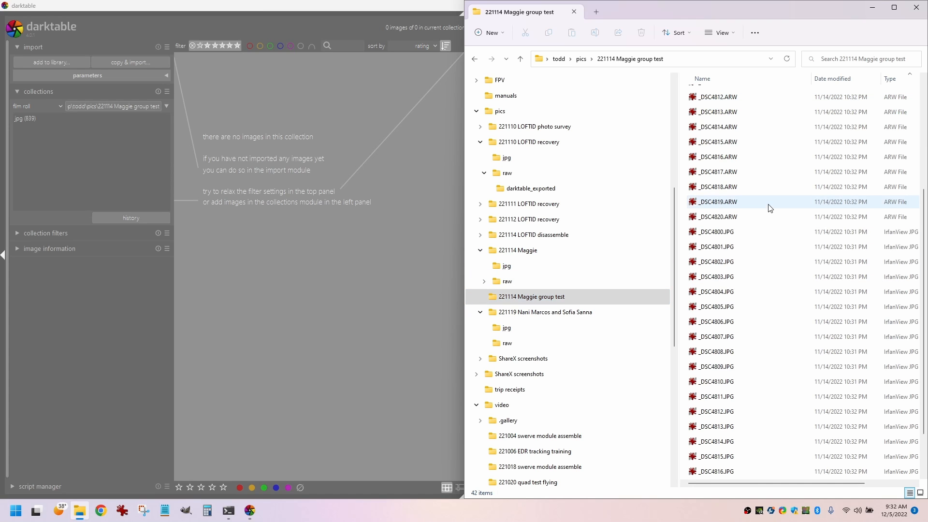
scroll(up, 3)
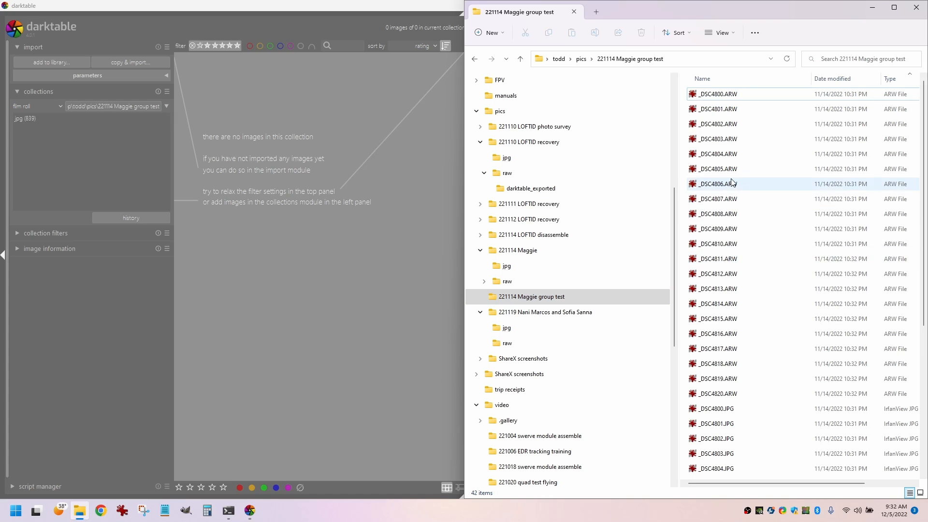
scroll(down, 3)
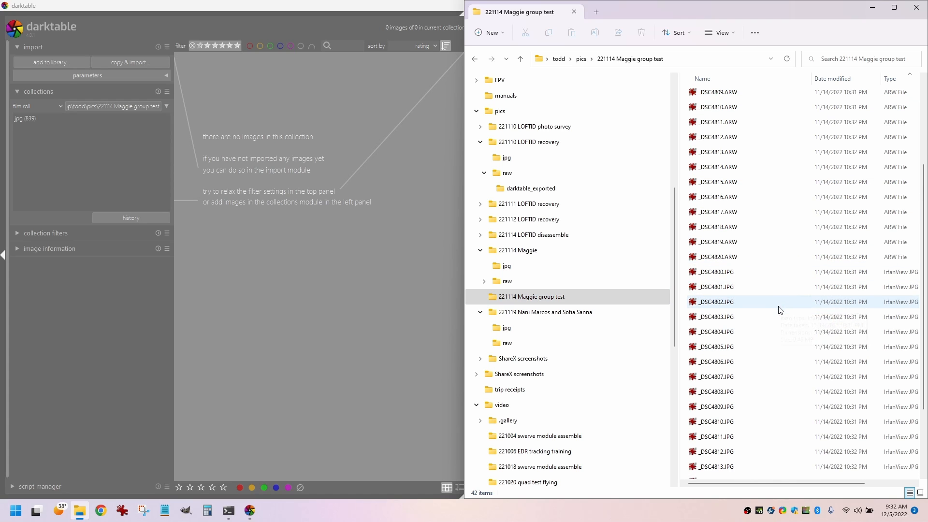
mouse_move(756, 325)
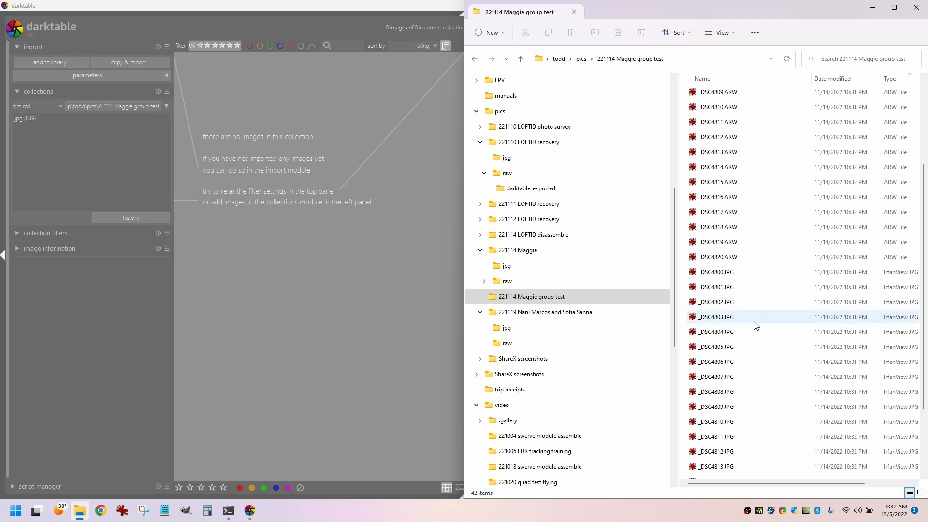
Import the 42 images from the 221114 Maggie group test folder into darktable
click(716, 332)
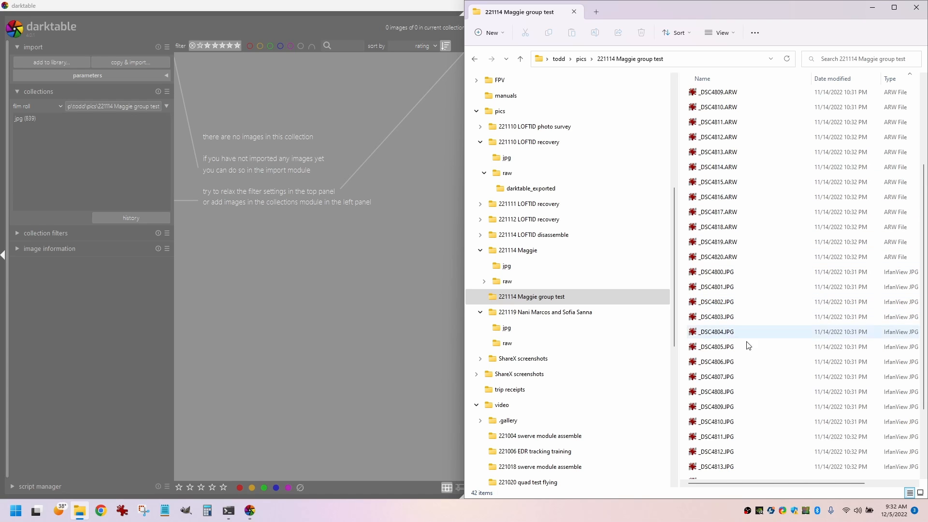
click(50, 62)
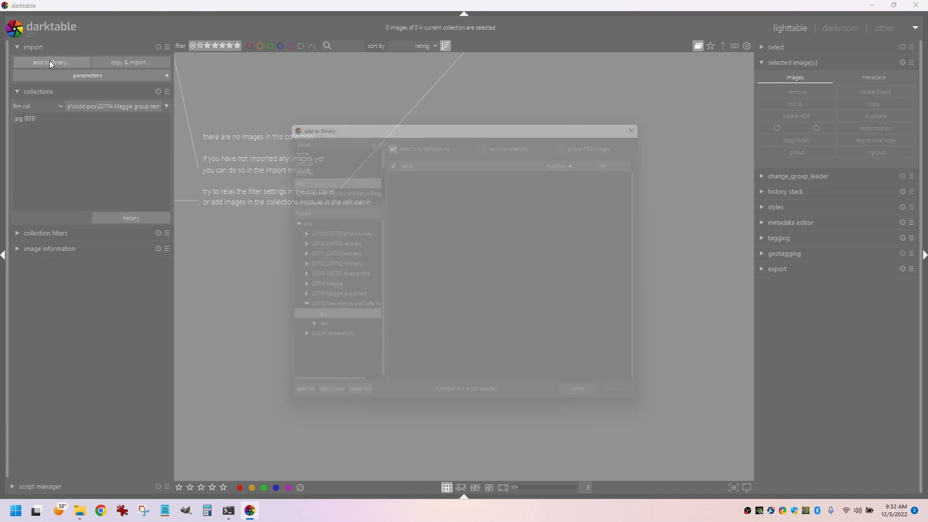
click(308, 321)
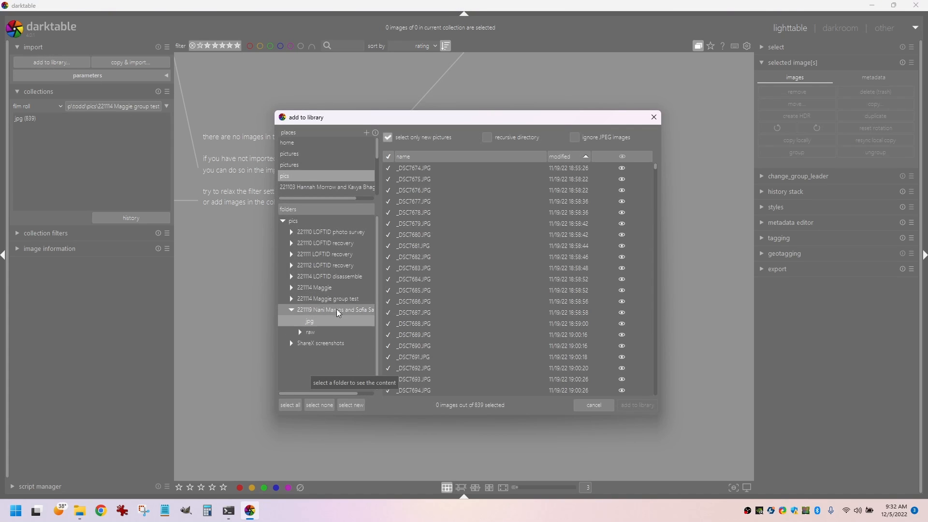
click(335, 309)
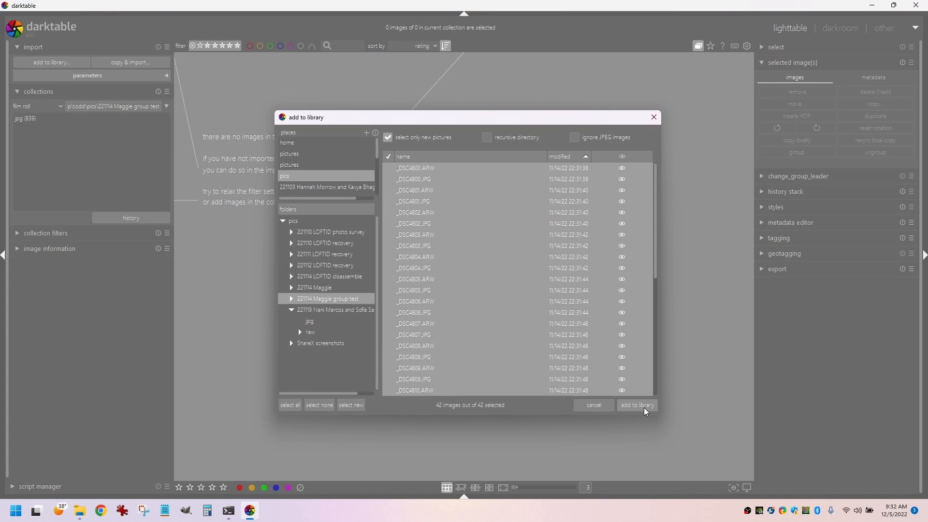
click(636, 405)
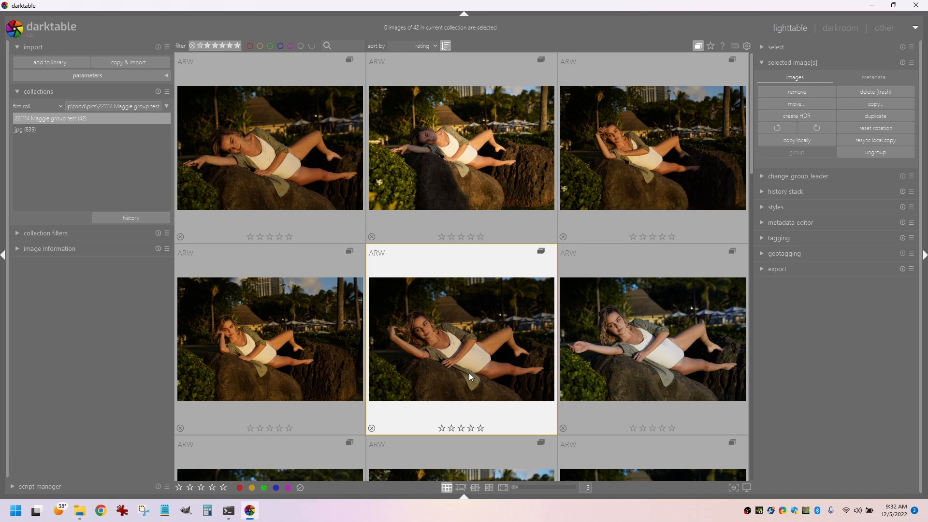
mouse_move(472, 372)
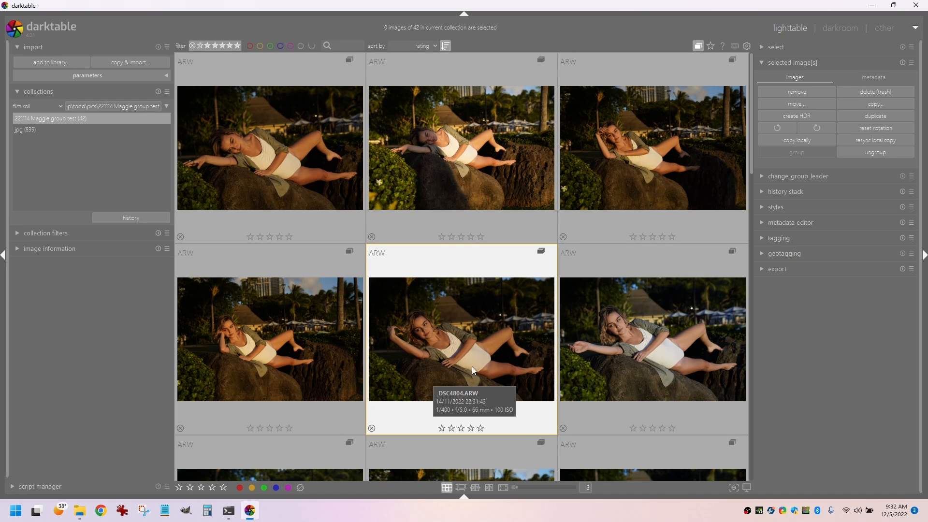
click(78, 510)
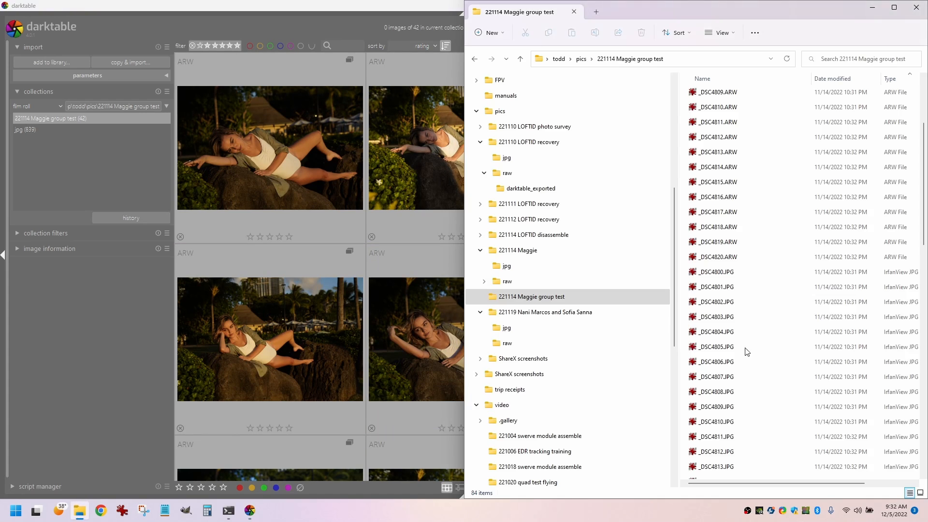
click(717, 182)
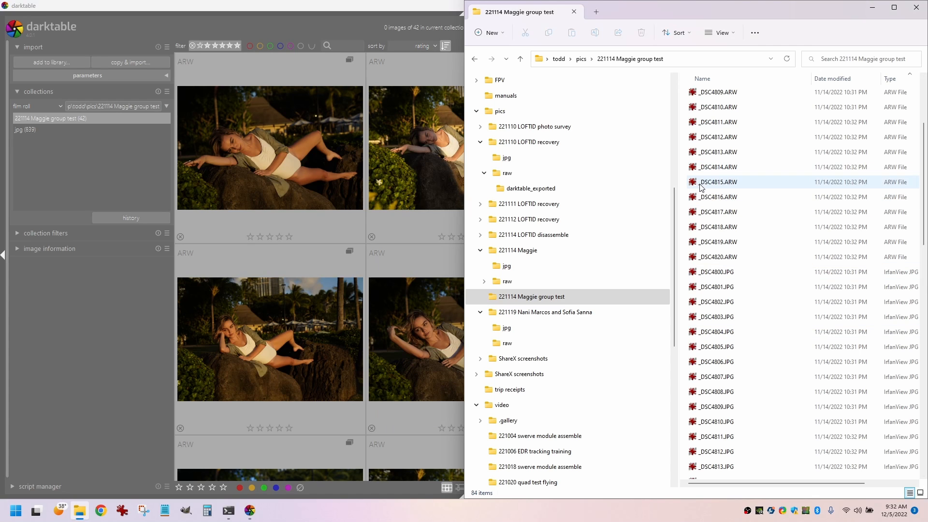
mouse_move(701, 188)
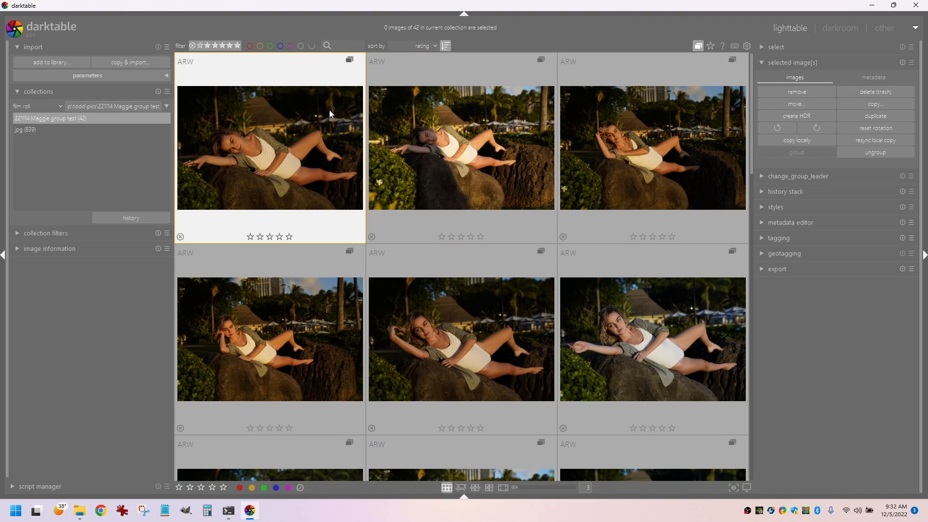
mouse_move(420, 224)
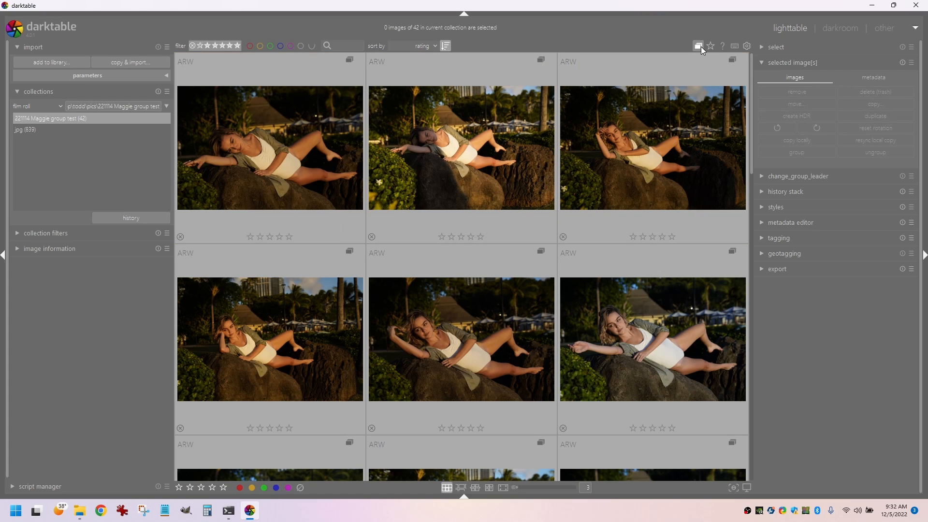
click(652, 148)
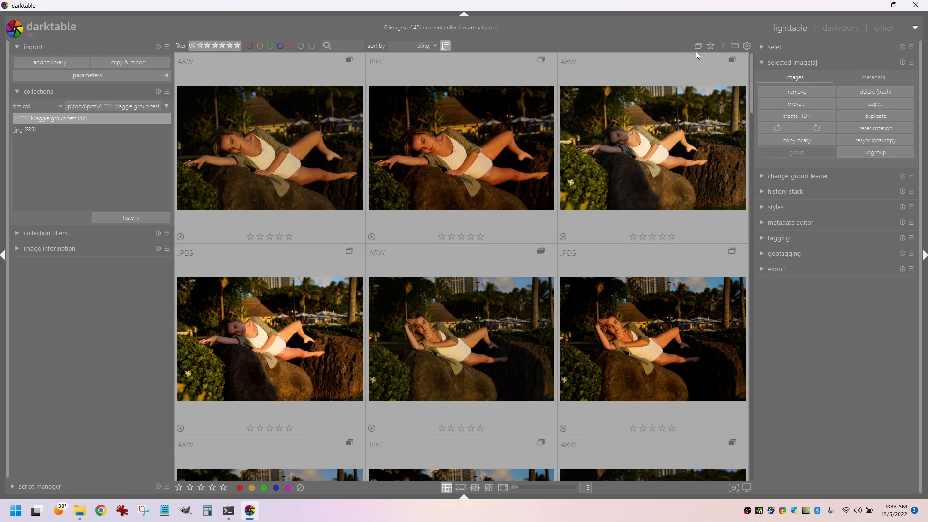
mouse_move(318, 118)
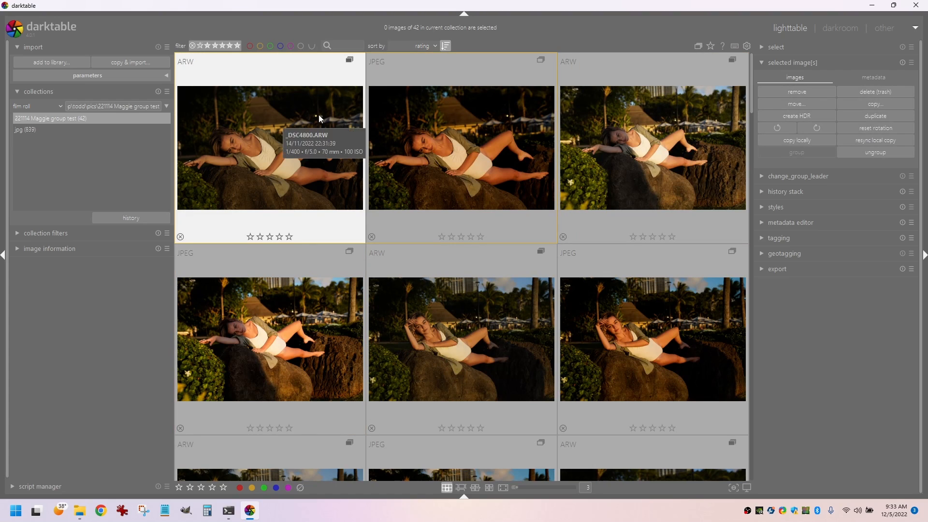
mouse_move(185, 68)
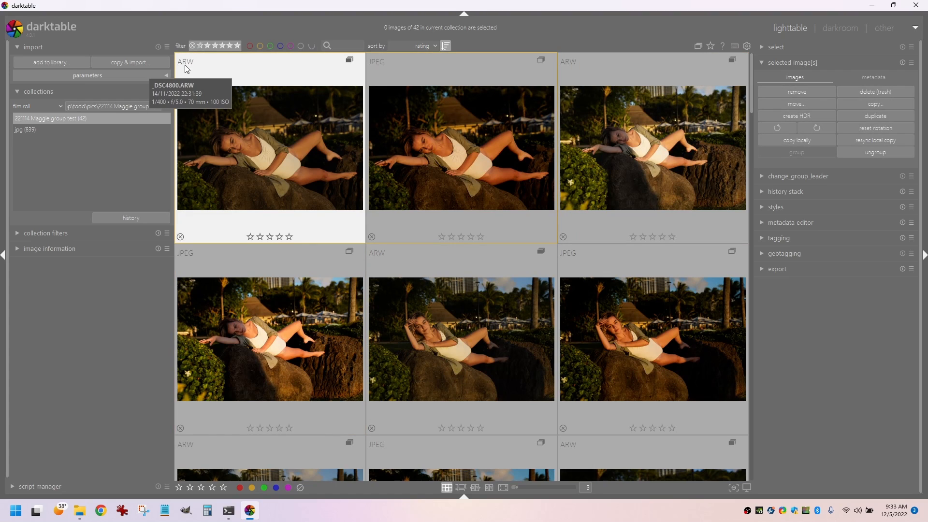
mouse_move(401, 73)
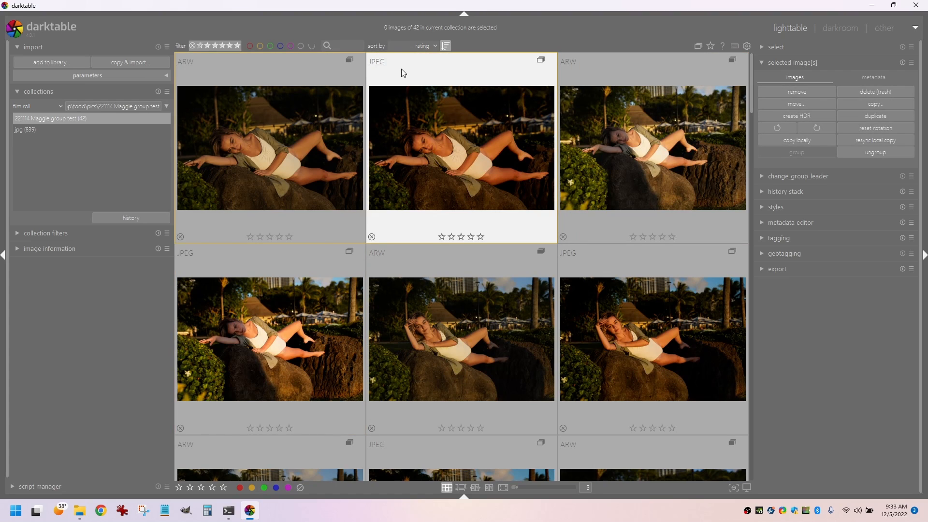
mouse_move(482, 78)
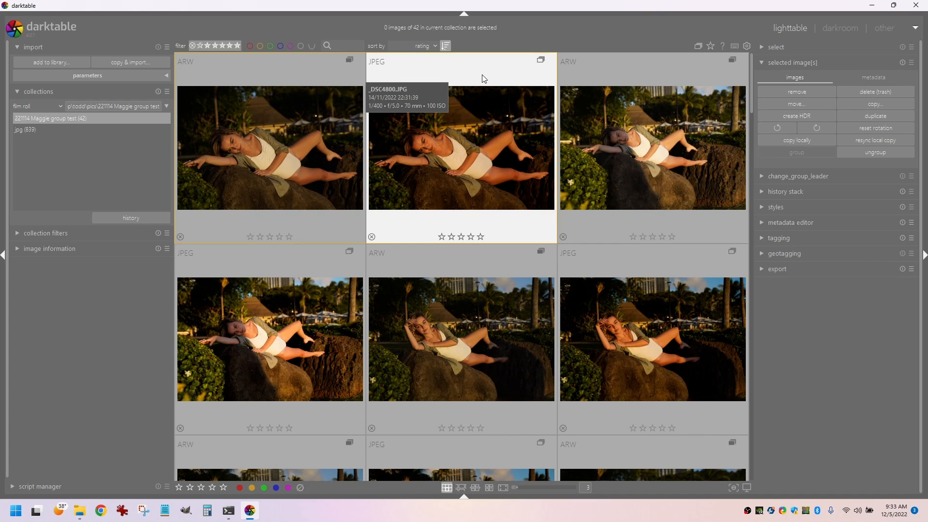
mouse_move(320, 71)
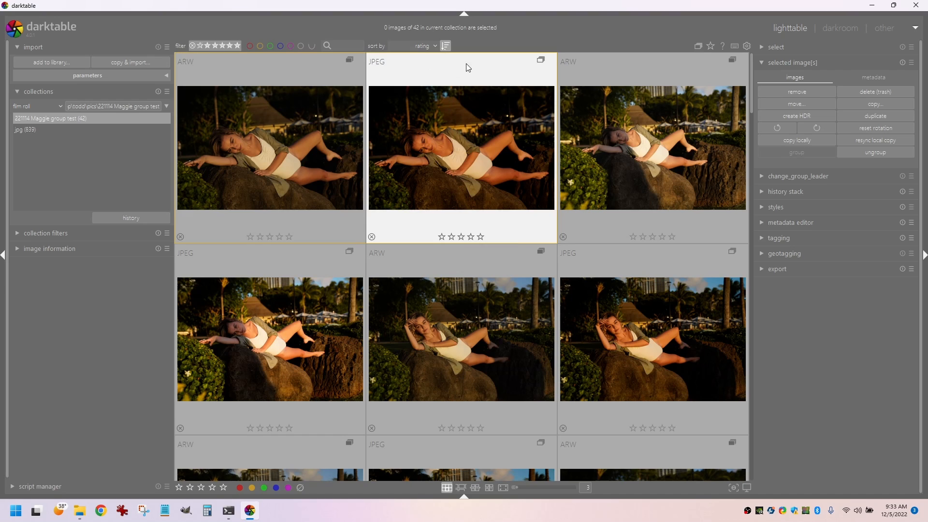
mouse_move(491, 65)
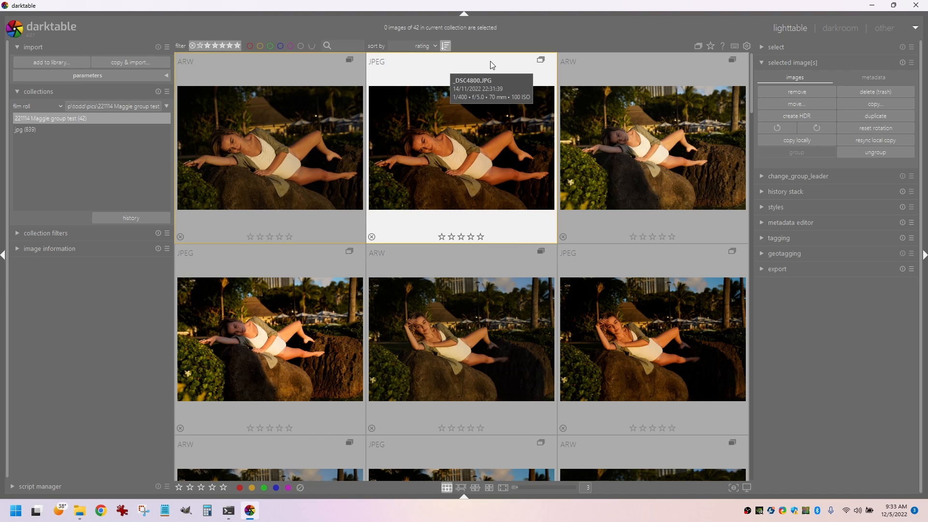
mouse_move(318, 74)
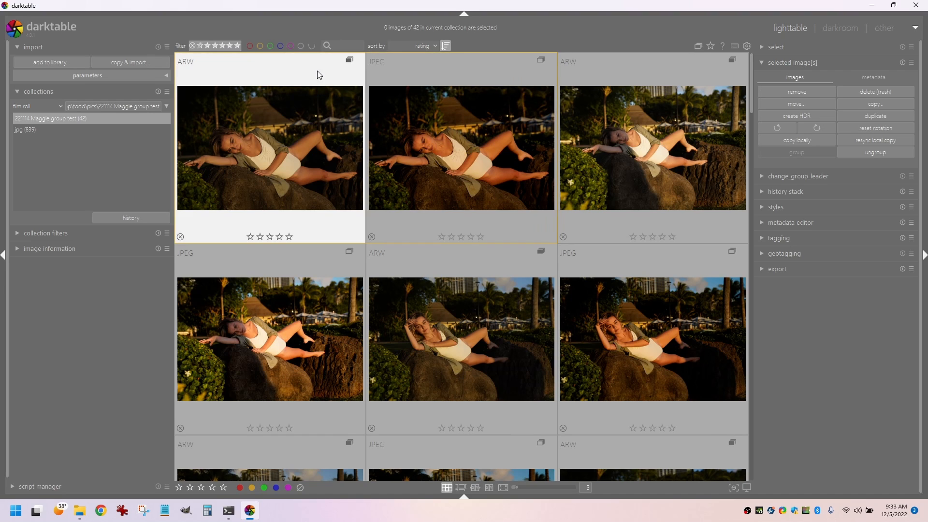
mouse_move(453, 84)
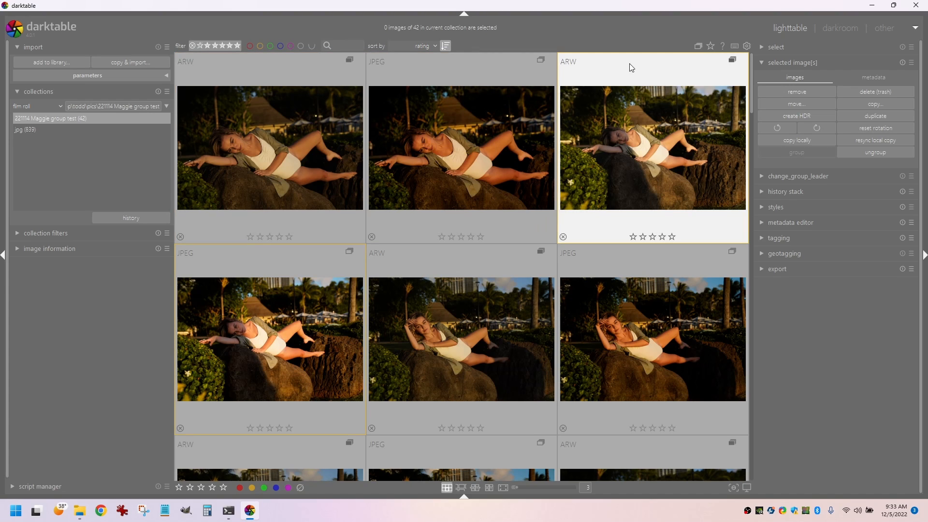
mouse_move(612, 82)
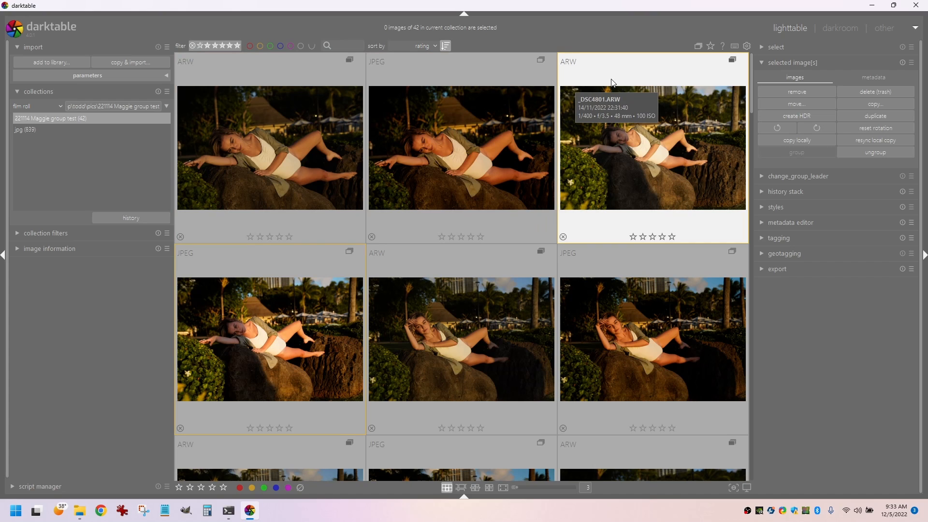
mouse_move(240, 311)
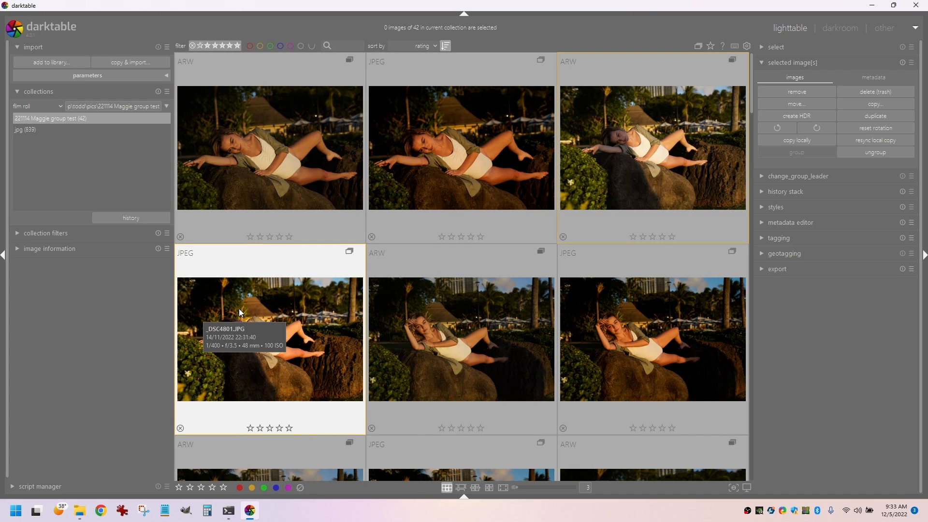
mouse_move(469, 324)
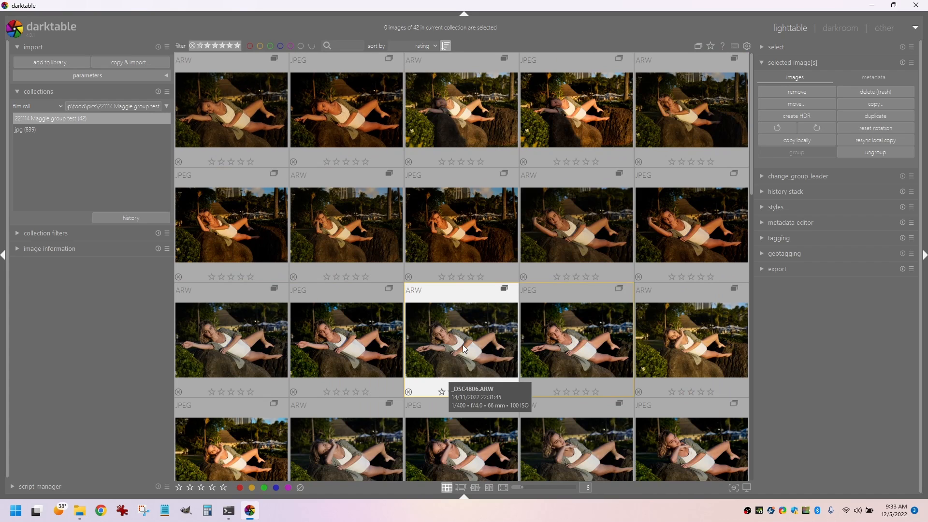
mouse_move(355, 321)
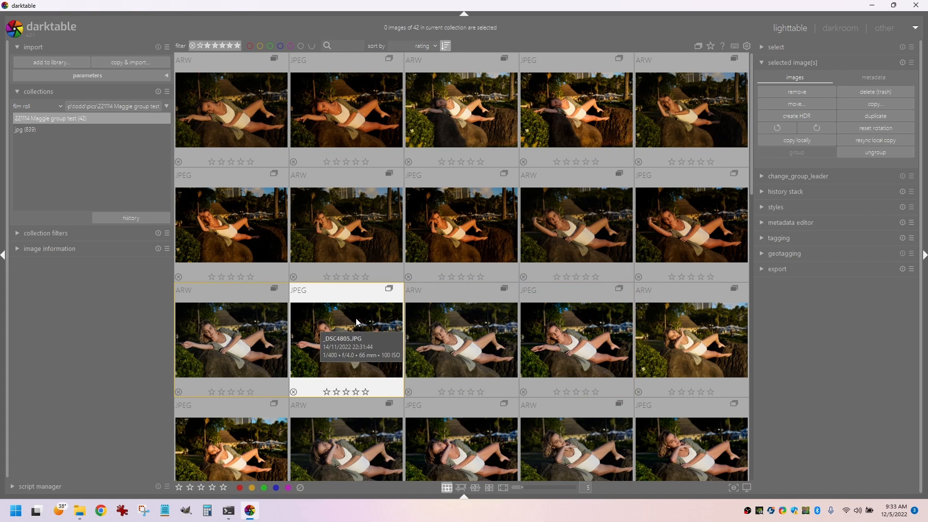
mouse_move(318, 330)
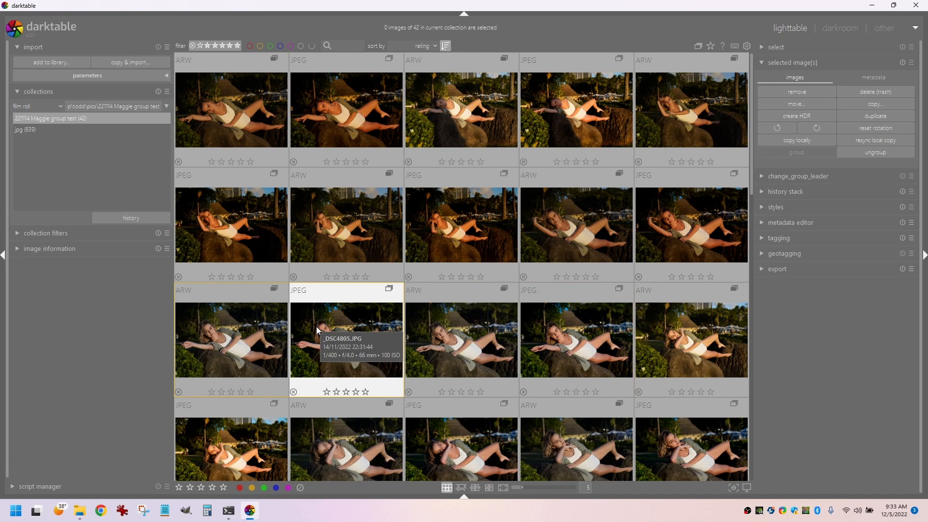
mouse_move(240, 333)
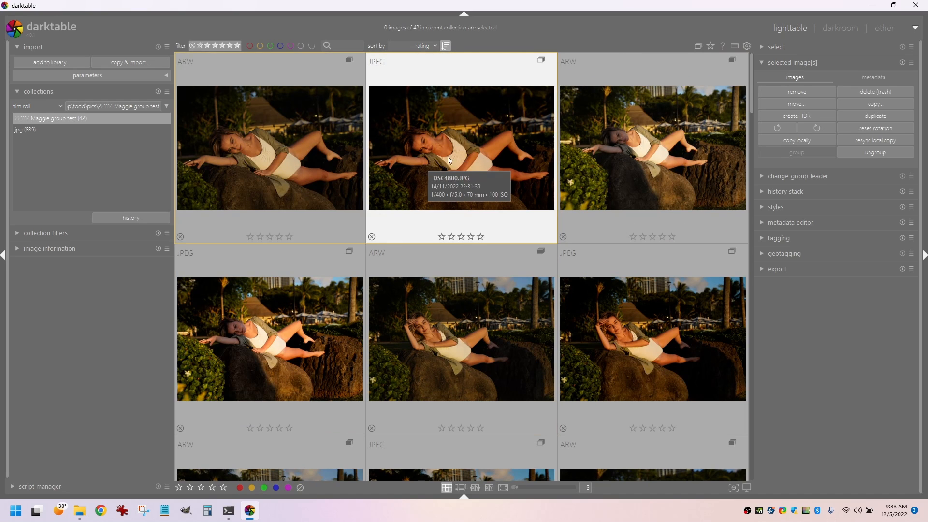
mouse_move(359, 68)
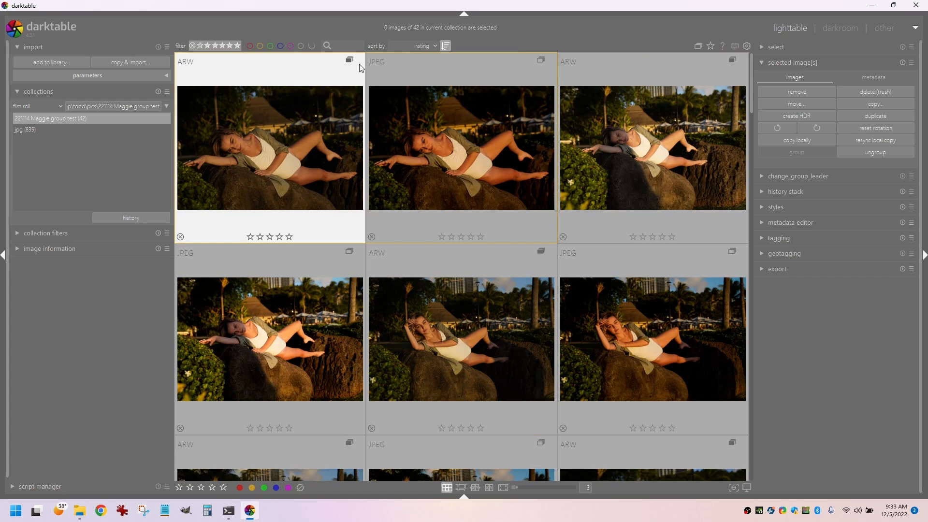
mouse_move(343, 63)
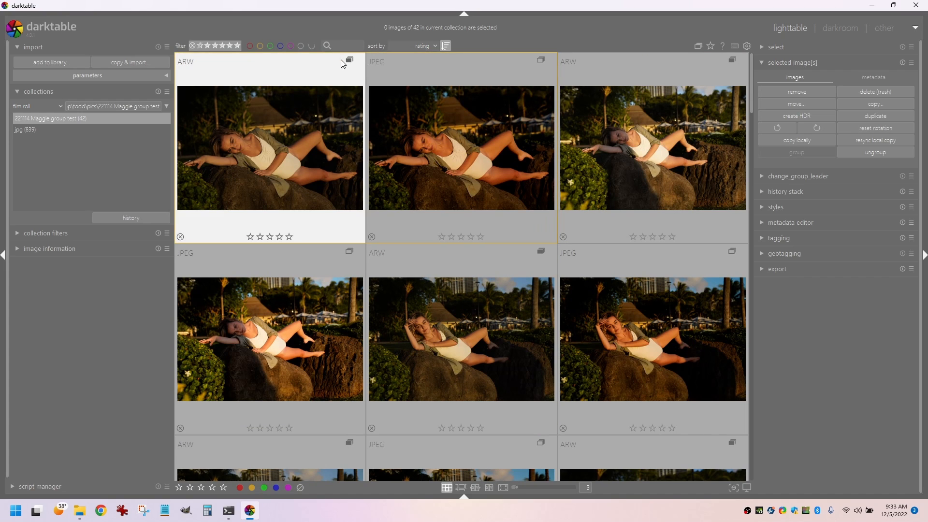
mouse_move(316, 134)
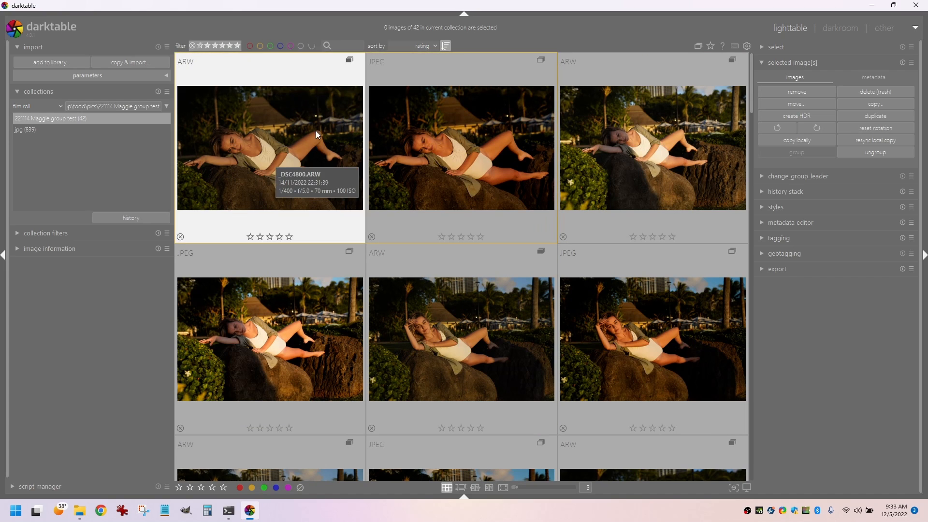
mouse_move(424, 137)
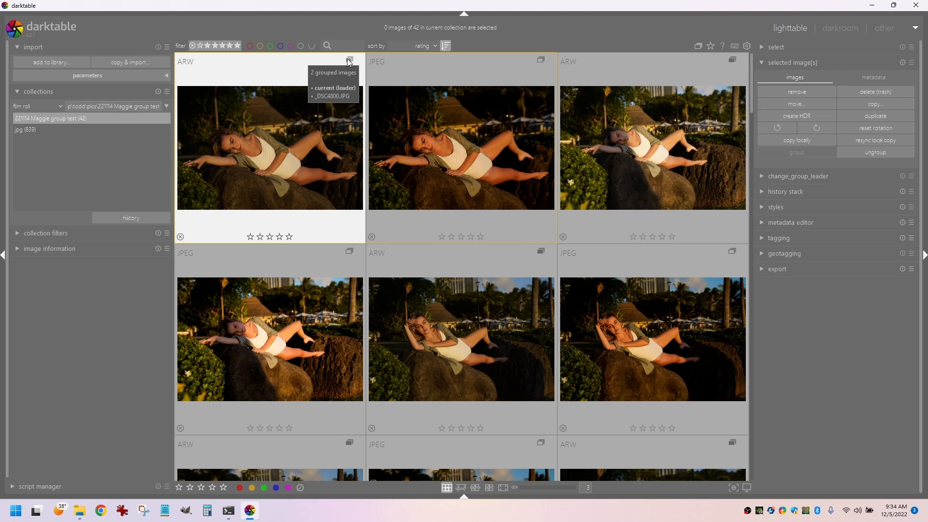
mouse_move(492, 91)
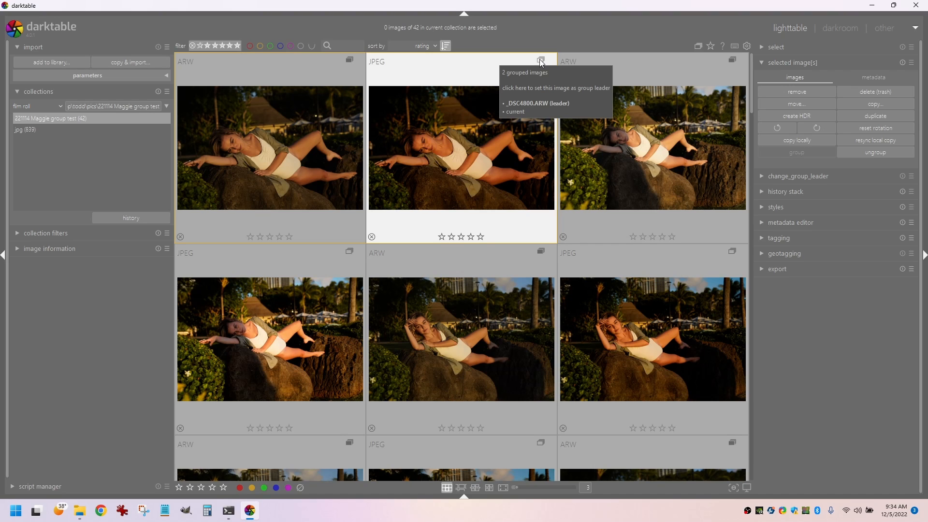
mouse_move(468, 77)
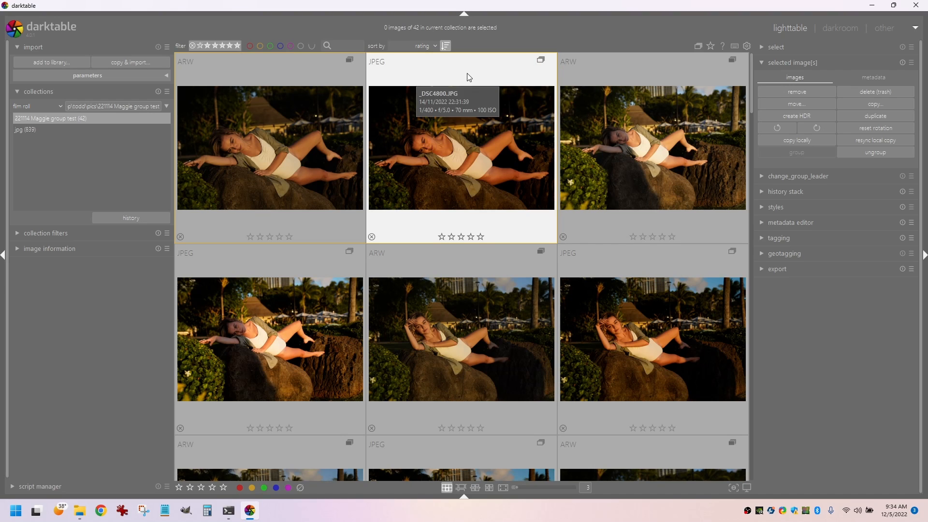
mouse_move(495, 70)
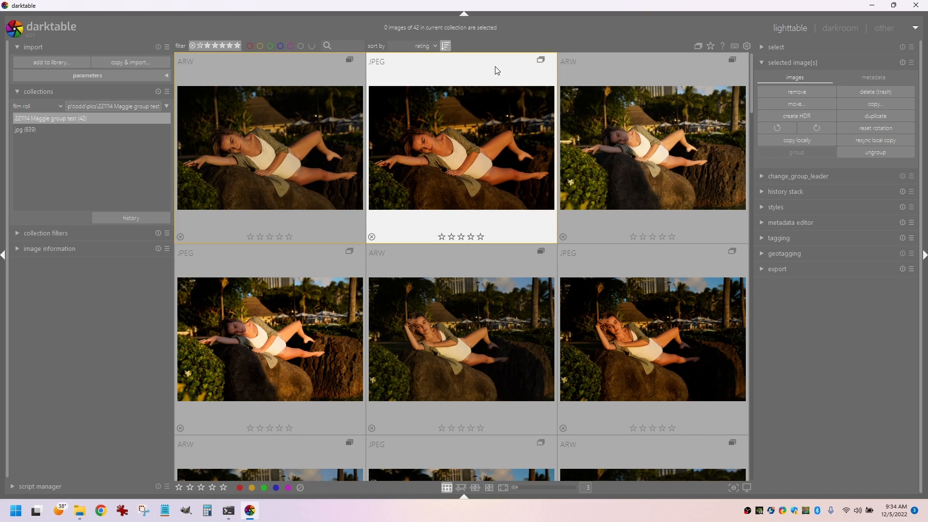
mouse_move(448, 149)
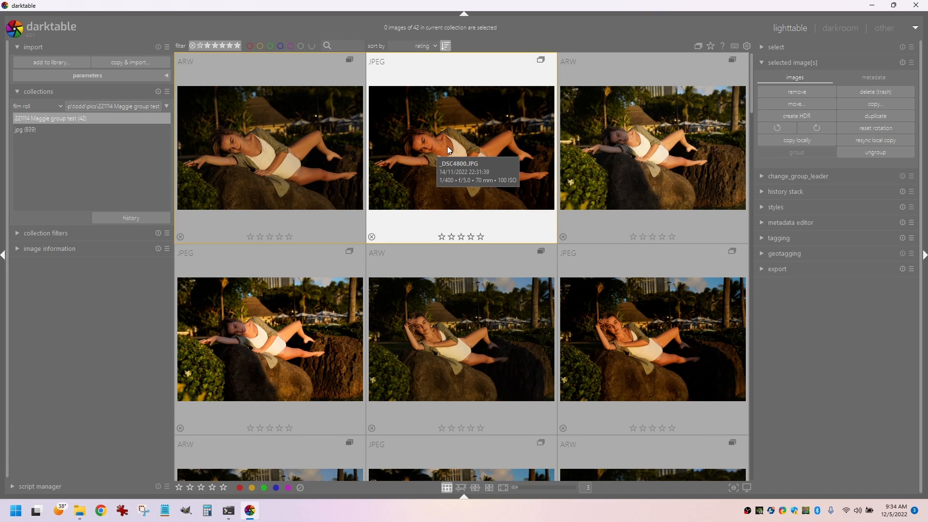
mouse_move(686, 63)
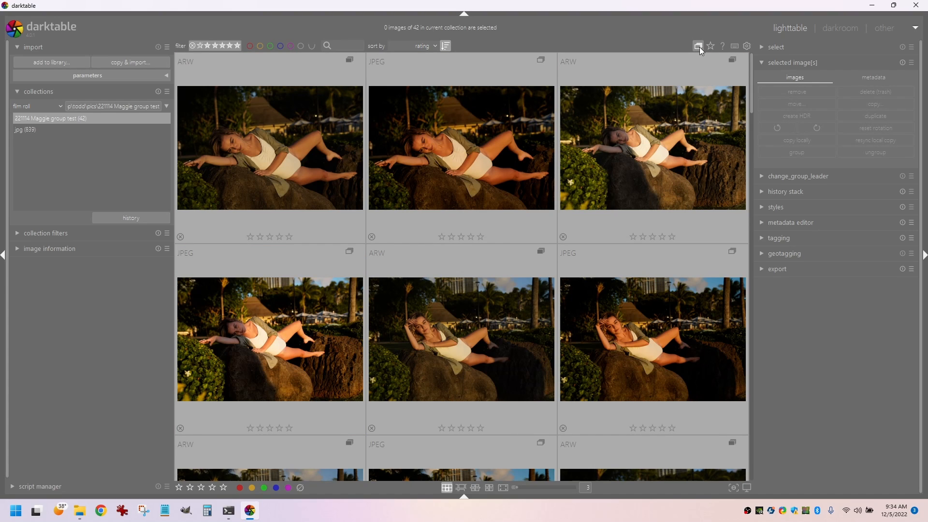
mouse_move(698, 47)
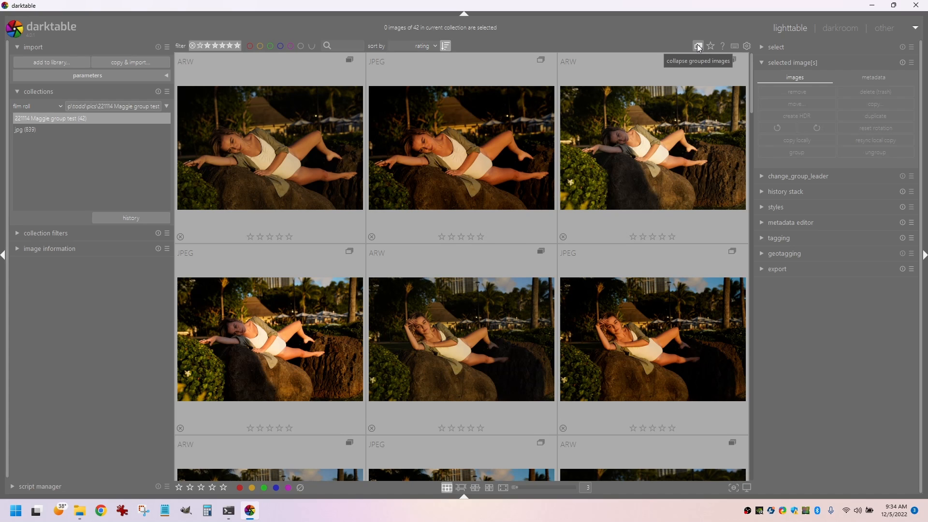
mouse_move(696, 46)
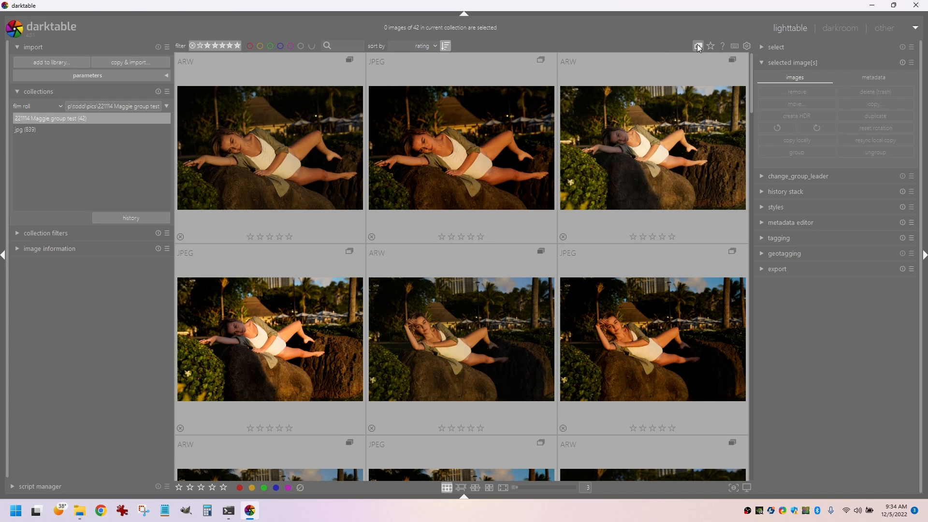
Turn on collapsed grouping so each pair shows only its ARW leader
click(697, 46)
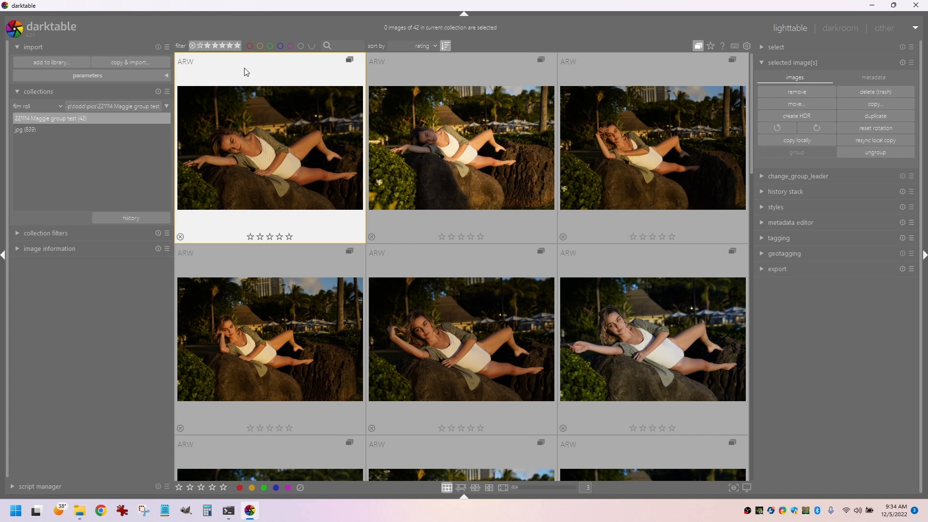
mouse_move(352, 88)
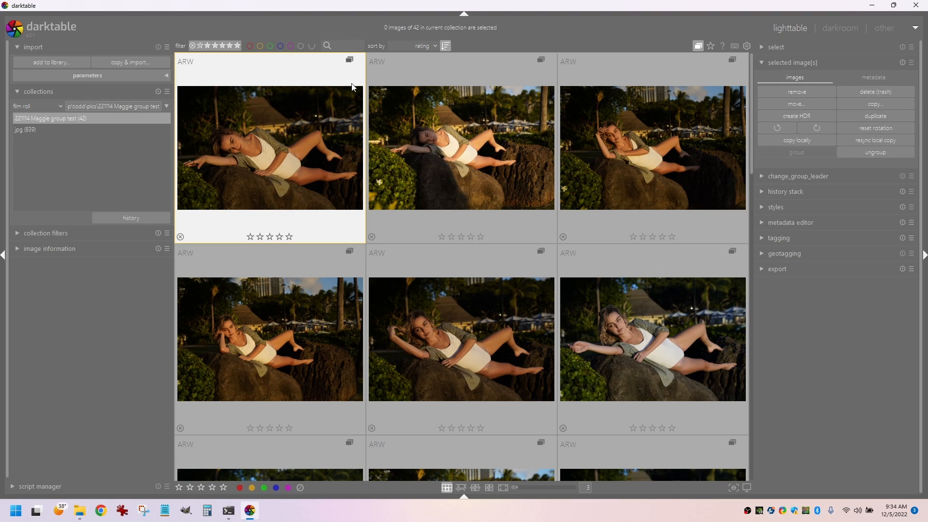
mouse_move(199, 61)
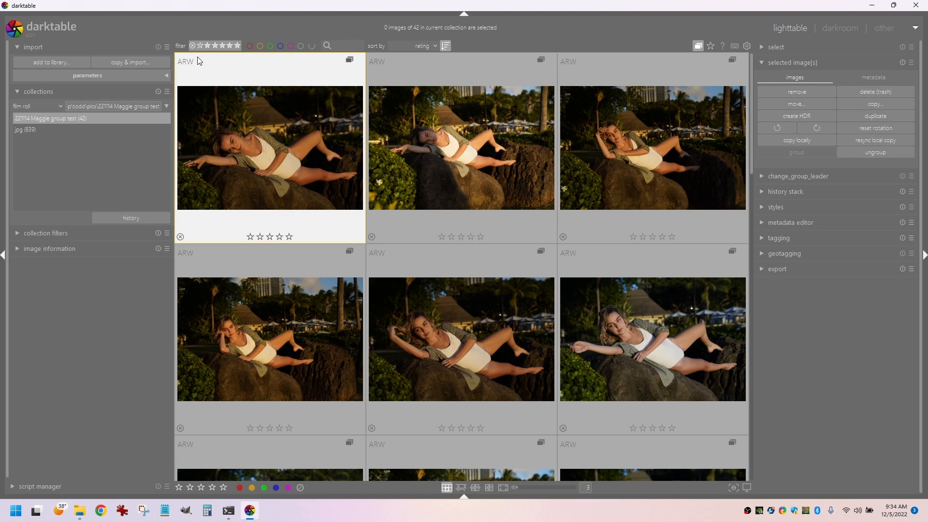
mouse_move(353, 187)
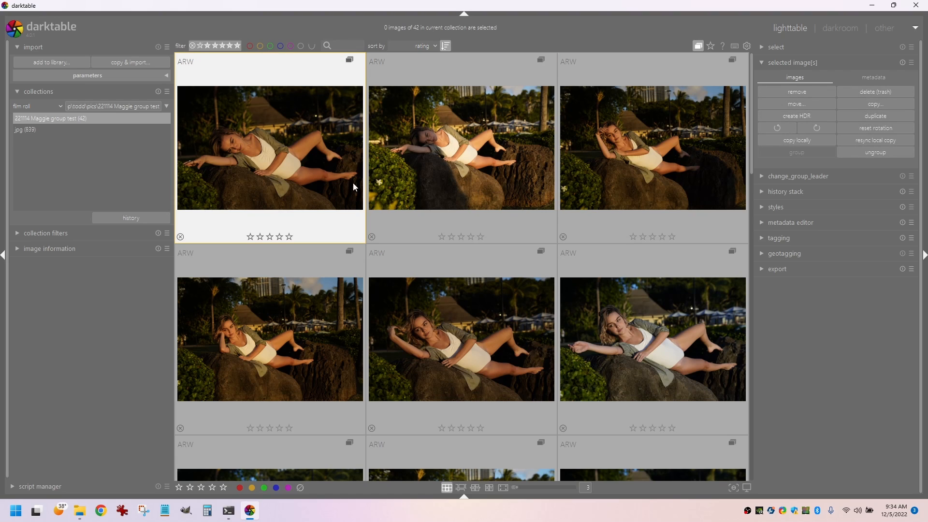
mouse_move(287, 97)
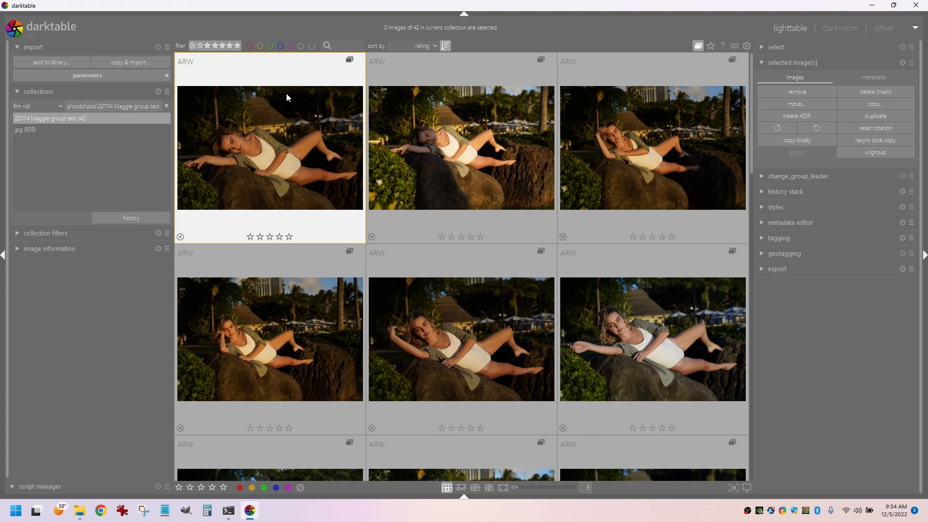
mouse_move(259, 72)
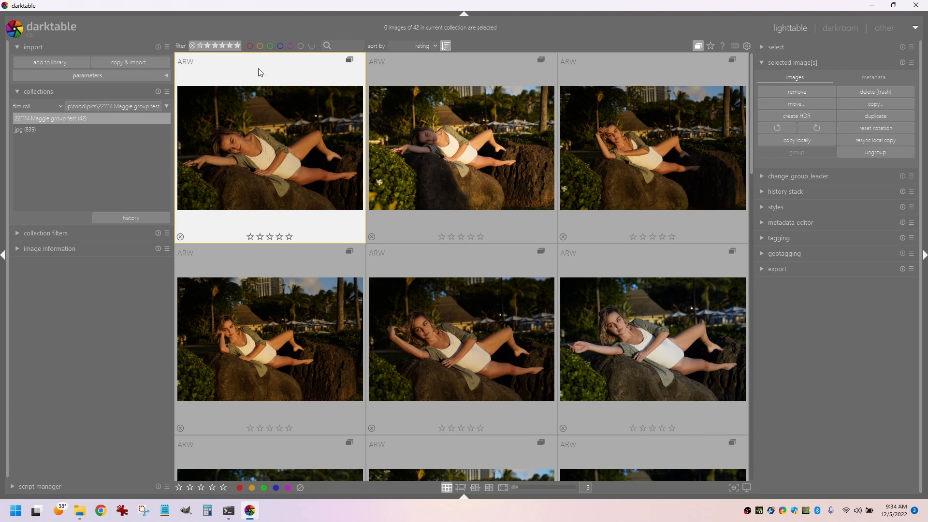
mouse_move(191, 65)
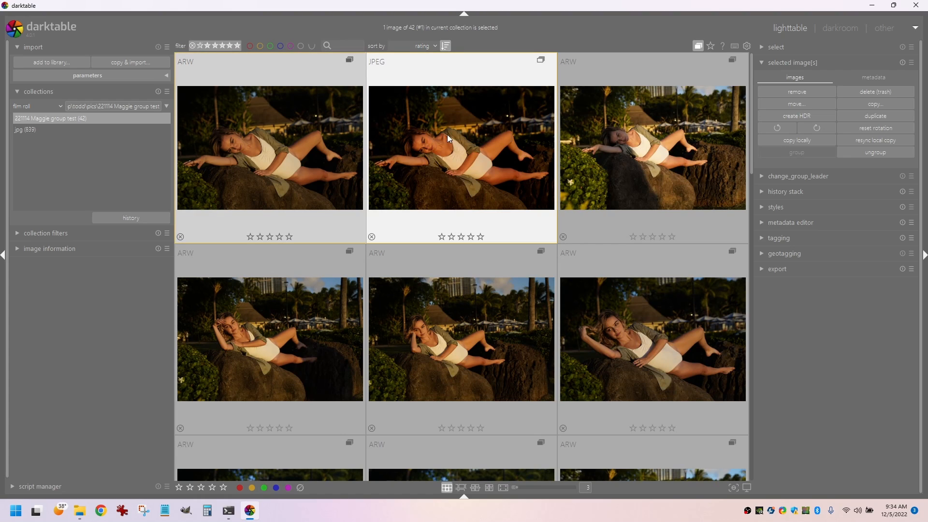
mouse_move(540, 60)
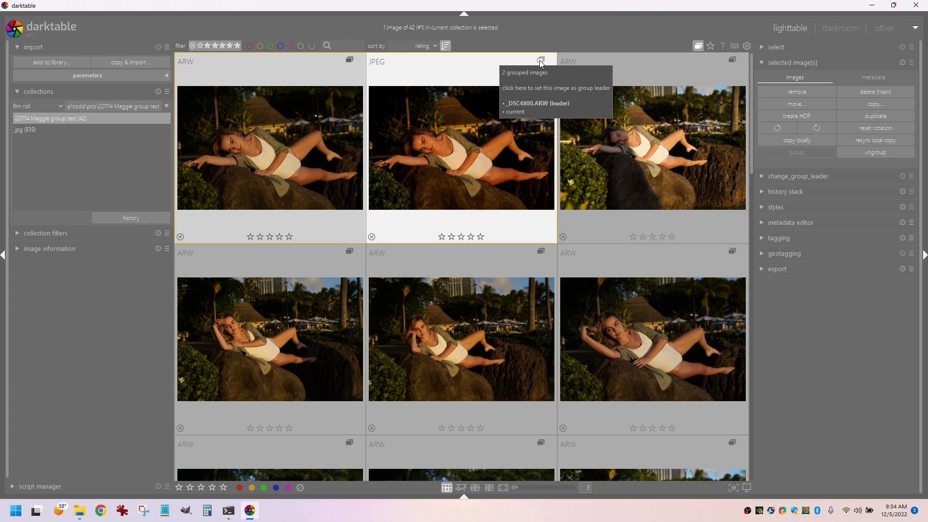
Make _DSC4800.JPG the group leader and collapse that pair to the JPEG
click(539, 61)
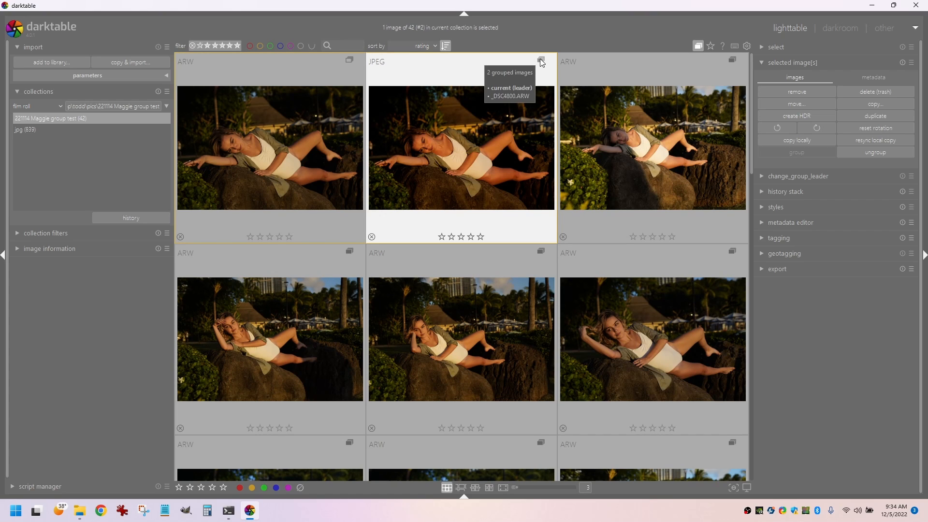
mouse_move(452, 79)
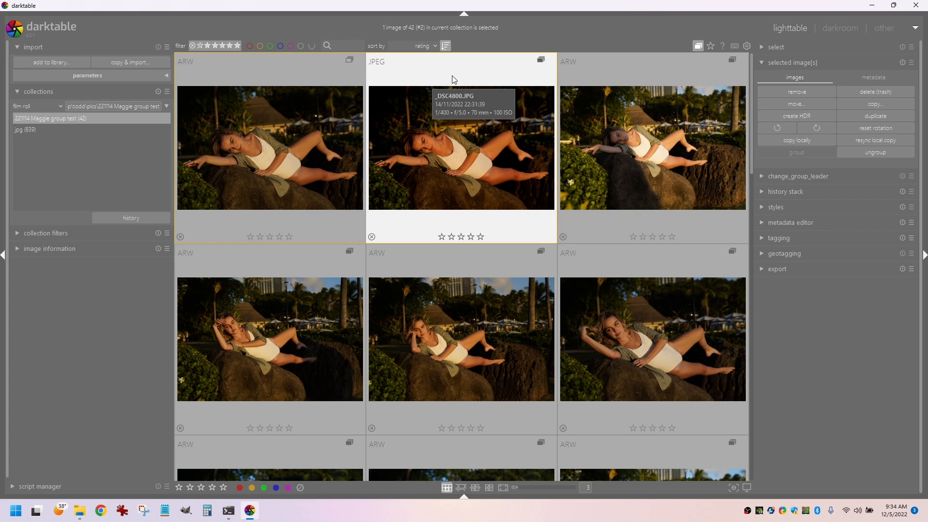
mouse_move(544, 62)
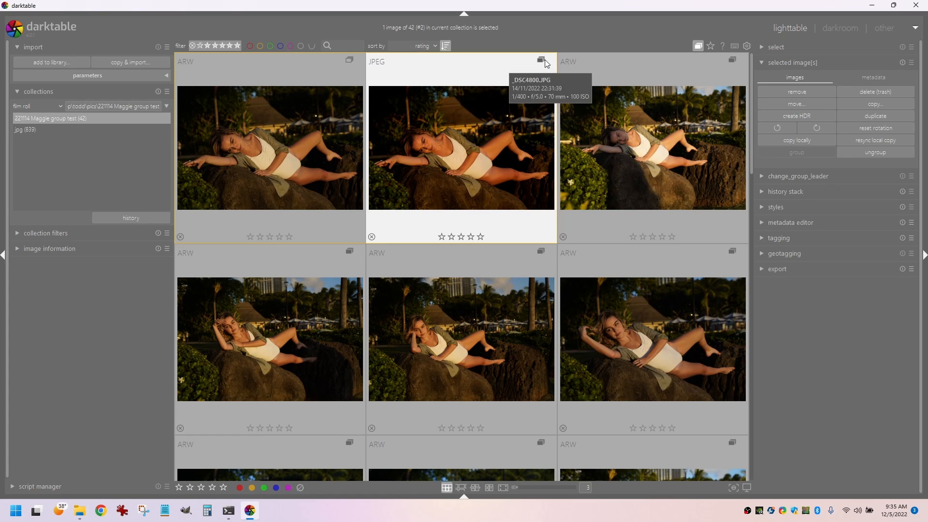
click(540, 61)
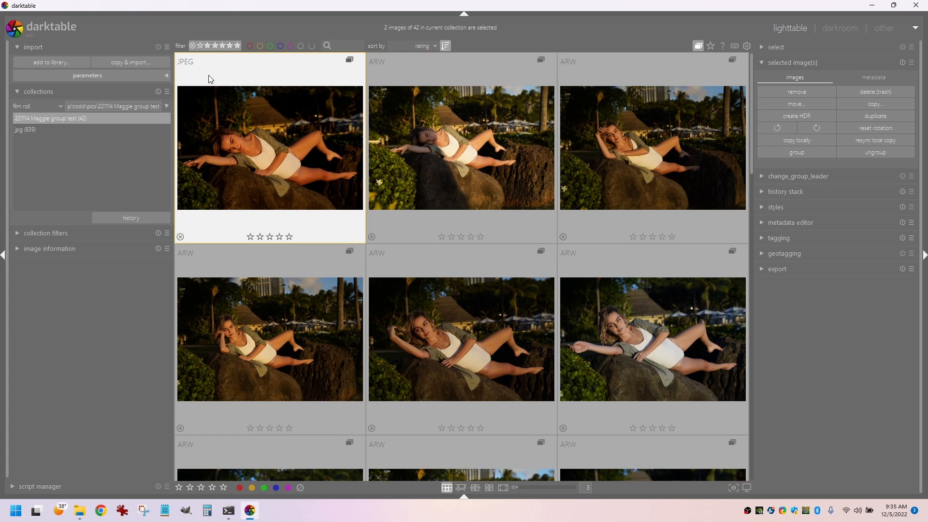
mouse_move(185, 64)
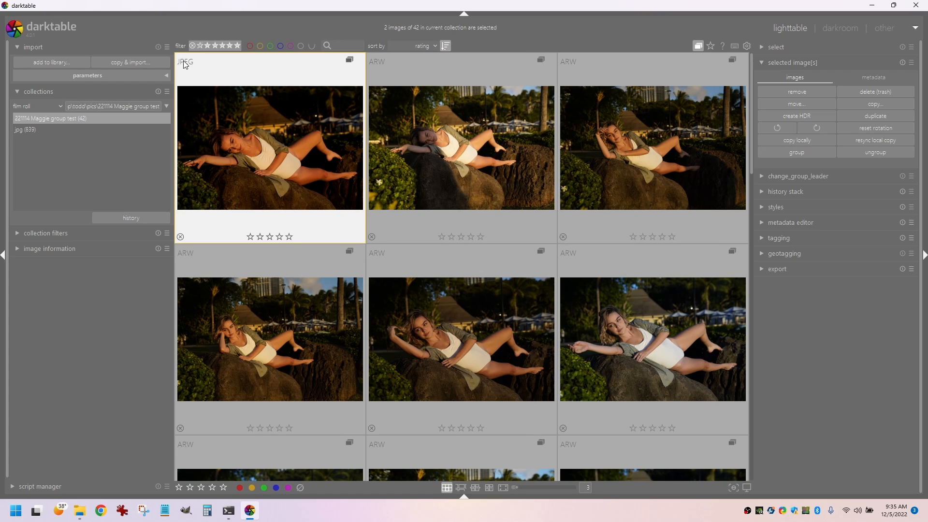
mouse_move(315, 87)
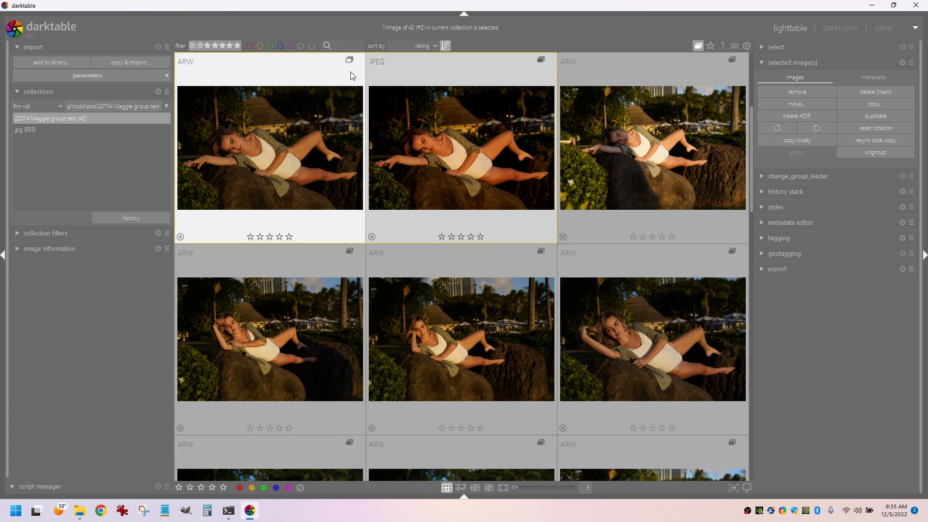
mouse_move(349, 59)
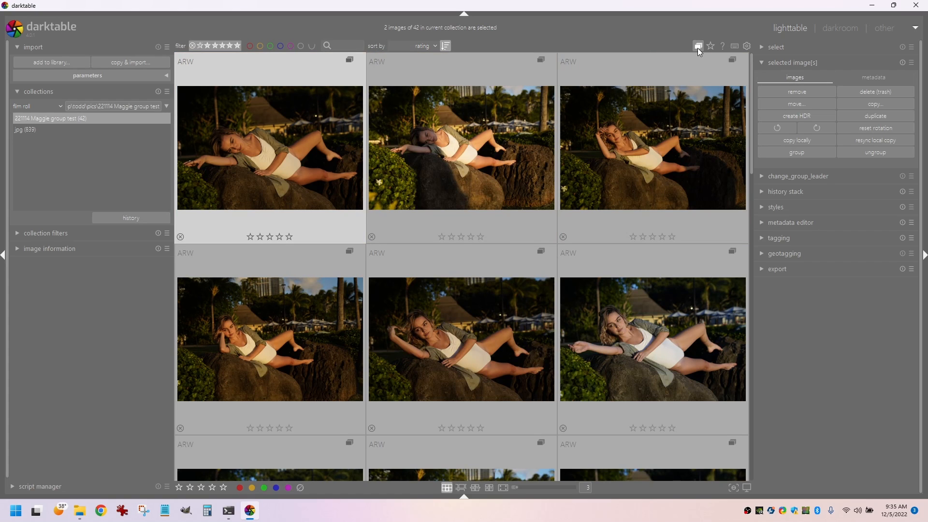
mouse_move(698, 46)
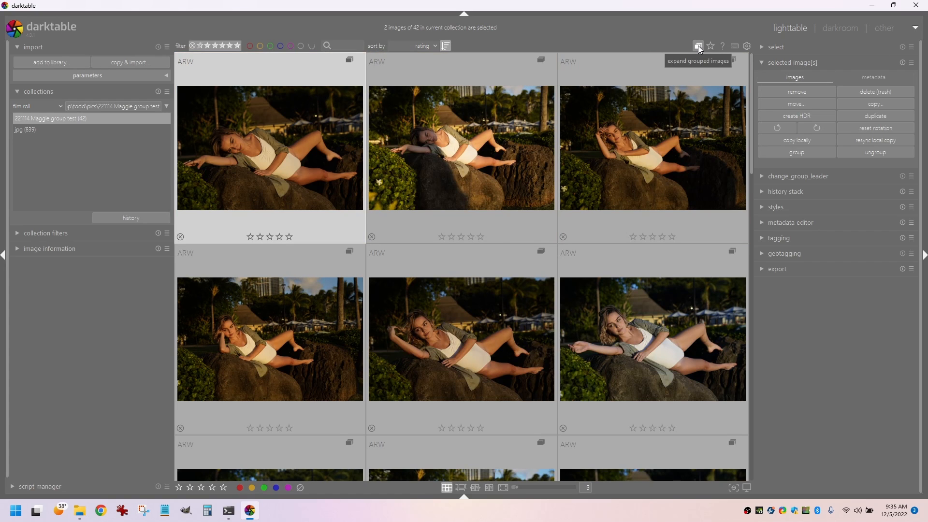
Toggle expanded grouping on and off, then expand the _DSC4800 group into ARW and JPEG
click(698, 46)
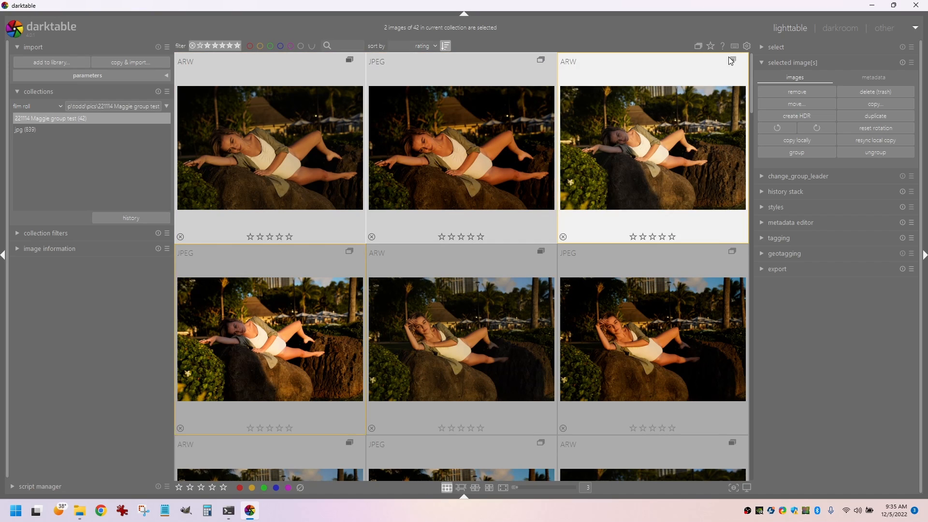
mouse_move(697, 47)
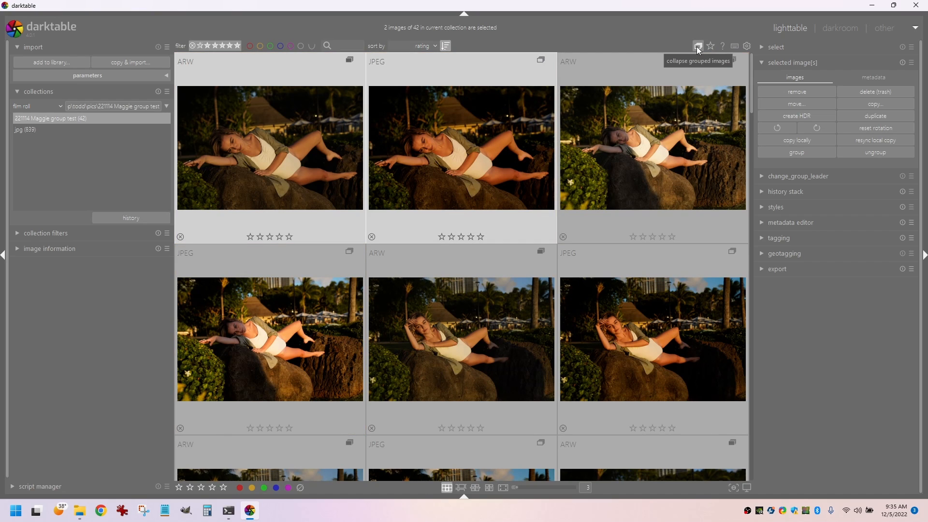
click(696, 46)
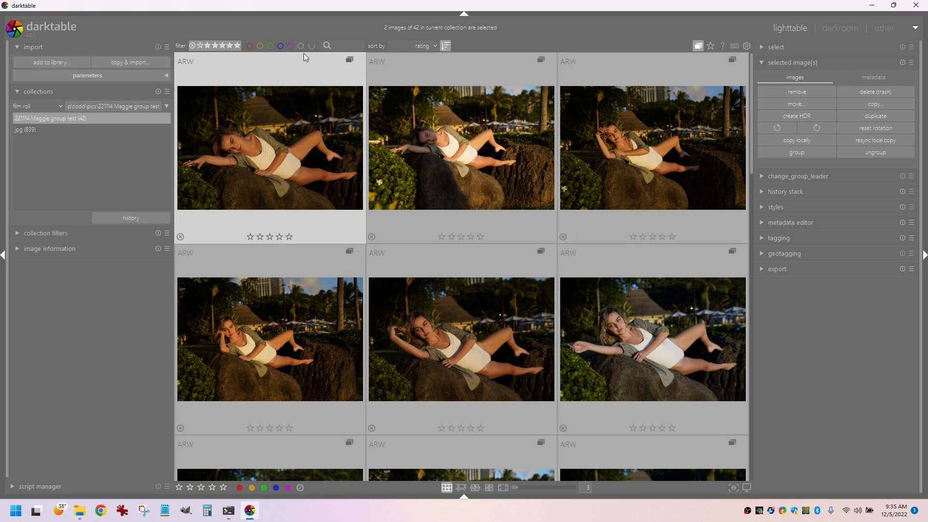
mouse_move(348, 59)
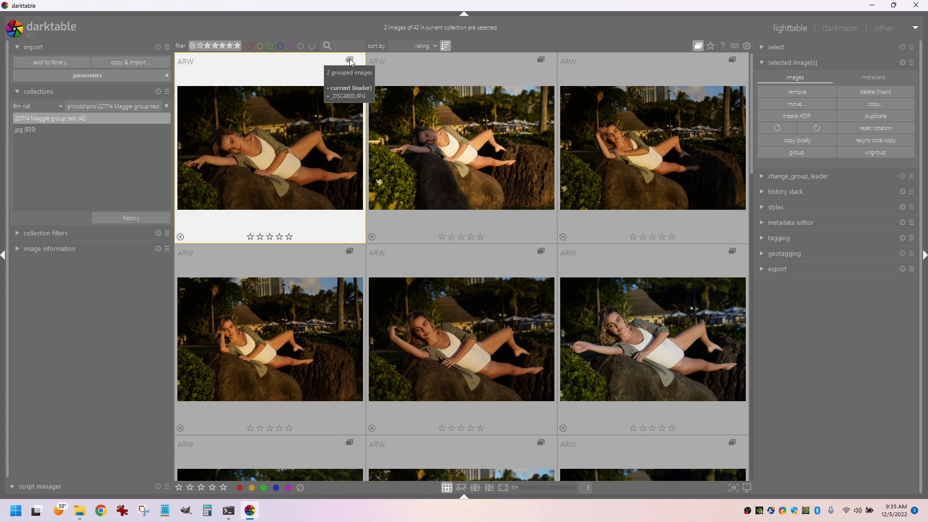
click(349, 58)
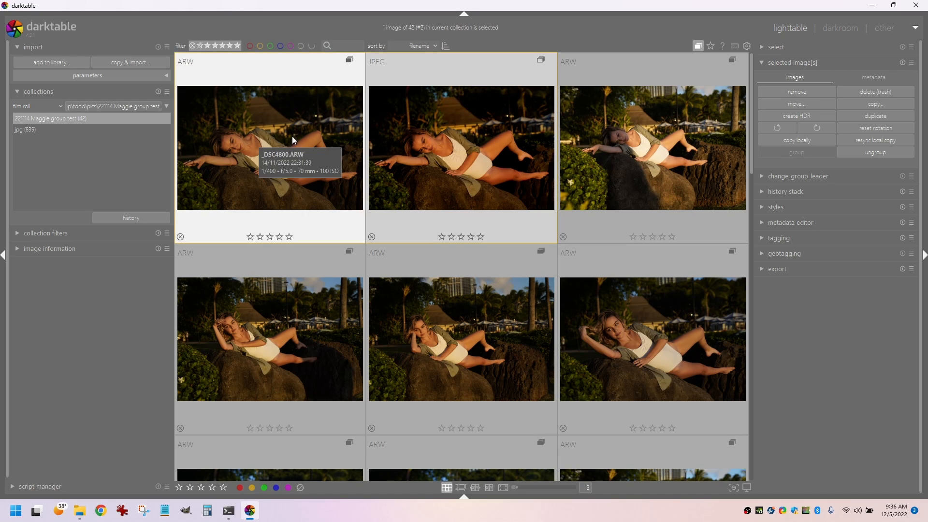
mouse_move(454, 129)
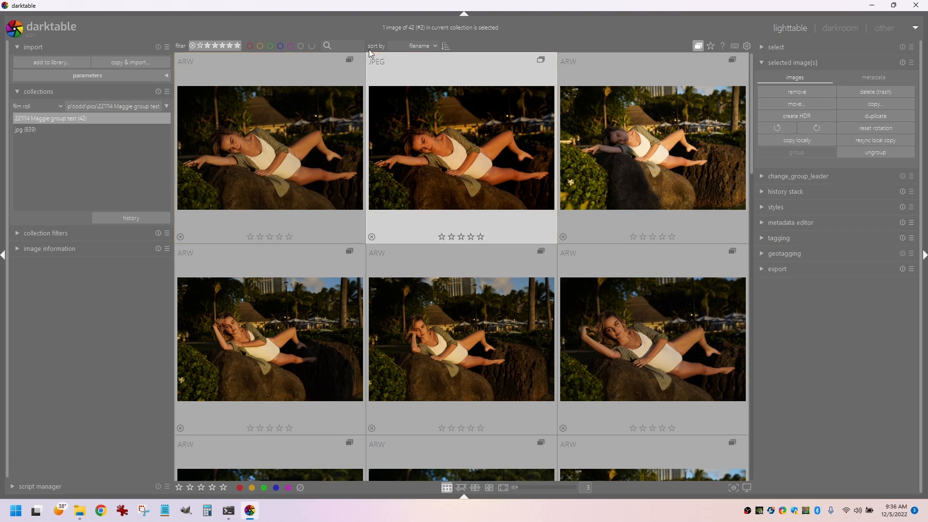
mouse_move(424, 47)
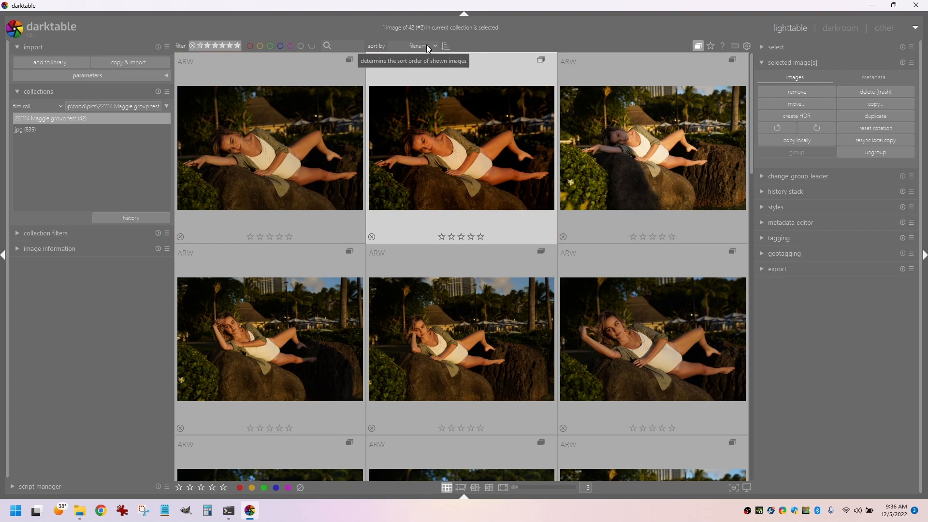
mouse_move(272, 118)
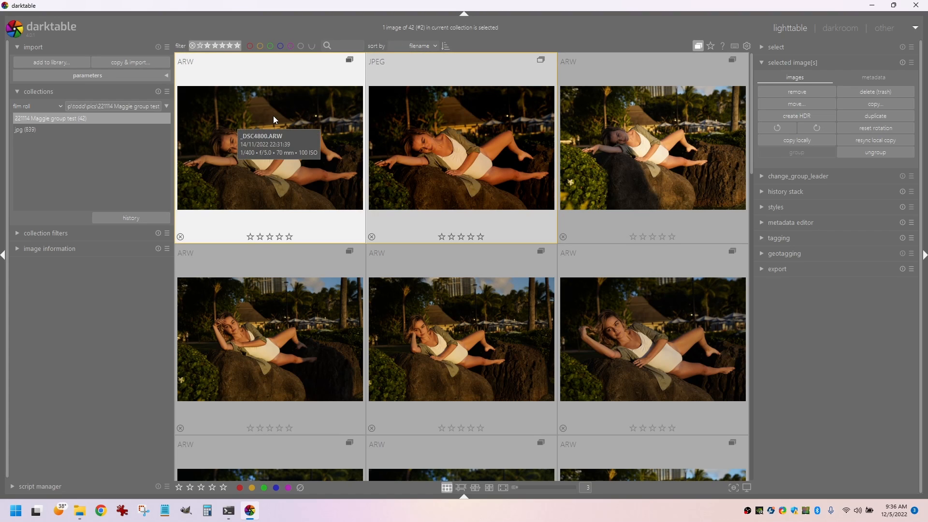
mouse_move(422, 143)
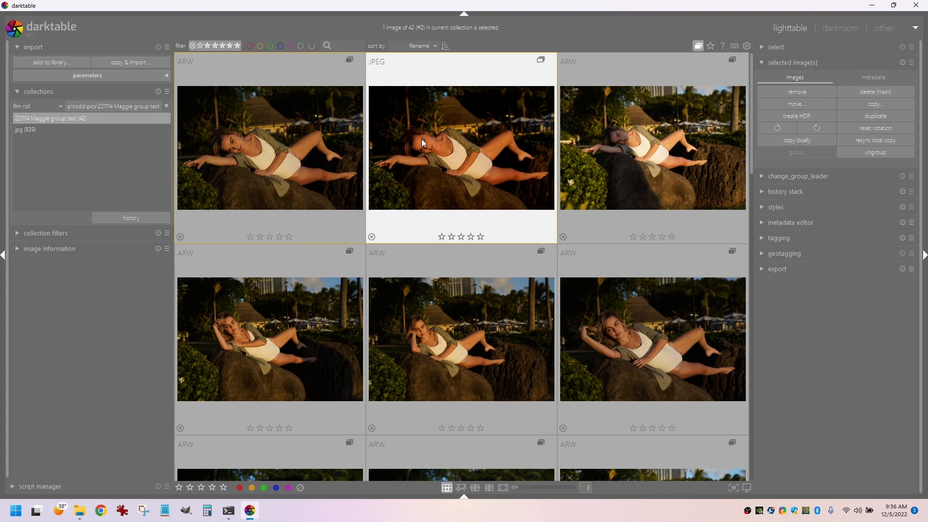
mouse_move(269, 130)
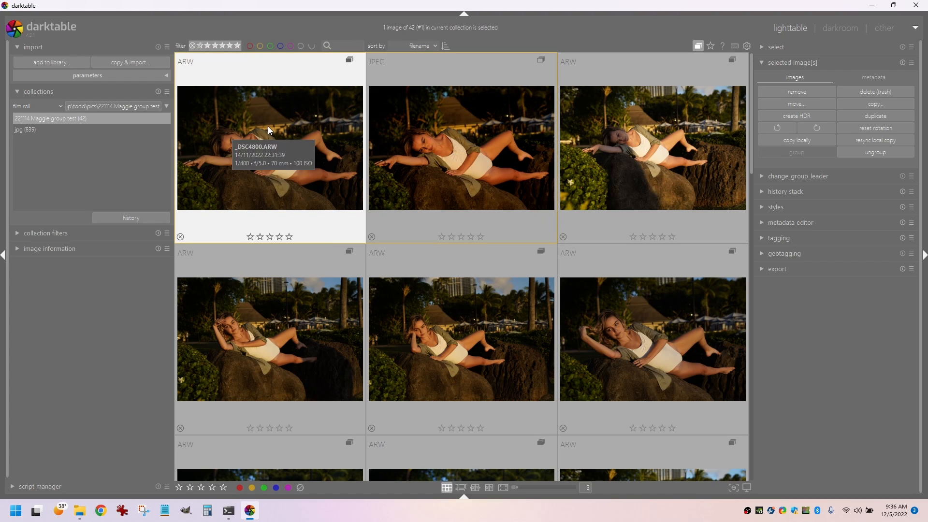
mouse_move(220, 80)
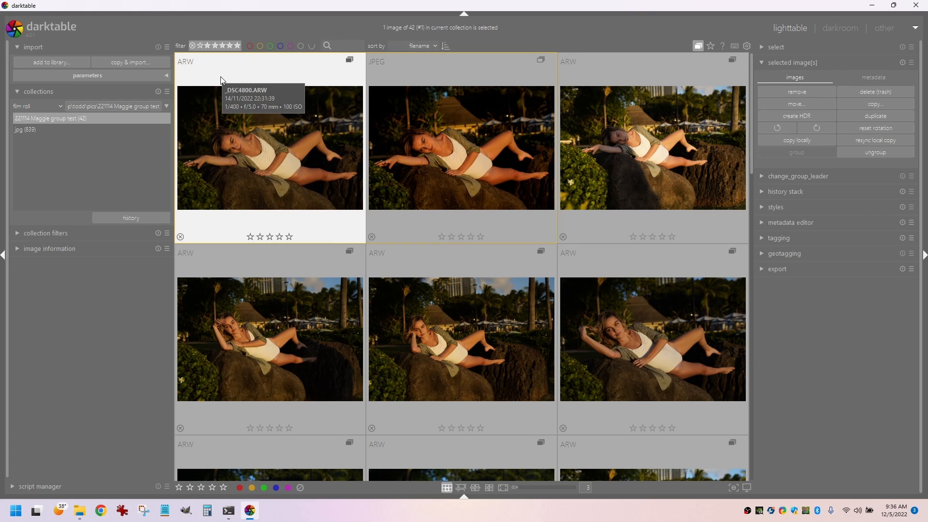
Rate both _DSC4800.ARW and _DSC4800.JPG three stars
click(269, 236)
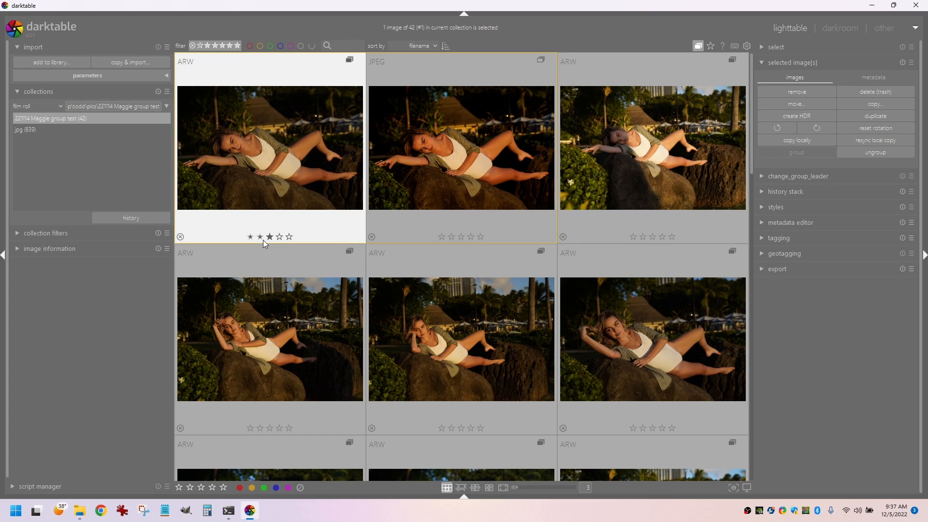
click(268, 237)
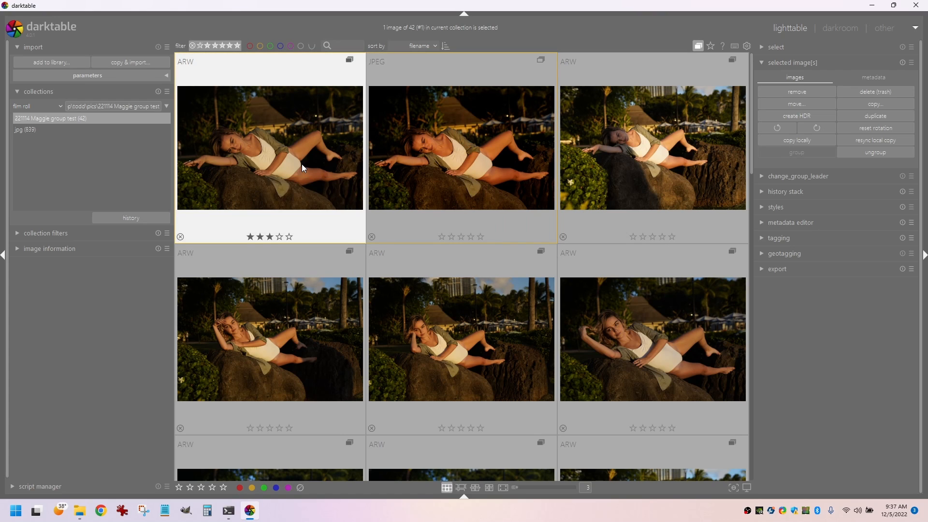
mouse_move(469, 128)
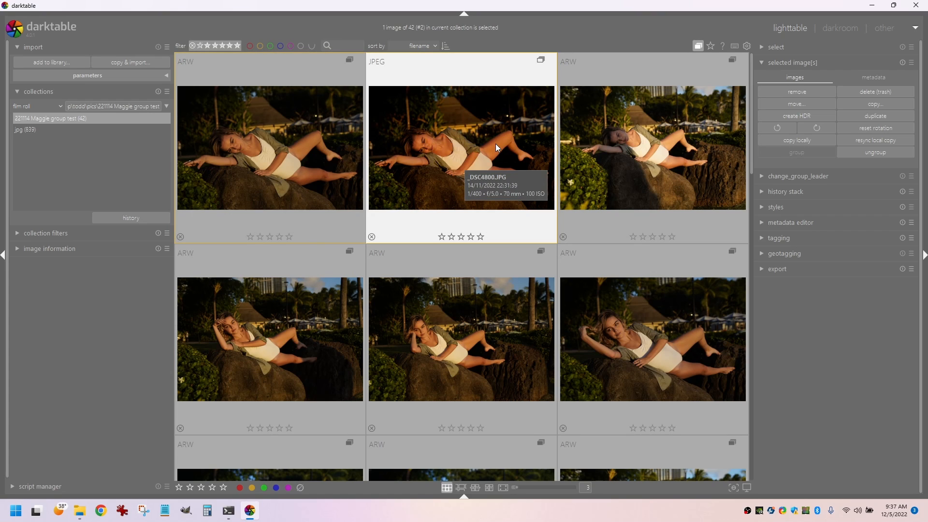
click(460, 236)
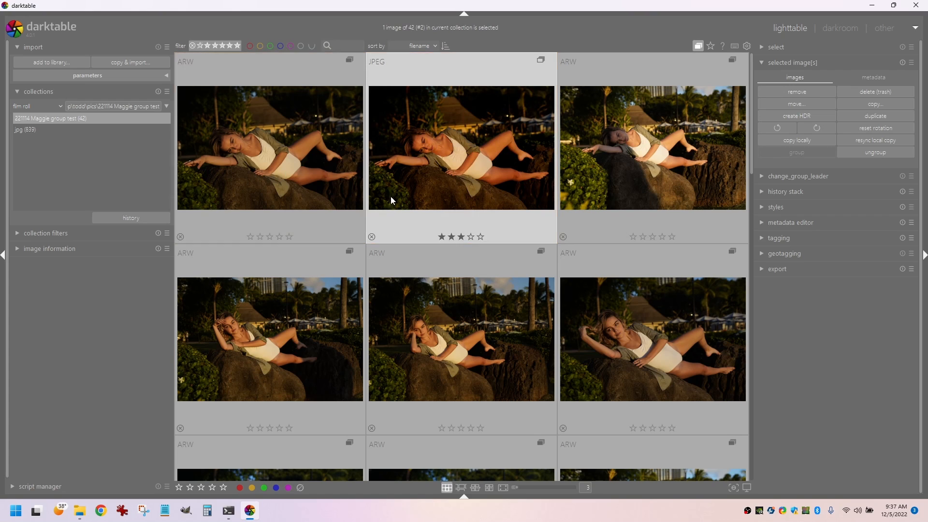
mouse_move(503, 218)
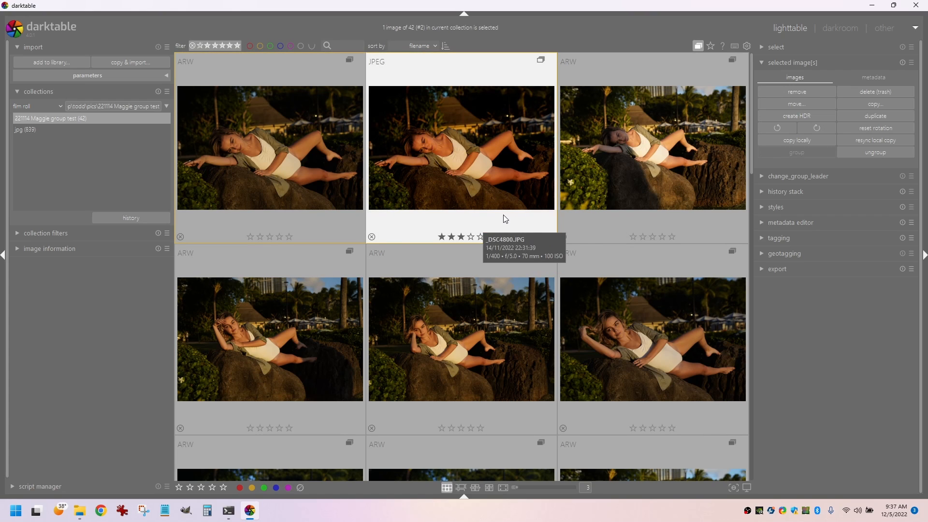
mouse_move(333, 134)
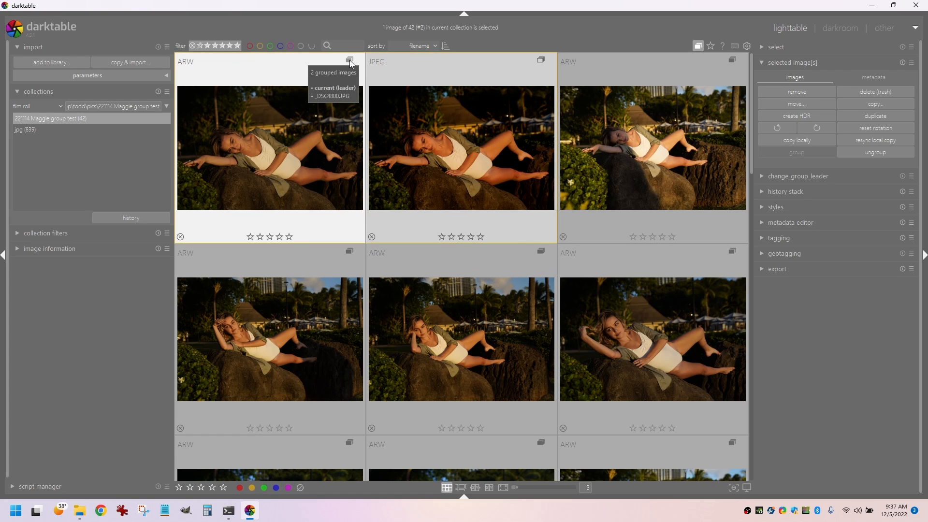
Collapse the _DSC4800 group and clear its rating, leaving one unstarred ARW thumbnail
click(349, 59)
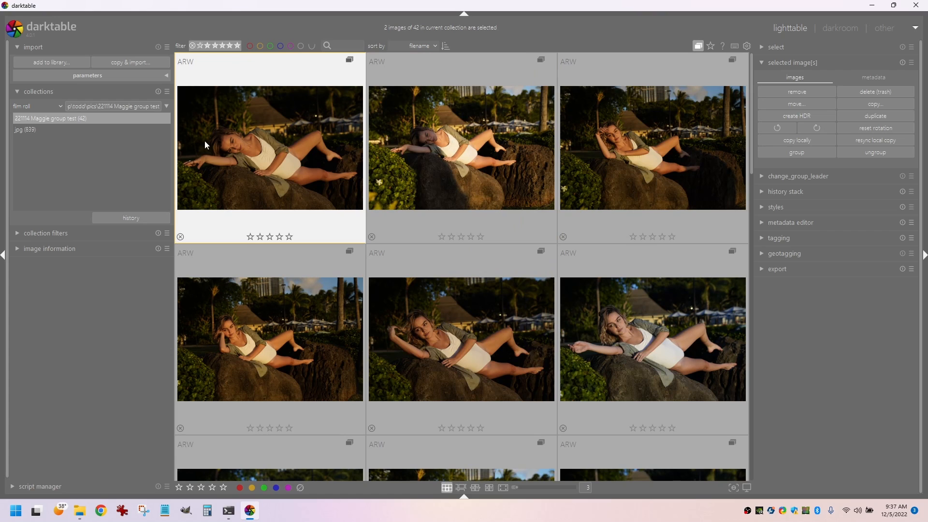
mouse_move(289, 99)
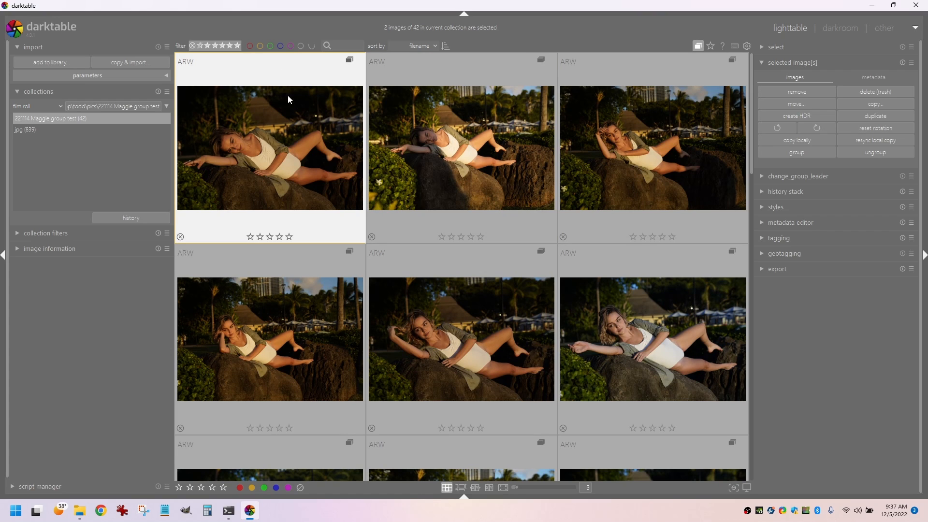
click(260, 236)
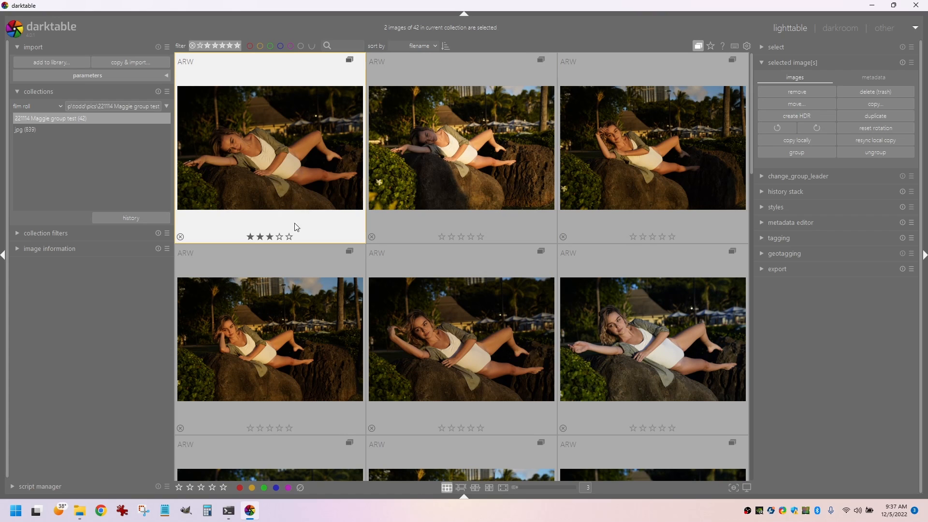
mouse_move(315, 239)
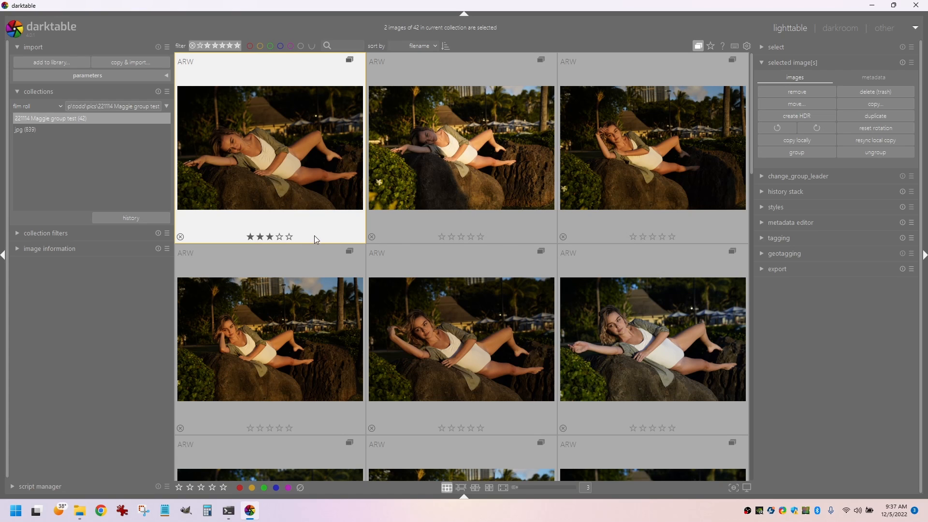
mouse_move(350, 60)
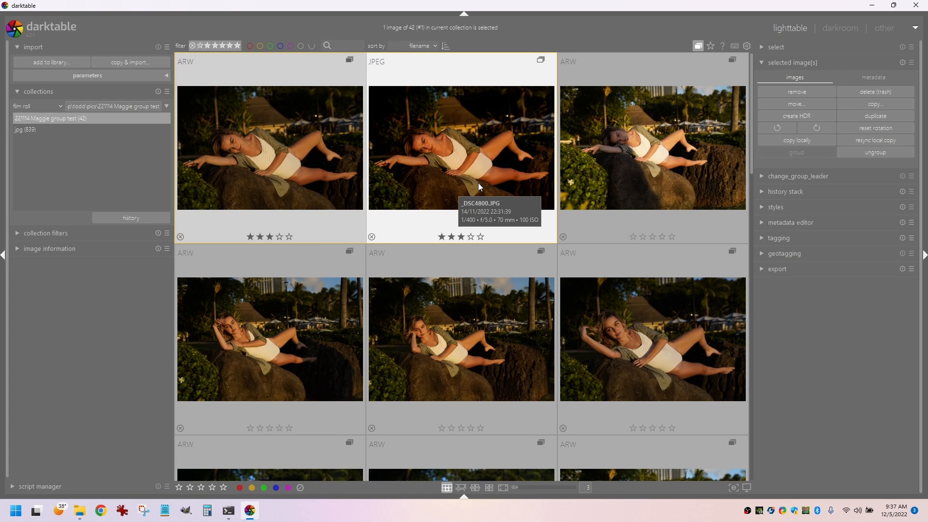
mouse_move(448, 170)
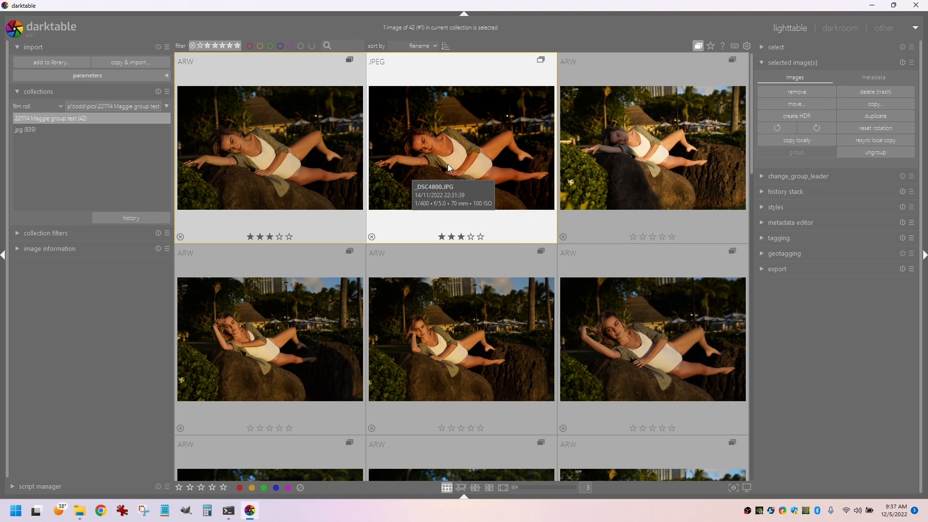
mouse_move(485, 169)
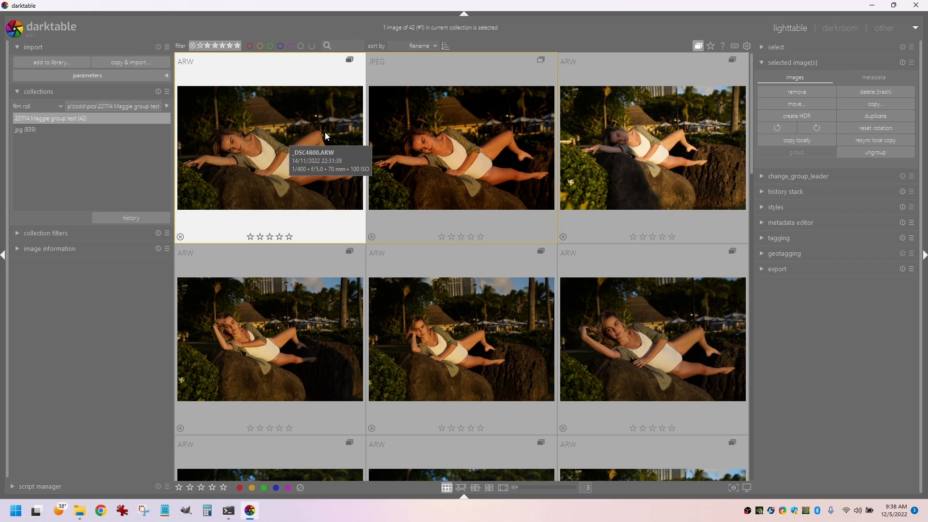
mouse_move(346, 75)
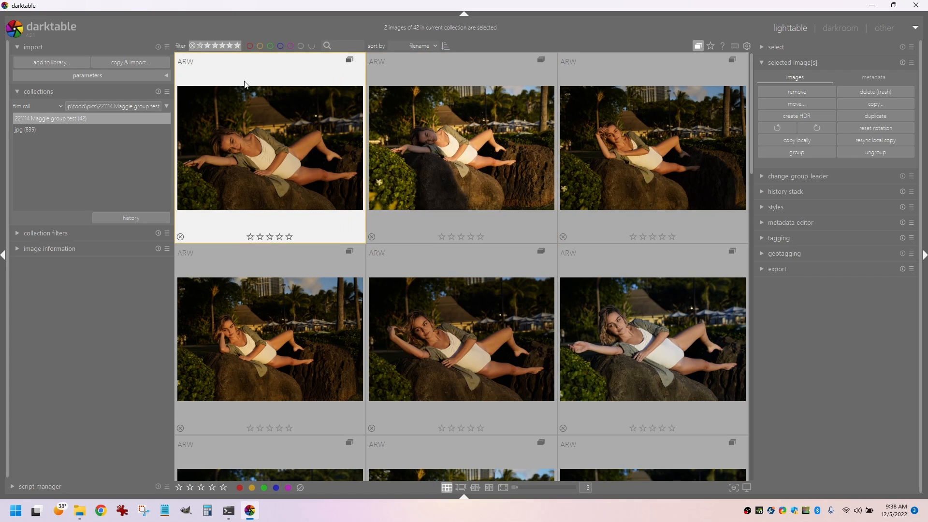
click(652, 148)
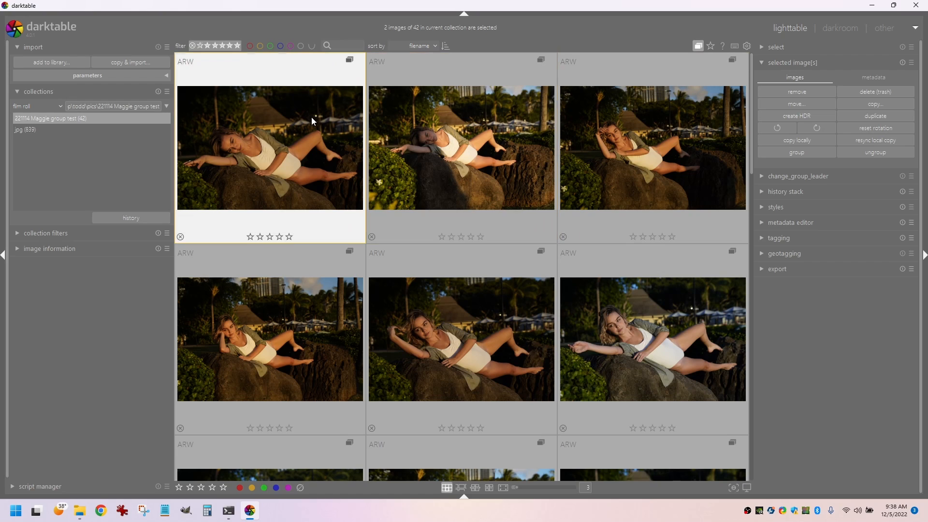
mouse_move(290, 160)
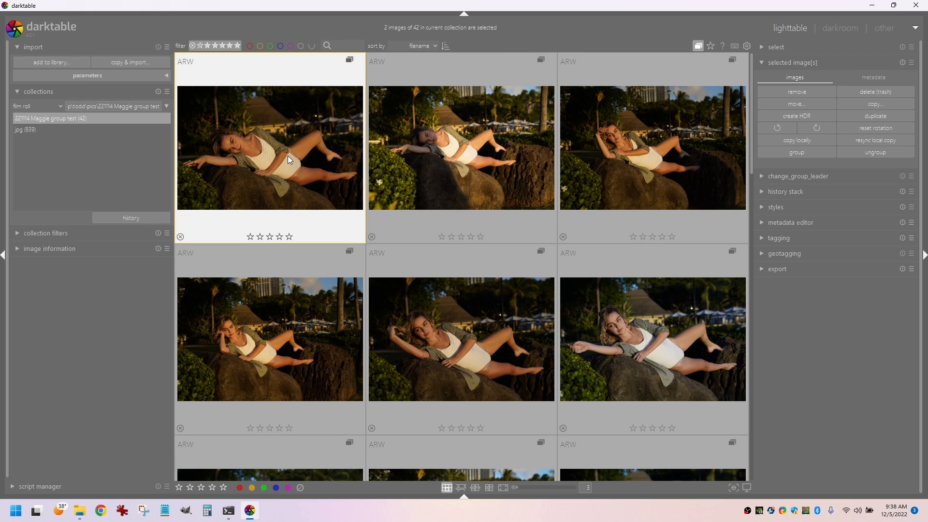
mouse_move(274, 137)
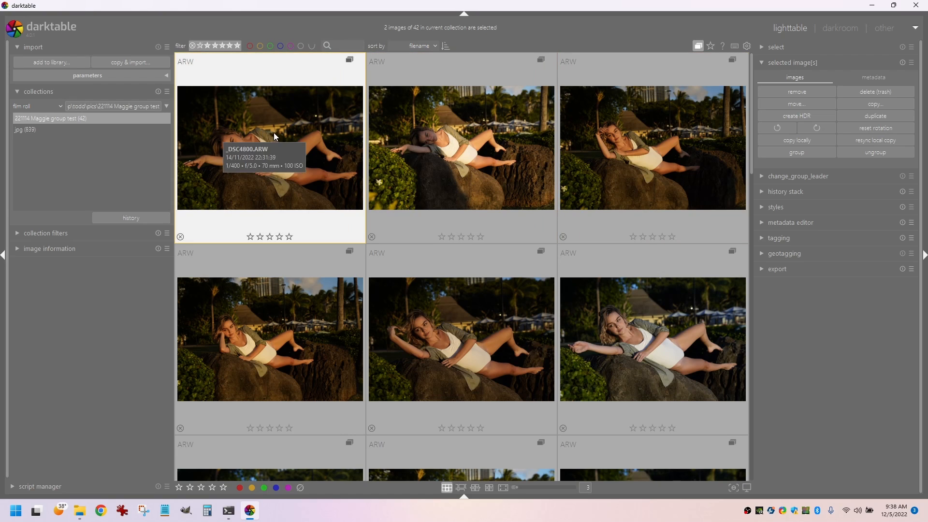
mouse_move(284, 126)
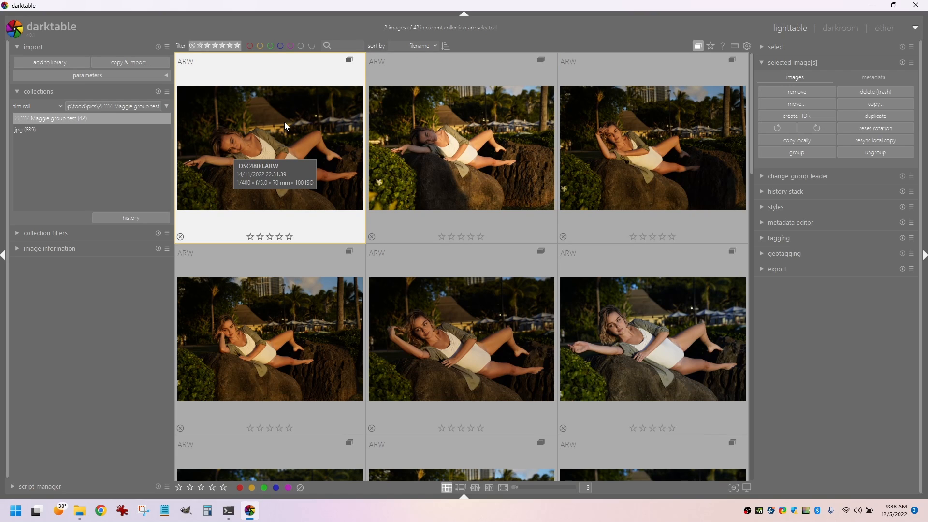
mouse_move(297, 161)
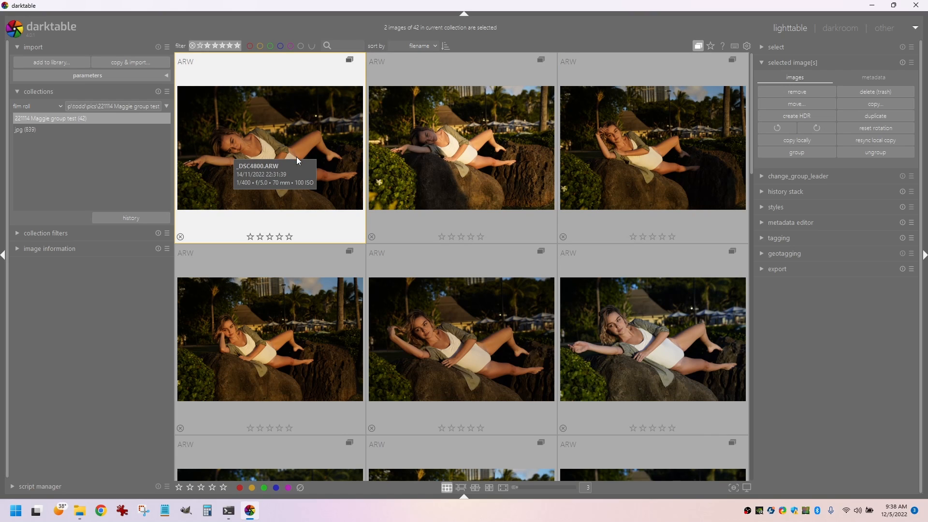
mouse_move(282, 151)
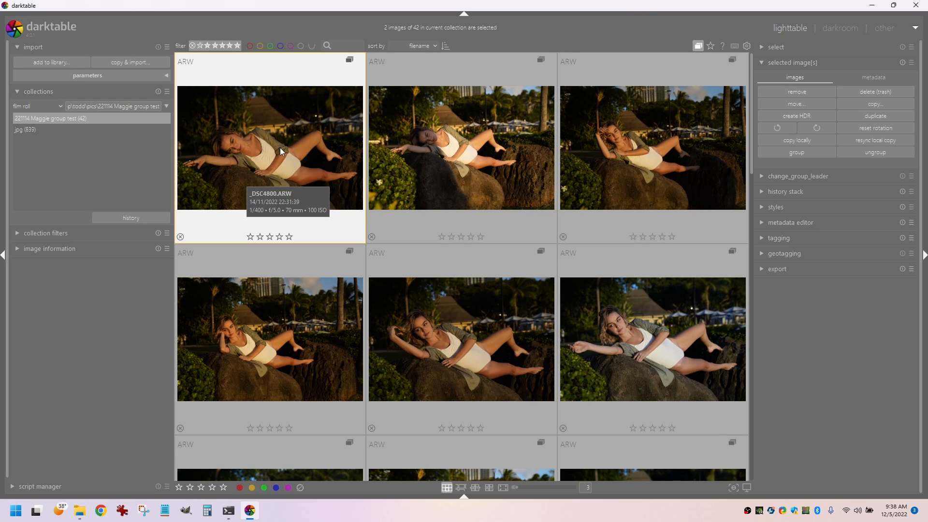
mouse_move(285, 158)
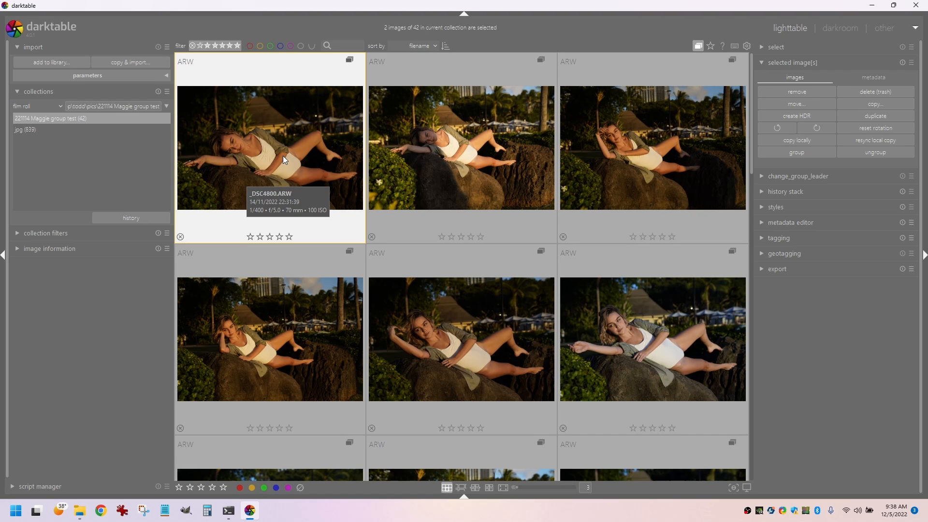
mouse_move(290, 146)
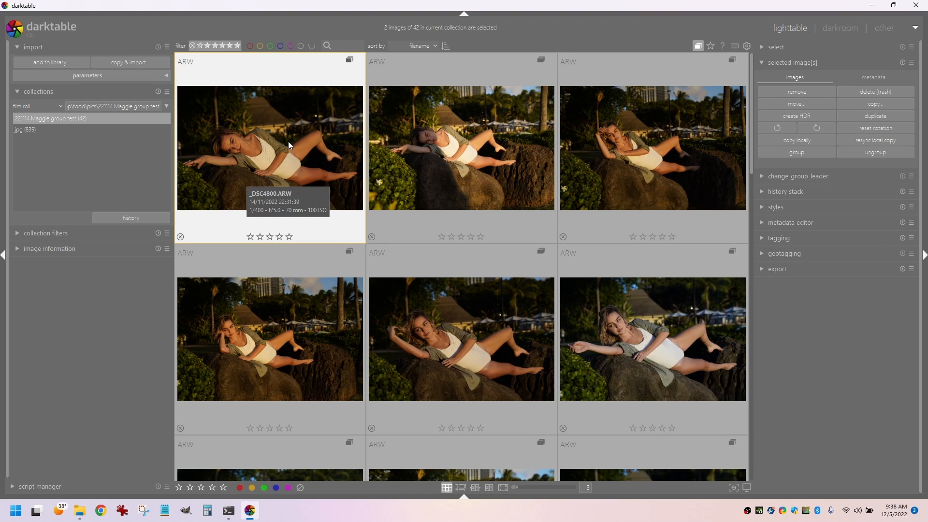
mouse_move(303, 148)
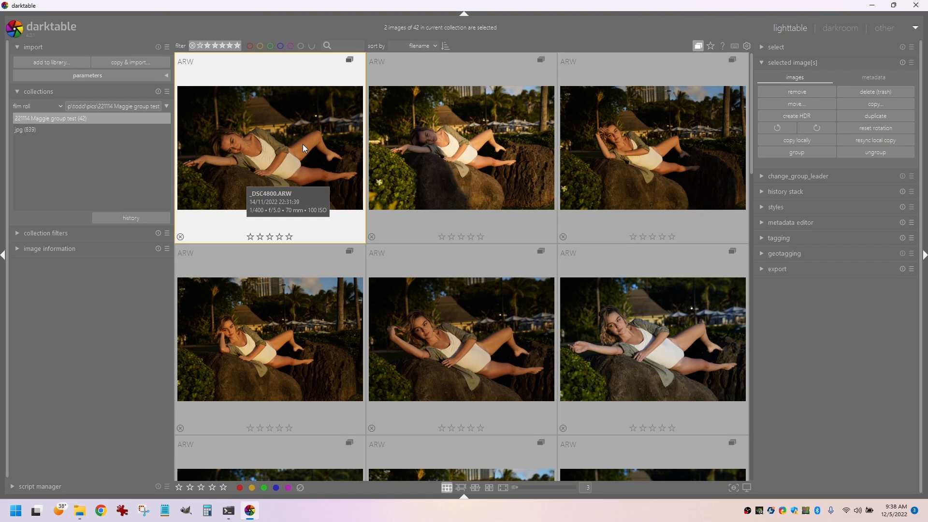
mouse_move(315, 172)
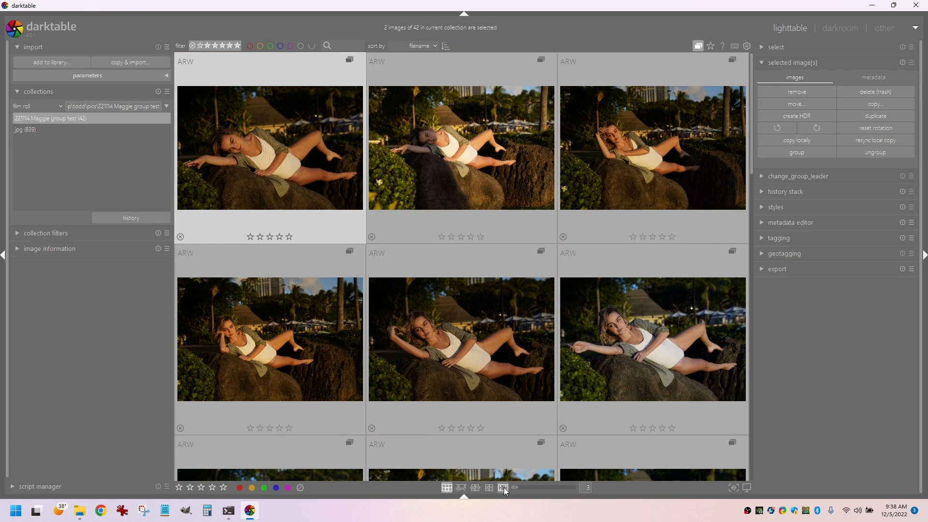
Open _DSC4800.ARW in full-screen preview
click(502, 487)
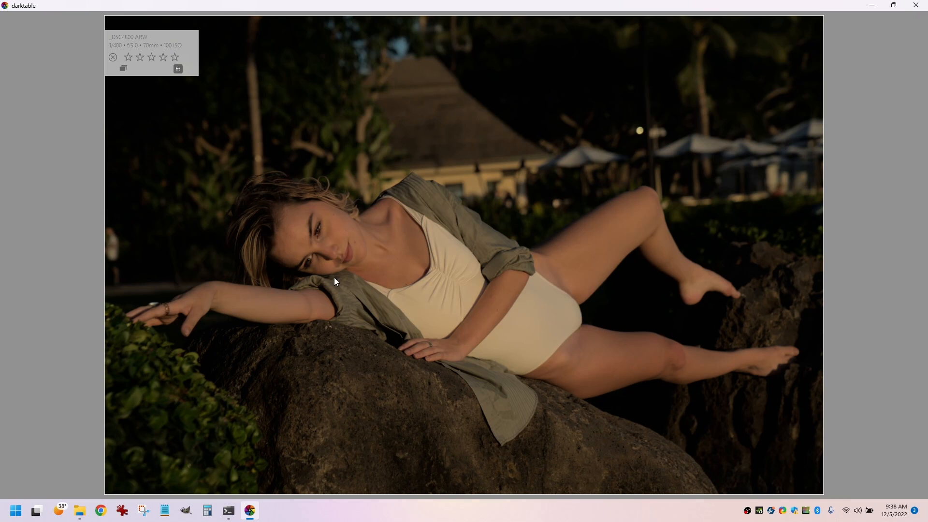
mouse_move(687, 211)
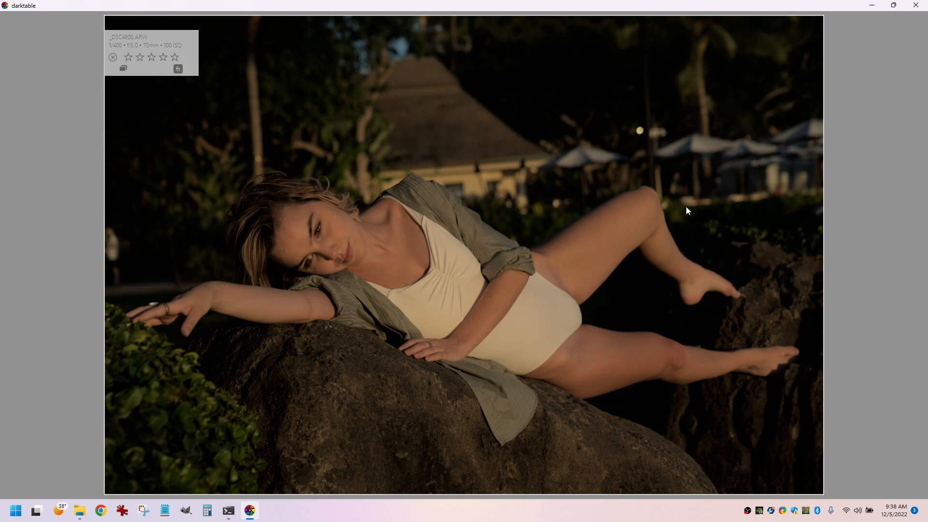
mouse_move(886, 164)
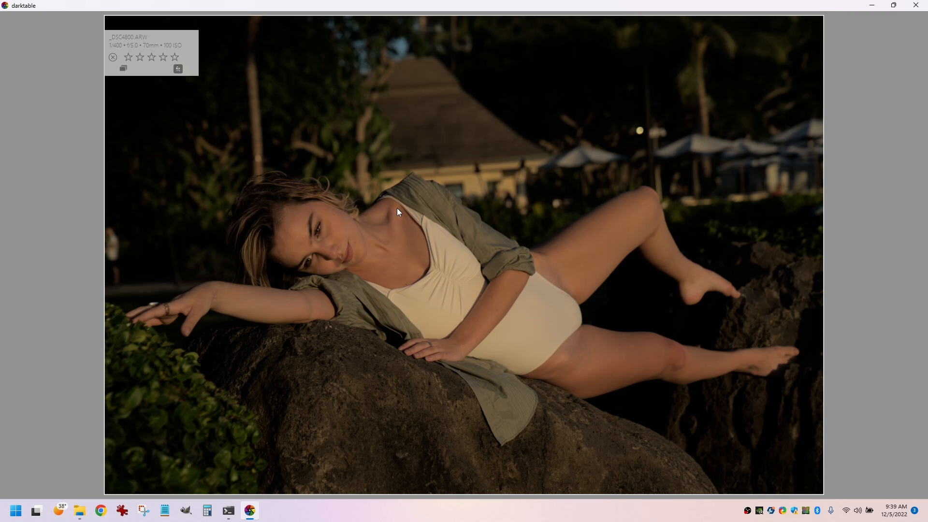
mouse_move(454, 272)
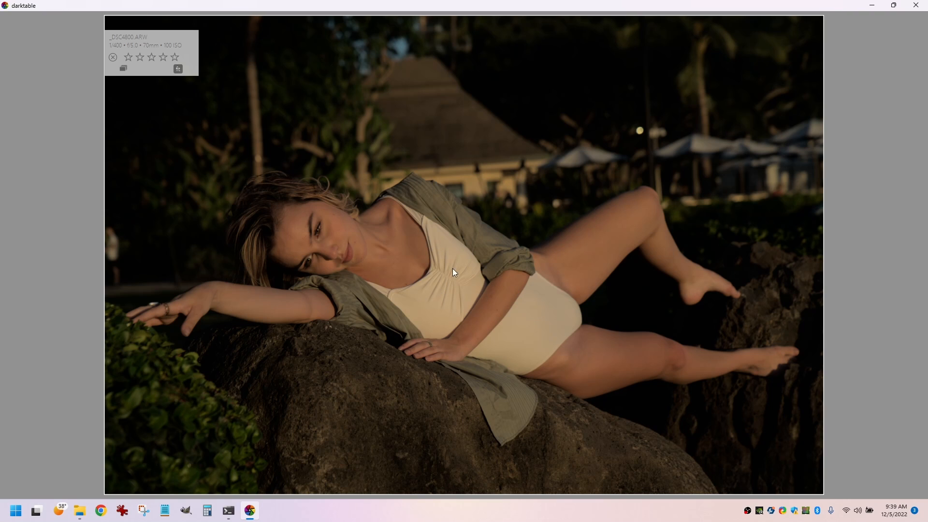
mouse_move(870, 171)
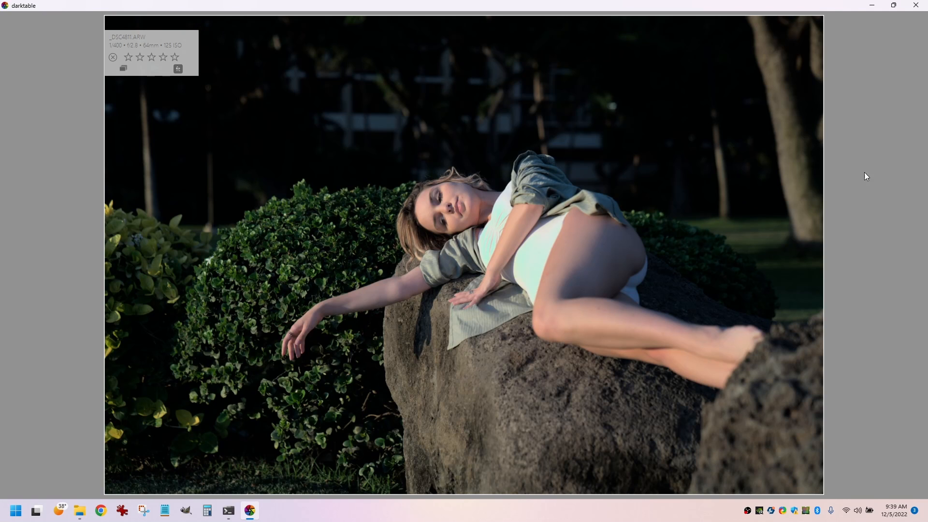
mouse_move(532, 261)
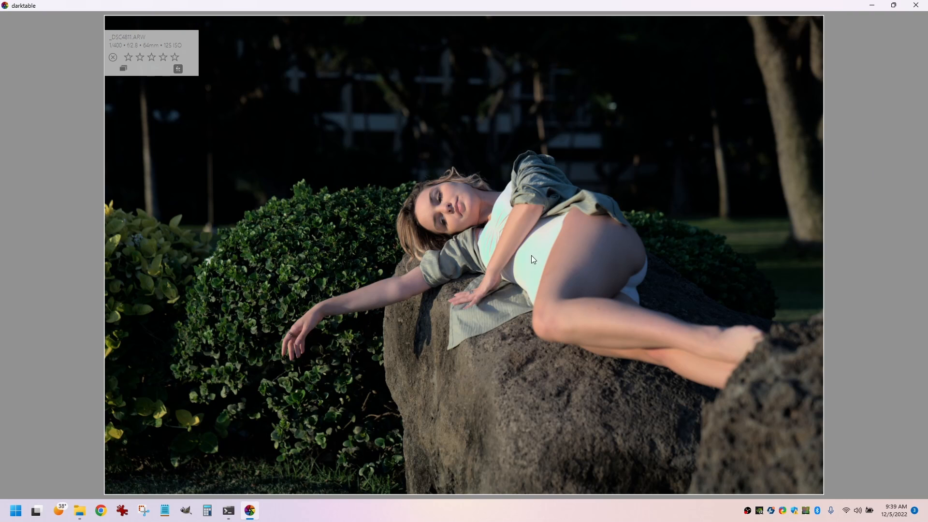
mouse_move(540, 265)
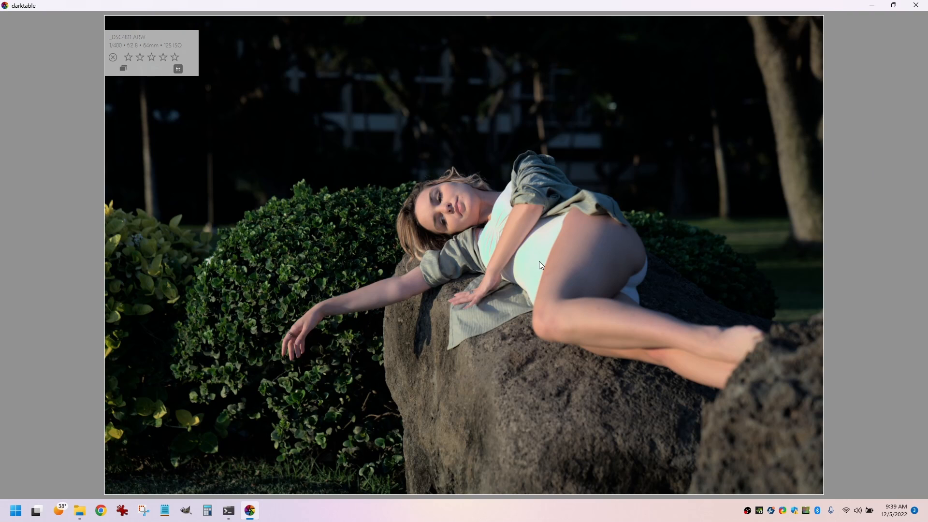
mouse_move(913, 263)
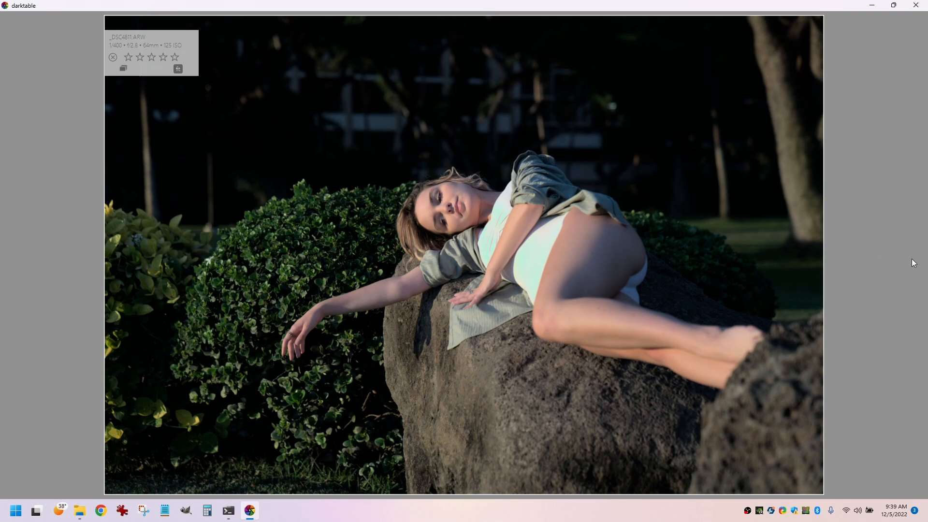
mouse_move(544, 334)
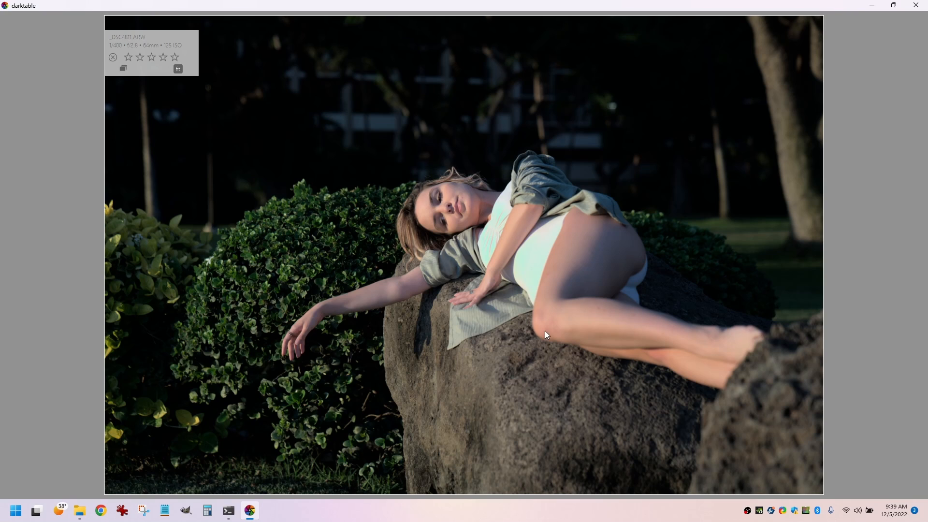
mouse_move(901, 216)
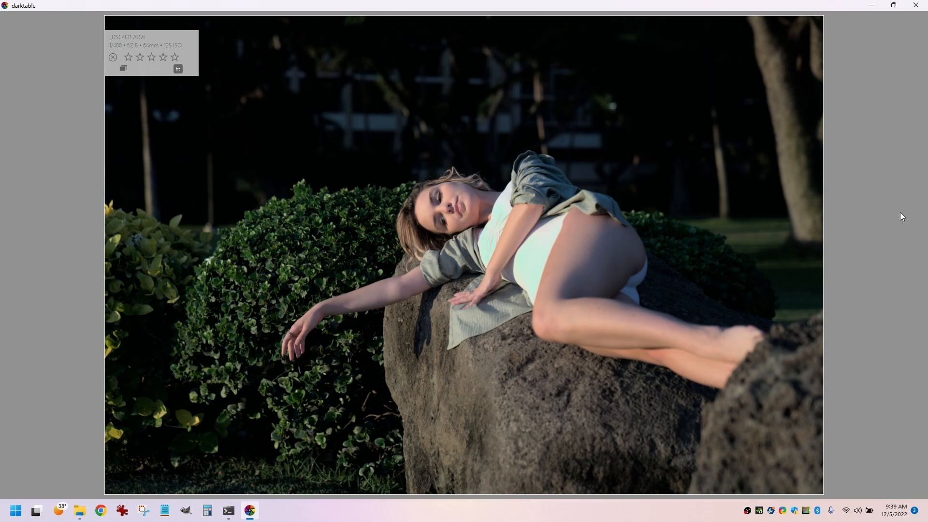
mouse_move(875, 232)
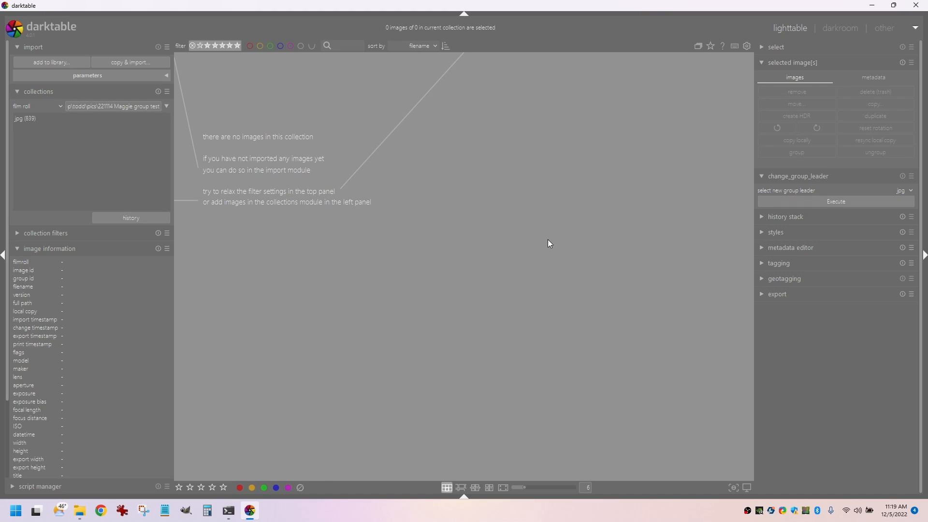
mouse_move(361, 355)
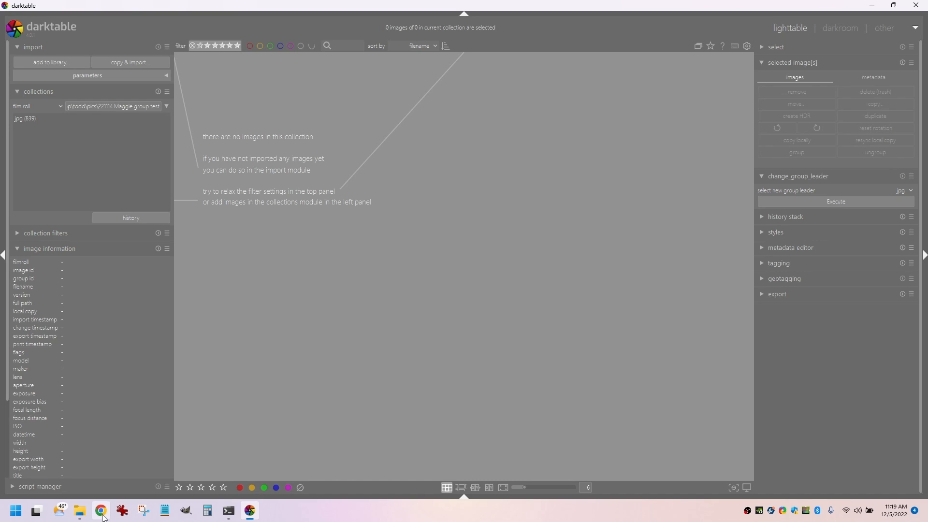
click(78, 510)
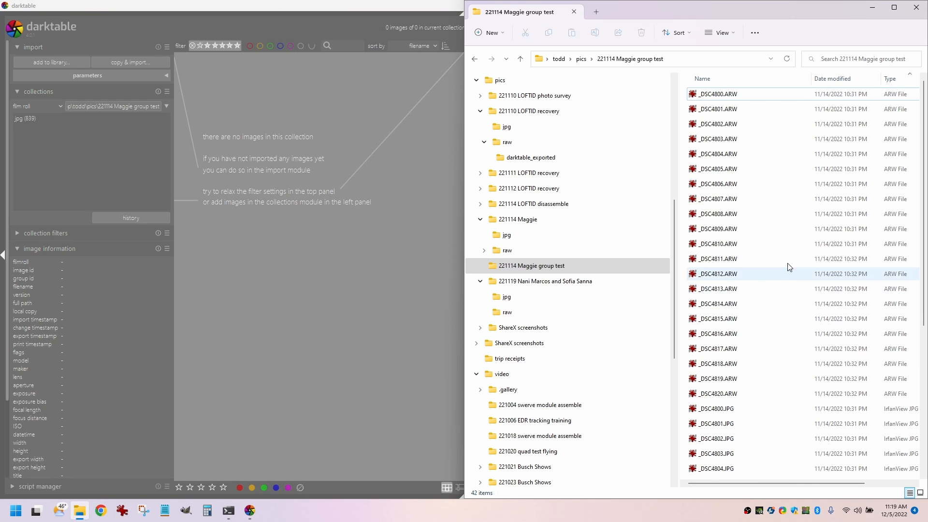
scroll(down, 3)
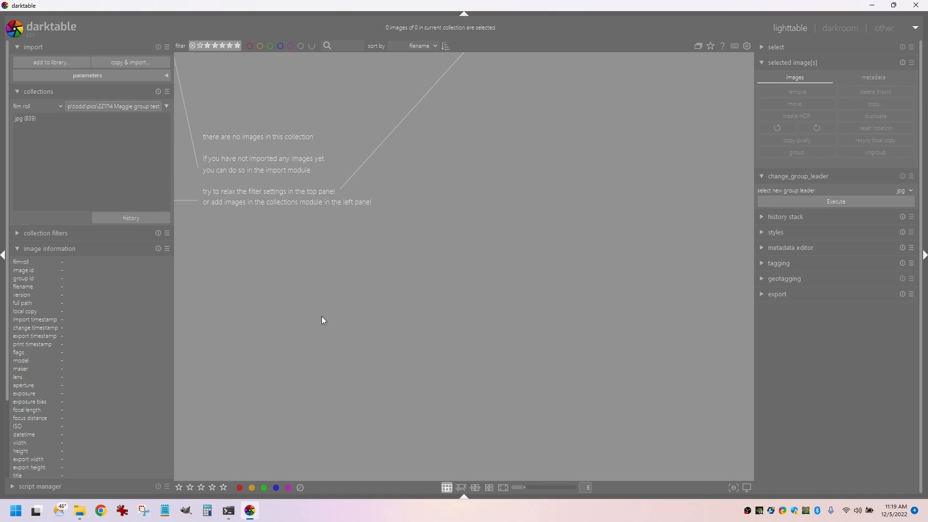
Re-import the 42 images and collapse them into 21 groups showing only ARW thumbnails
click(51, 62)
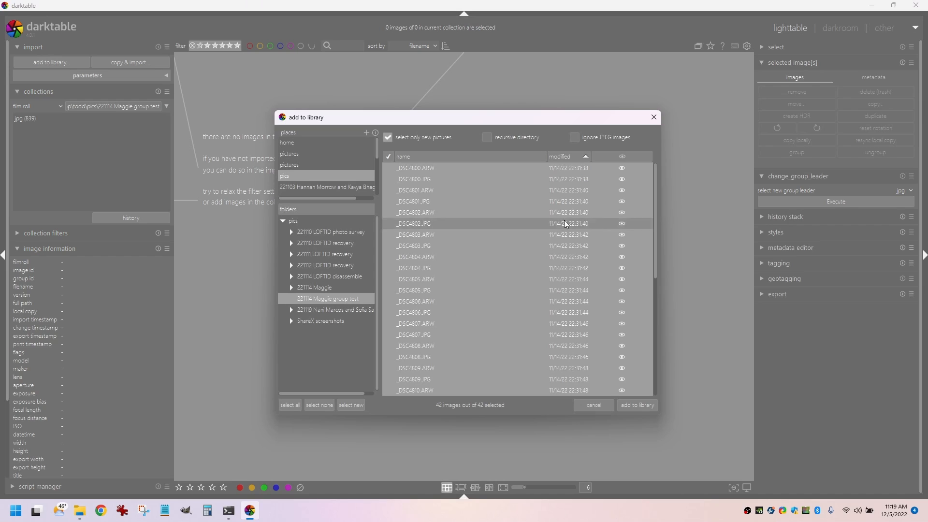
click(636, 405)
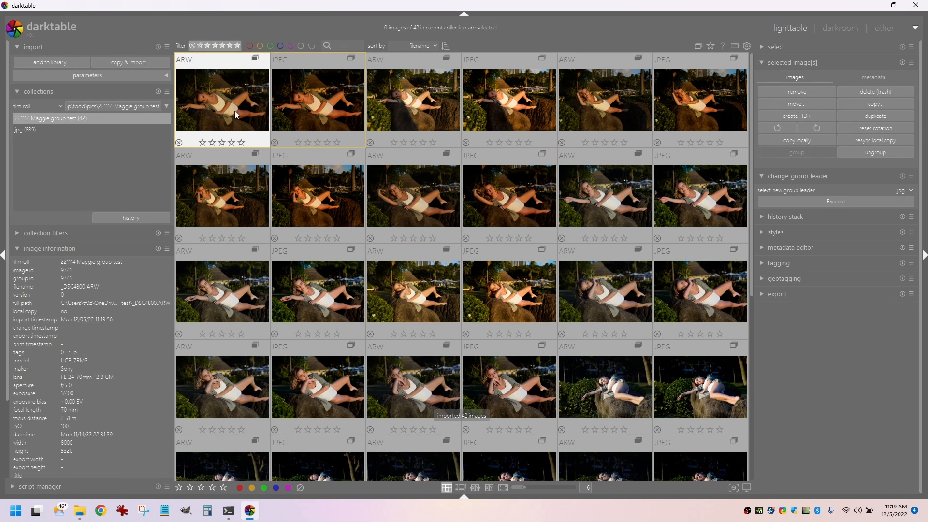
mouse_move(266, 93)
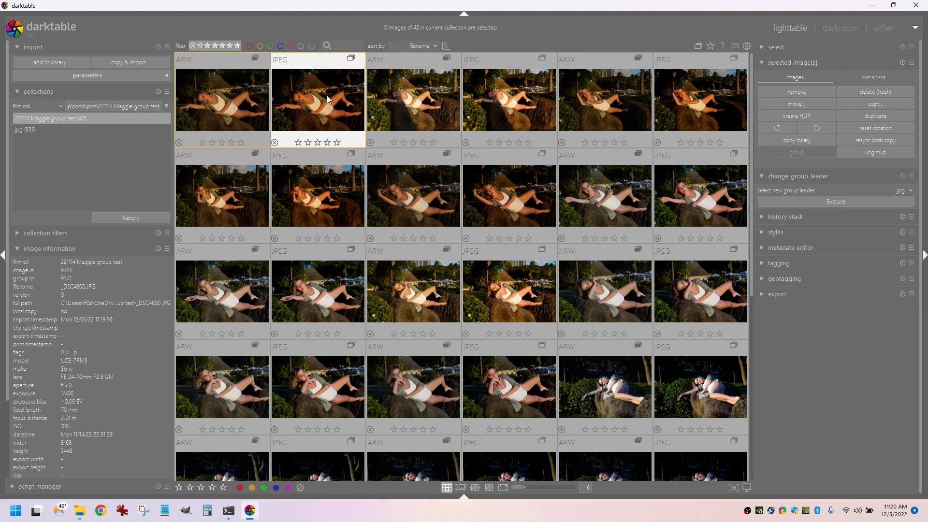
mouse_move(319, 117)
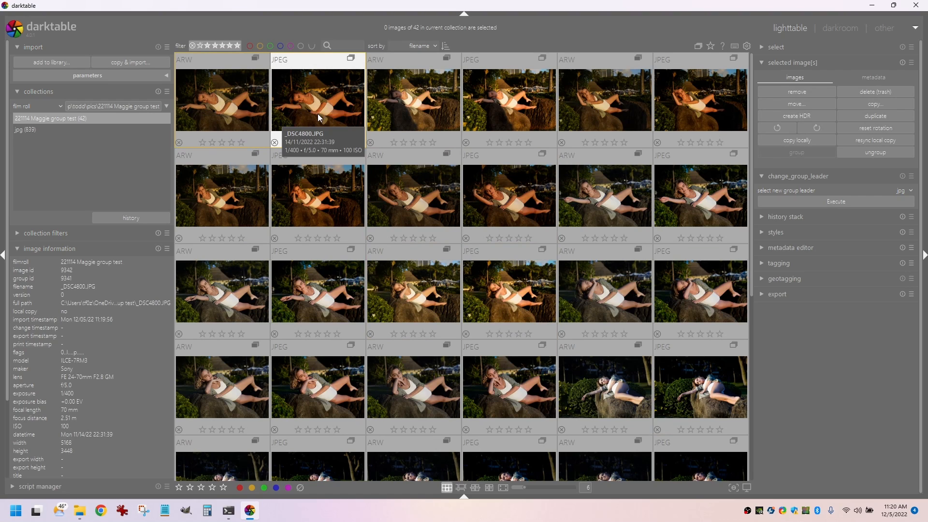
mouse_move(313, 107)
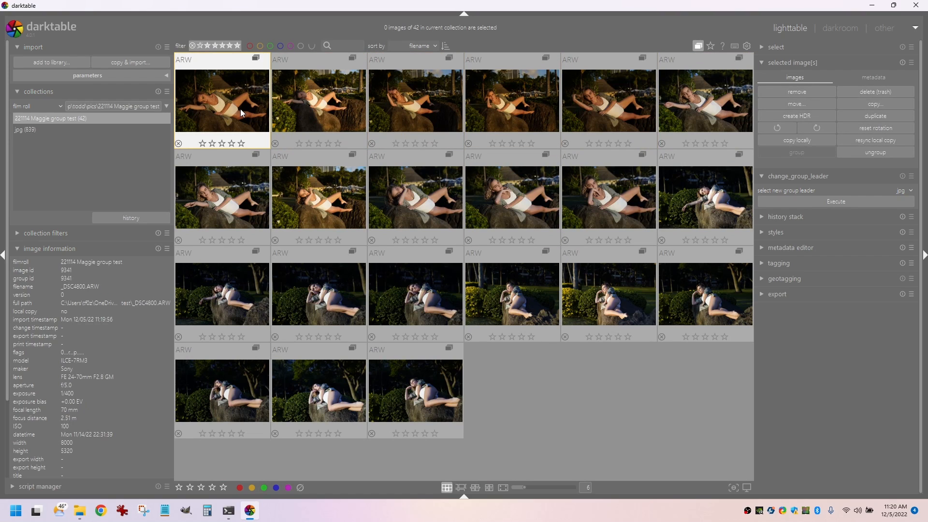
mouse_move(230, 95)
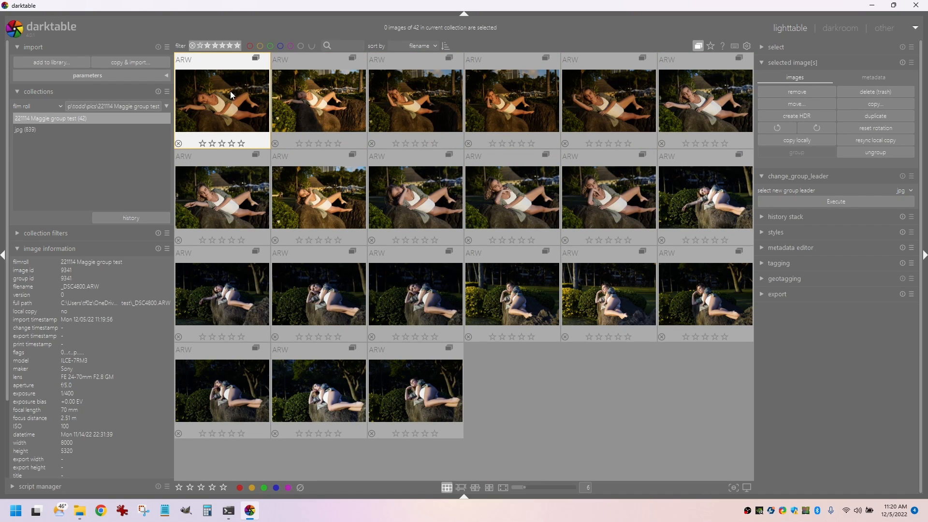
mouse_move(232, 117)
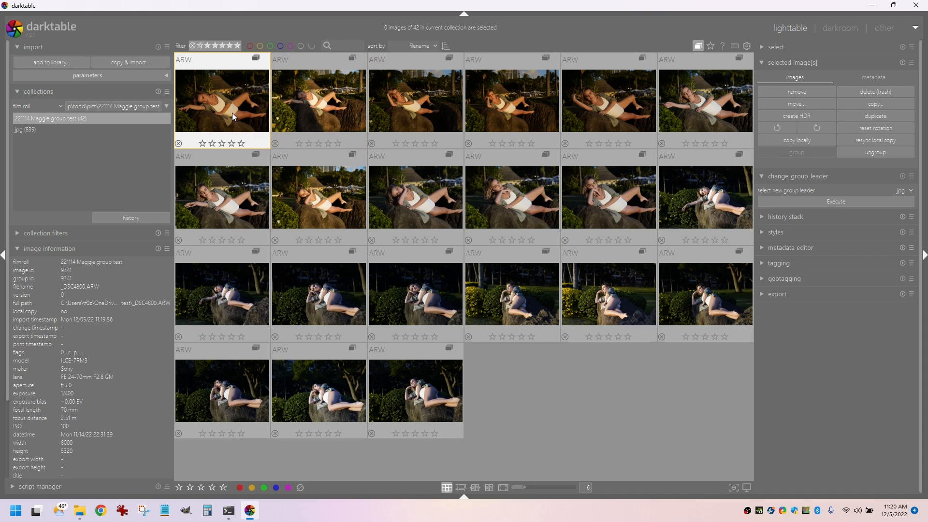
click(414, 197)
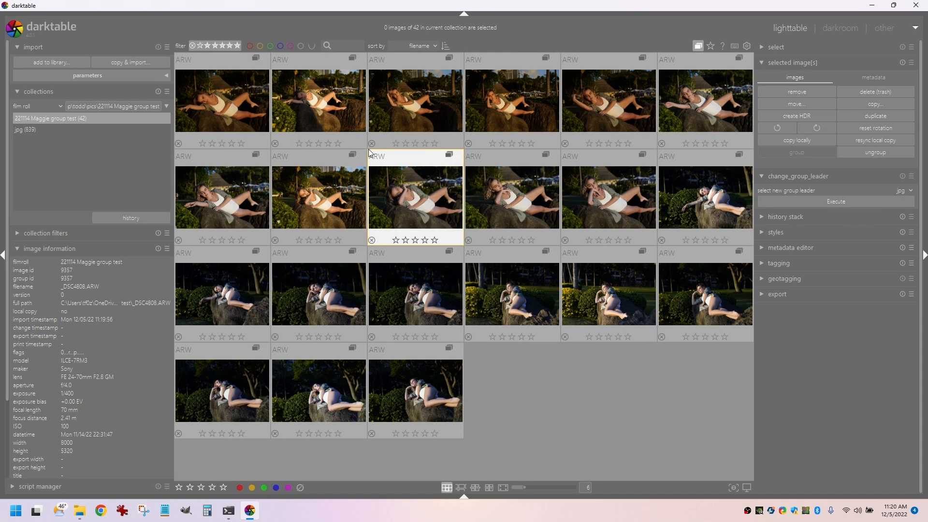
click(521, 502)
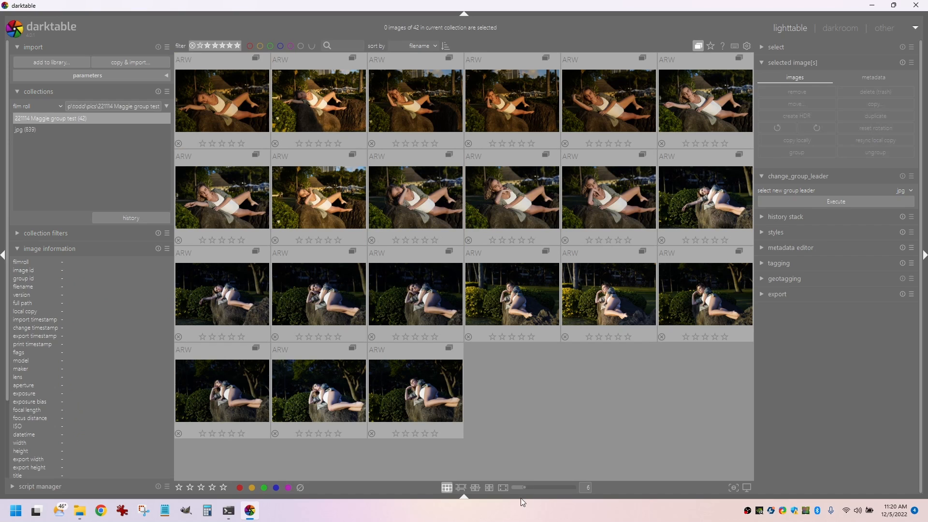
Open the first ARW photo full-screen and step to the next image
double_click(221, 100)
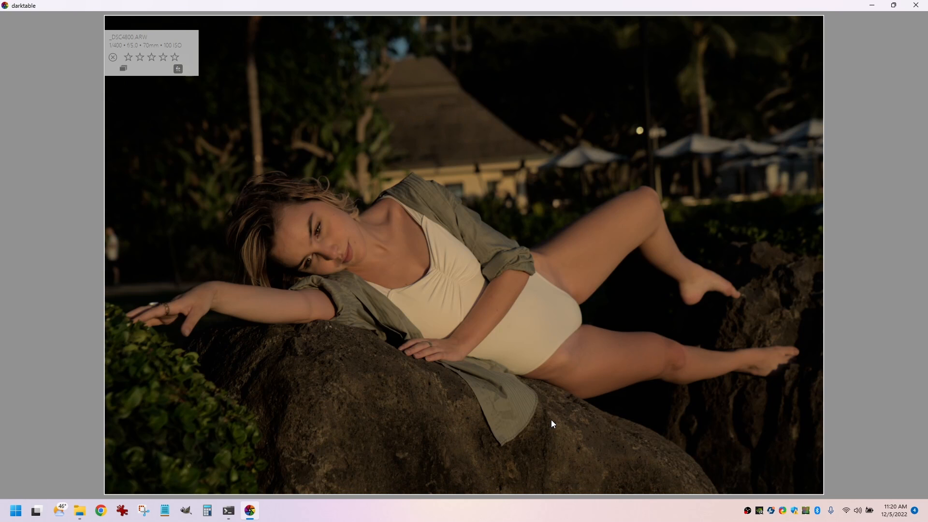
mouse_move(884, 196)
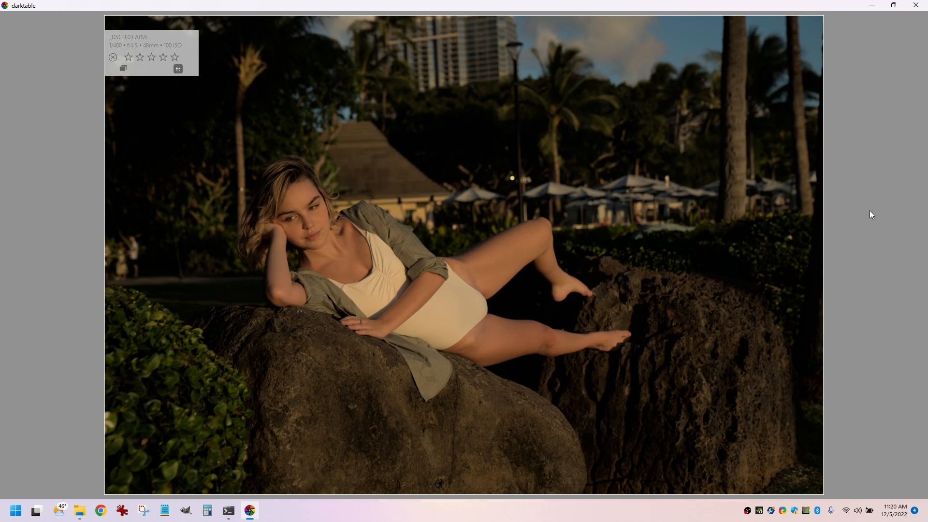
key(right)
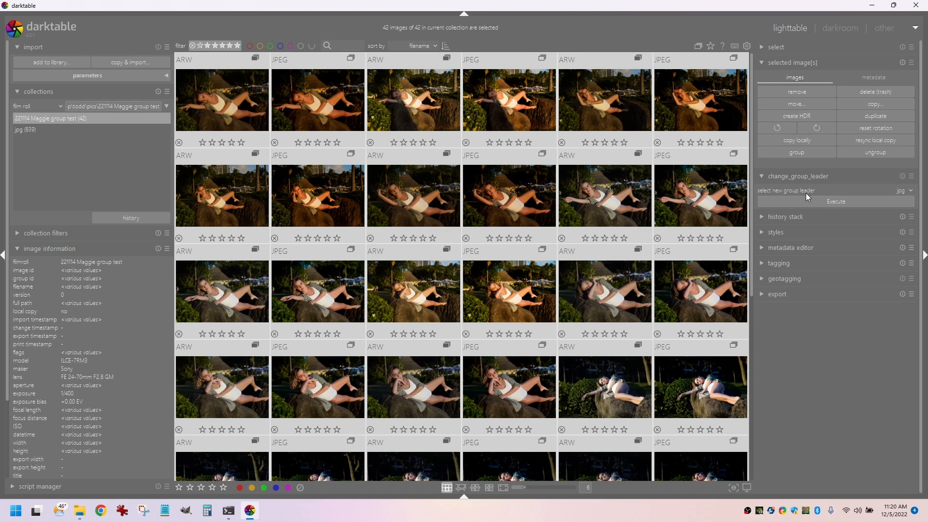
mouse_move(856, 213)
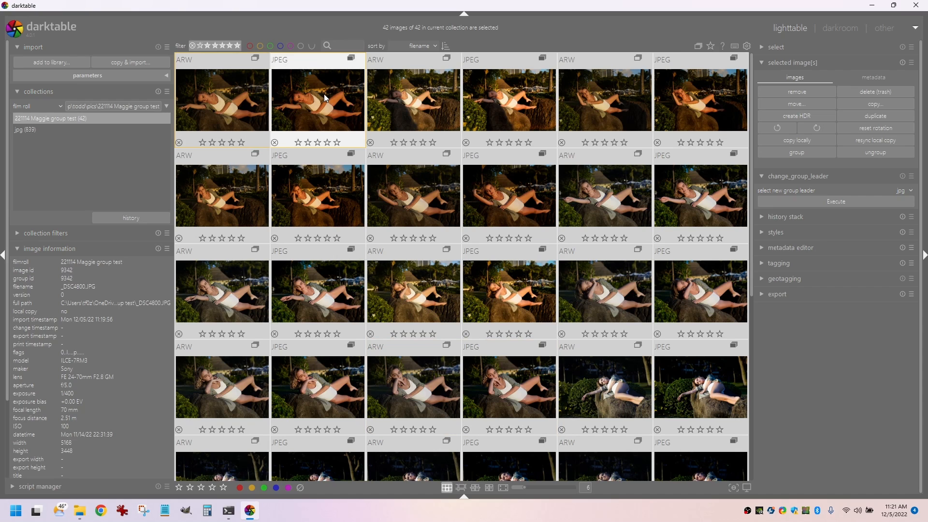
Toggle grouping off and back on so only the 21 JPEG leaders show
click(697, 46)
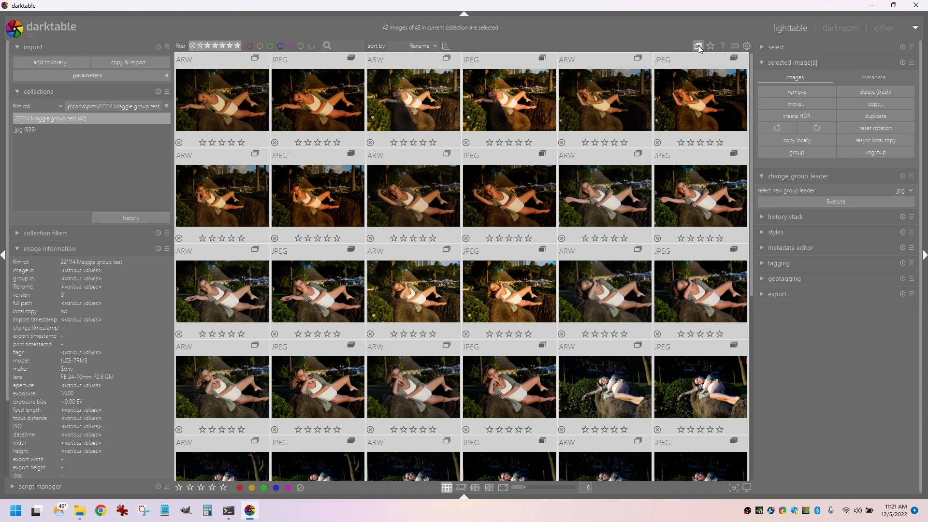
click(696, 45)
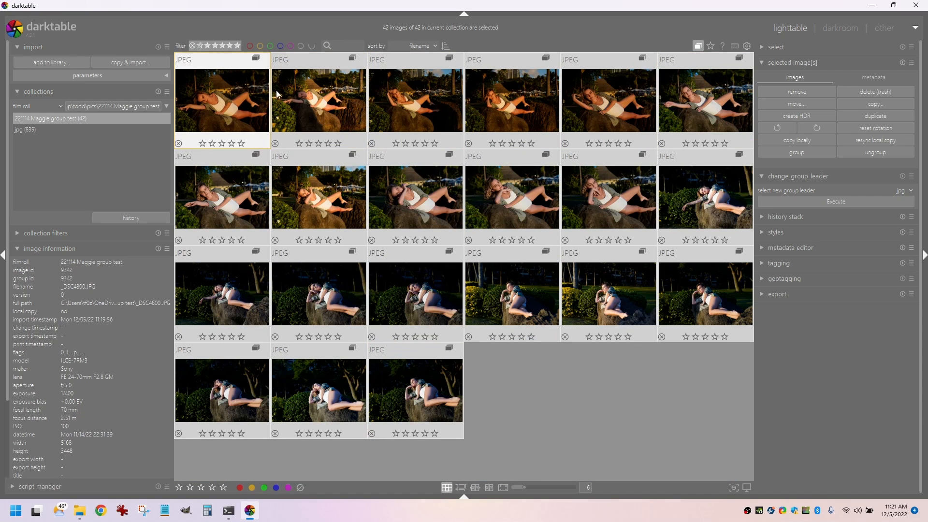
mouse_move(206, 111)
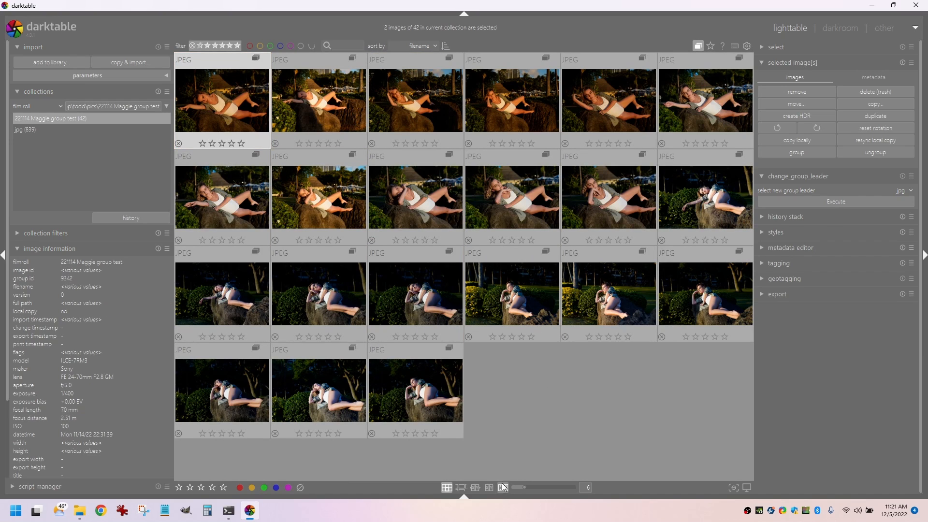
mouse_move(501, 487)
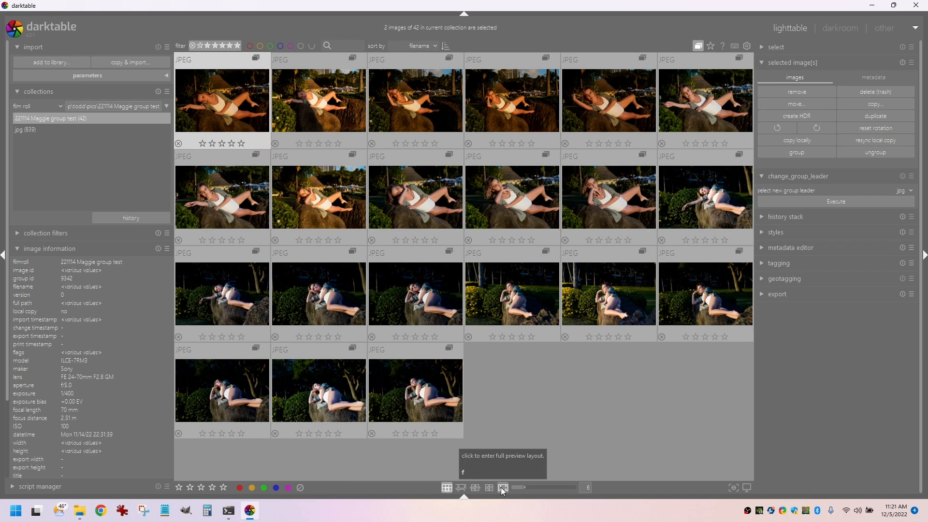
Preview the JPEGs full-screen, stepping between images and giving them three to five stars
click(503, 489)
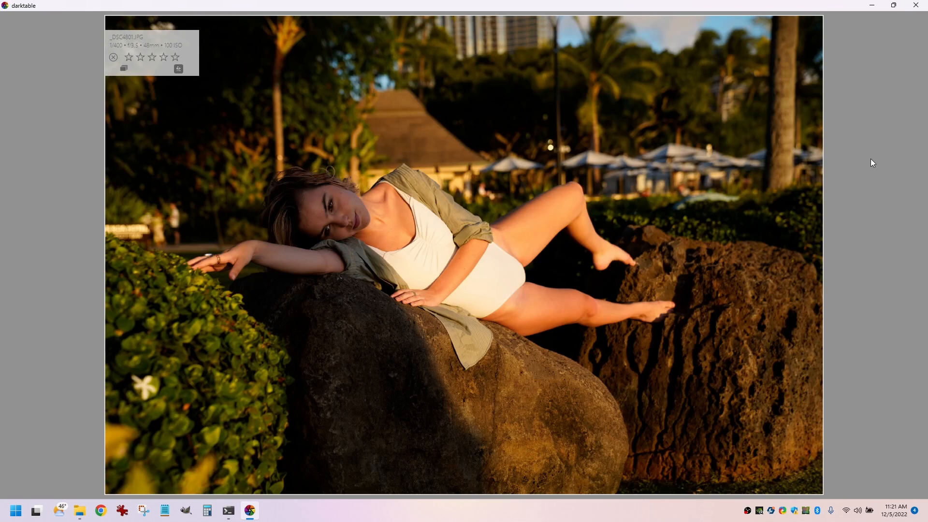
key(Left)
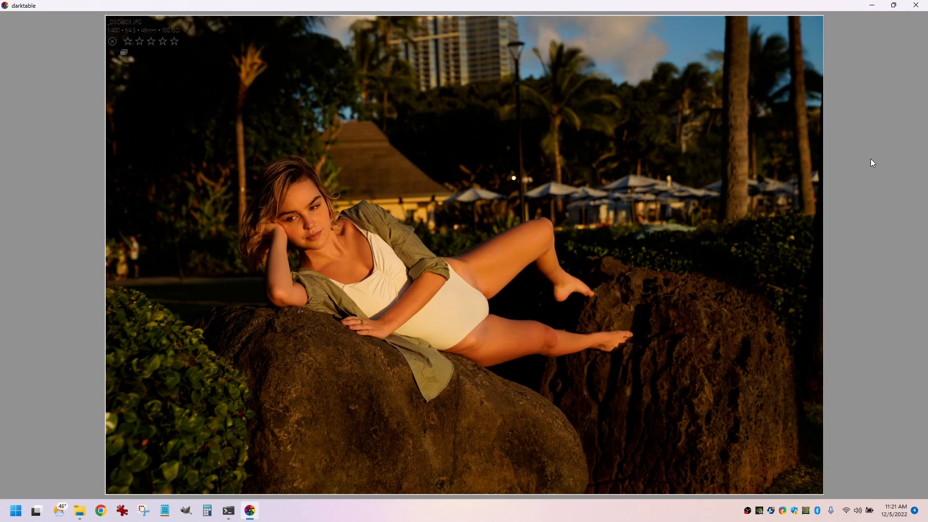
key(right)
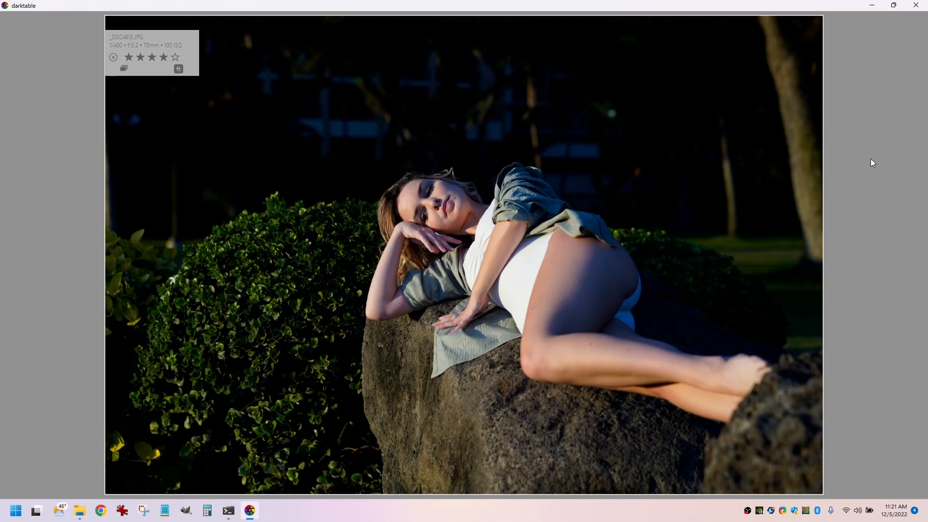
key(Right)
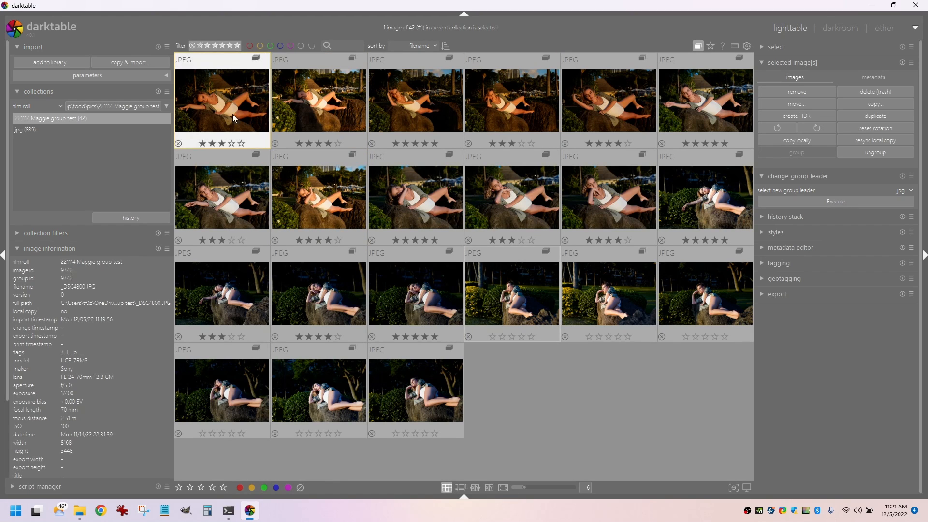
mouse_move(409, 119)
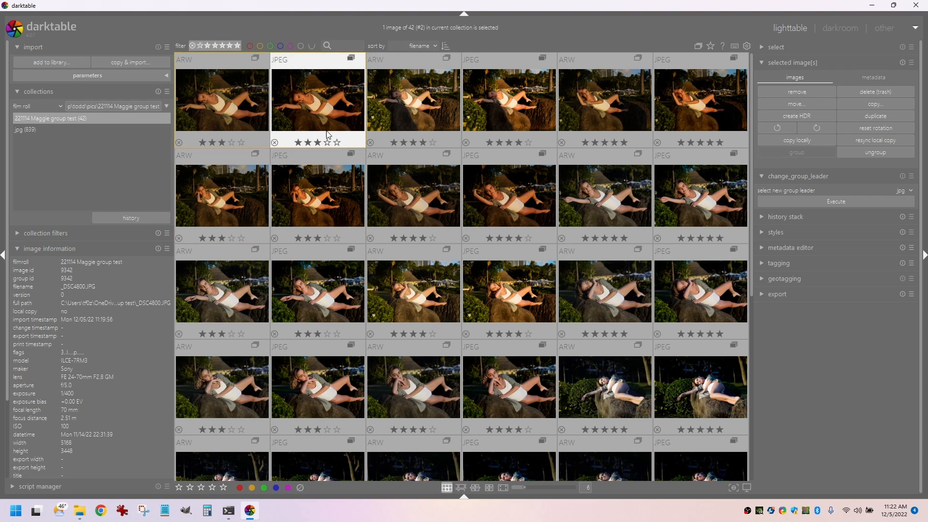
mouse_move(491, 290)
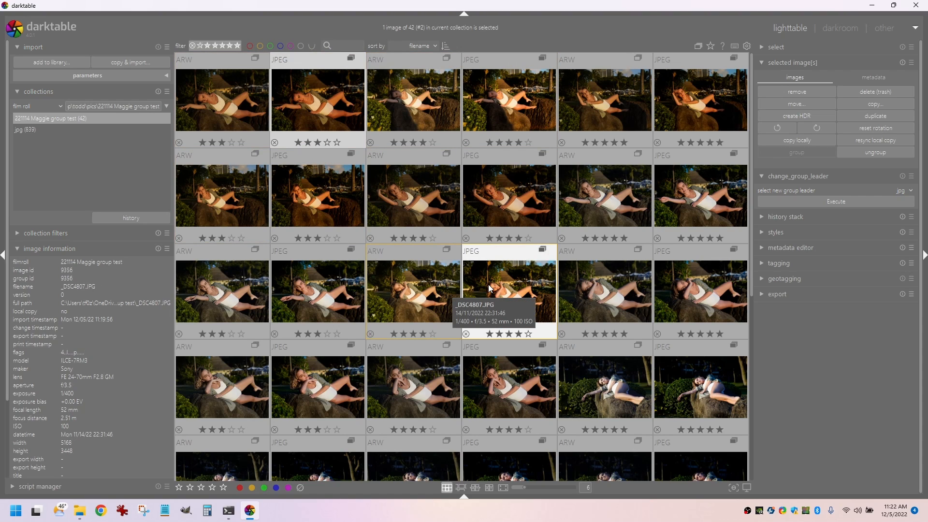
mouse_move(487, 286)
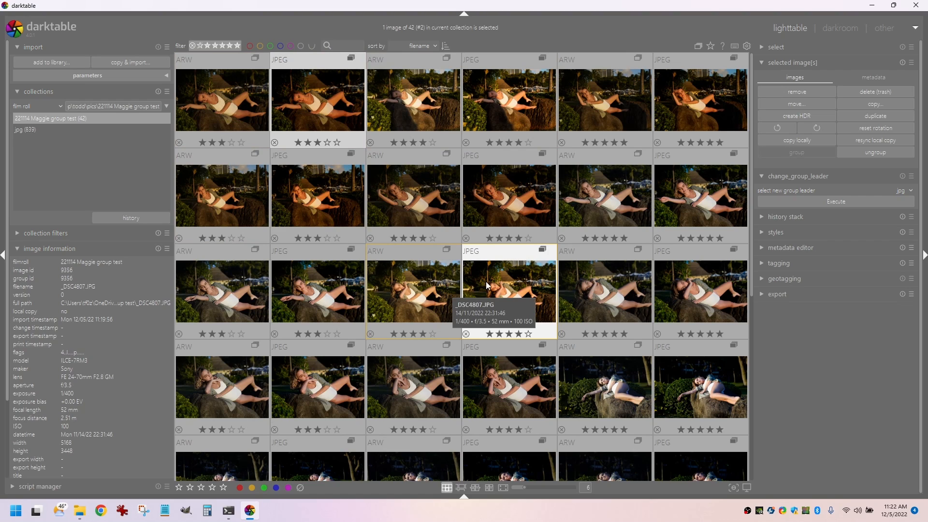
mouse_move(231, 115)
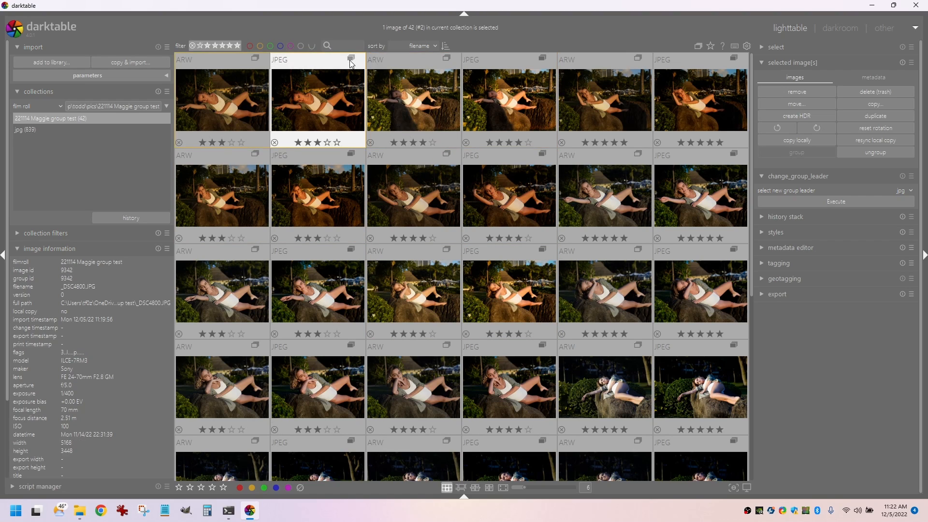
Sort the lighttable by rating in descending order, then start a text search of the collection
click(419, 46)
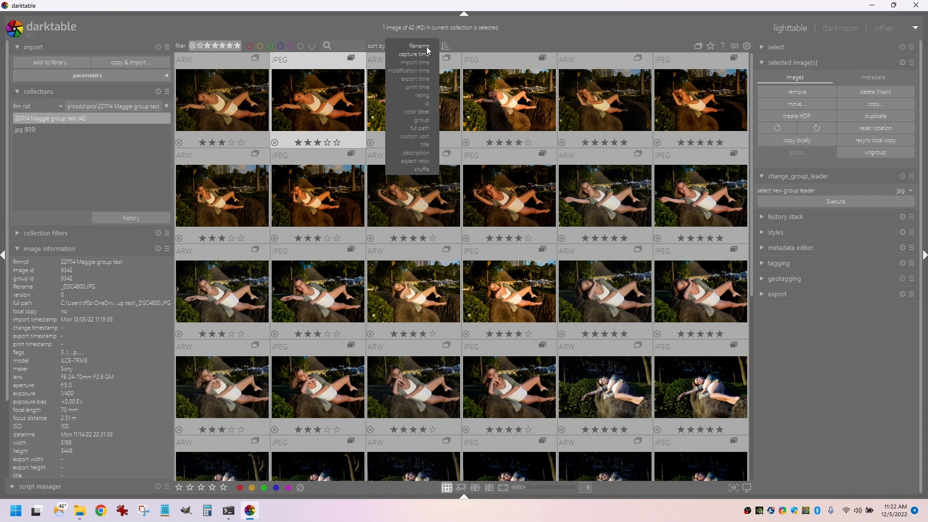
click(411, 95)
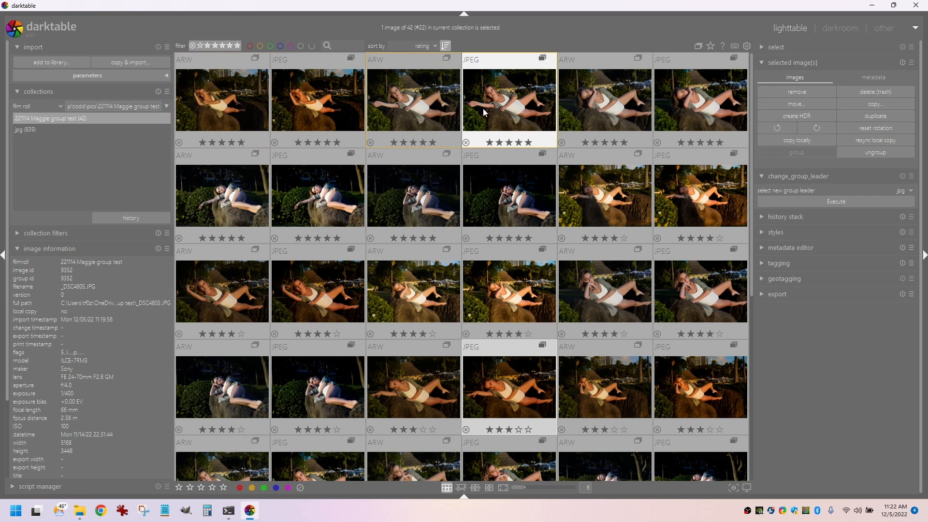
click(221, 99)
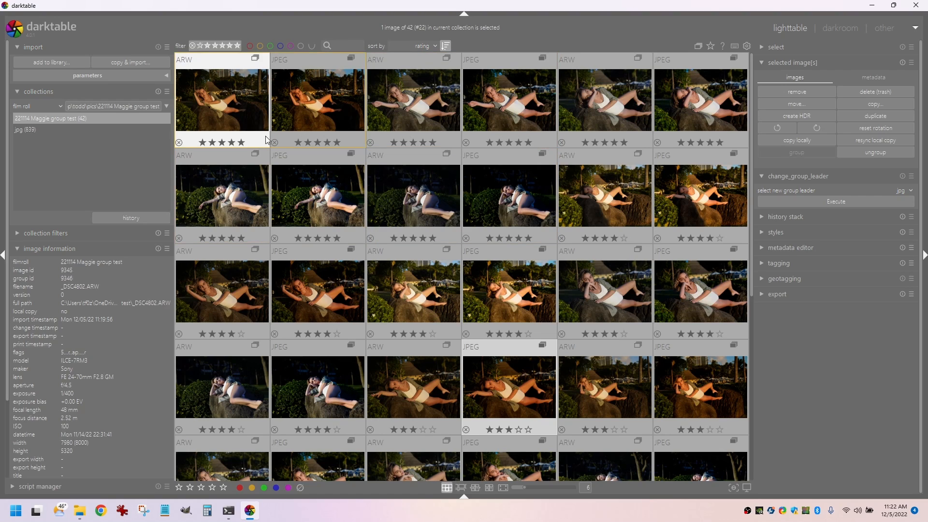
click(316, 98)
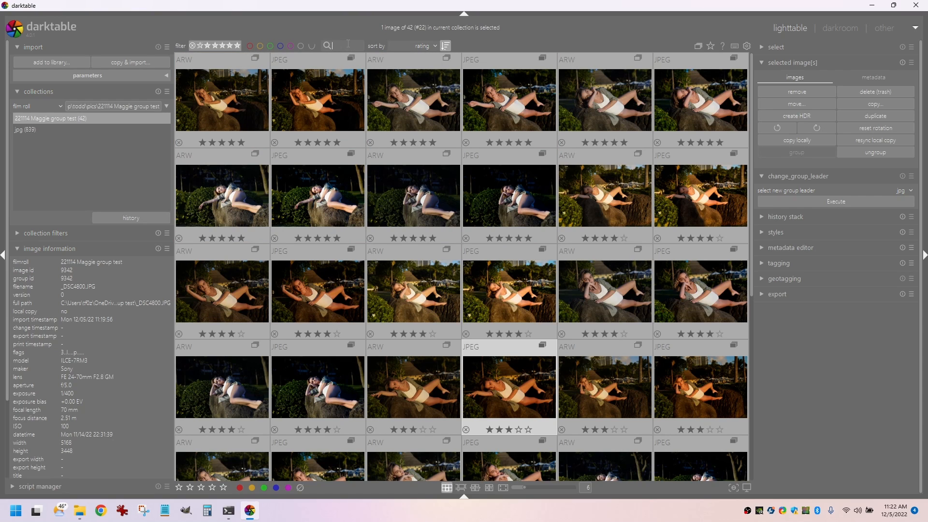
Search the collection for 'arw' to narrow the grid to the 21 ARW files
text(arw)
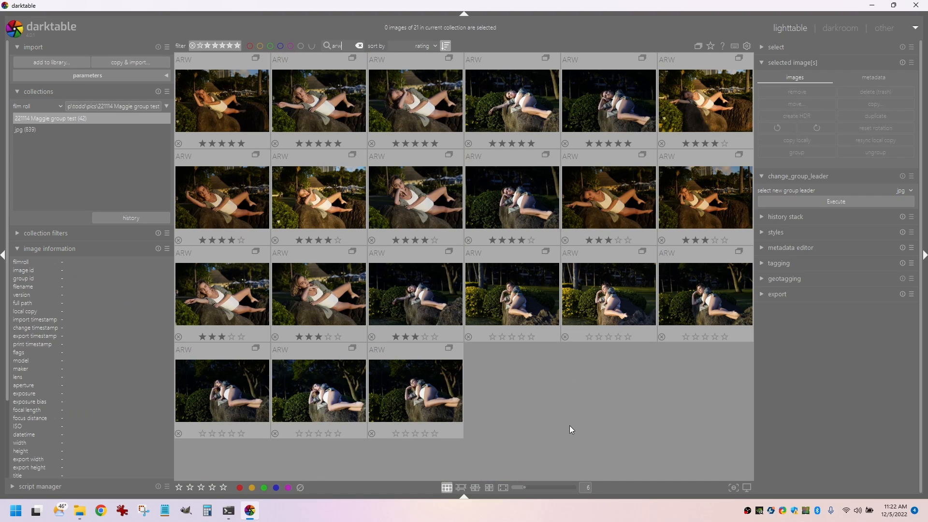
mouse_move(545, 392)
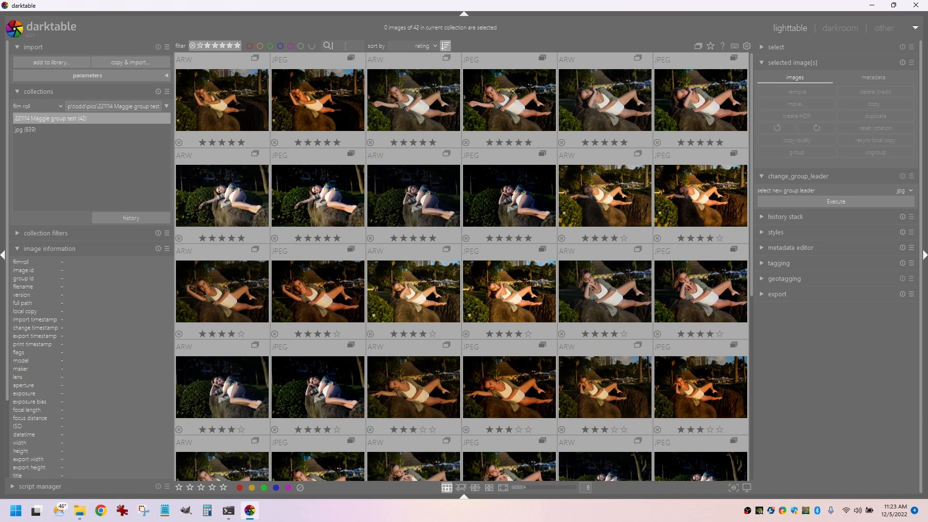
Filter to 'jpg', select all 21 JPEGs, remove them from the library, then clear the filter
text(jpg)
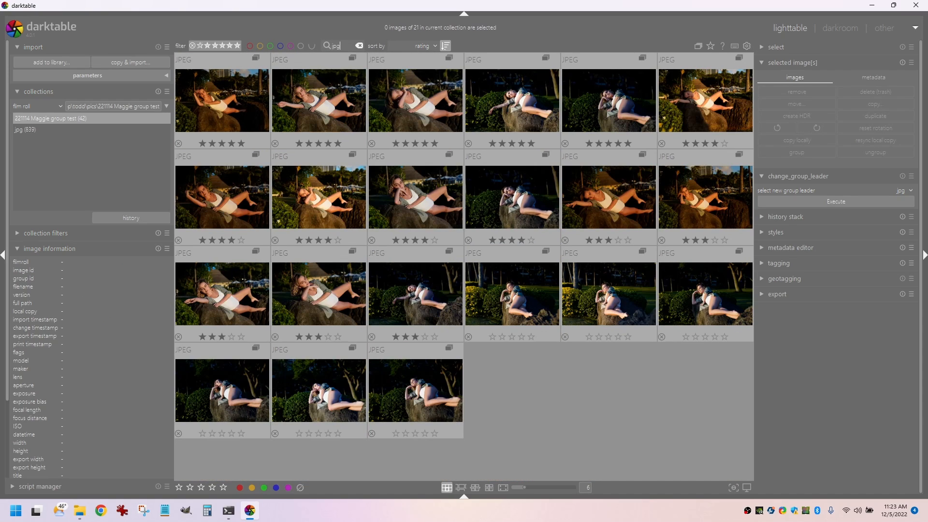
key(ctrl+a)
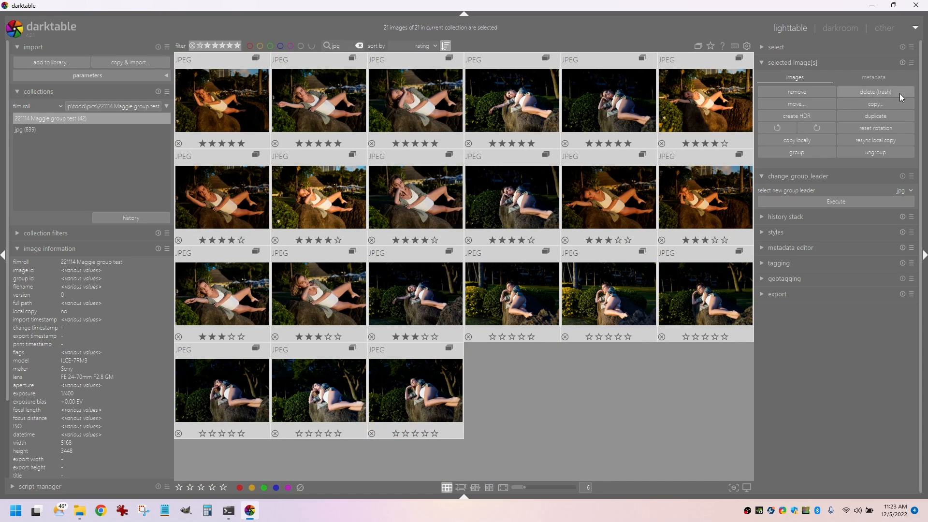
click(414, 197)
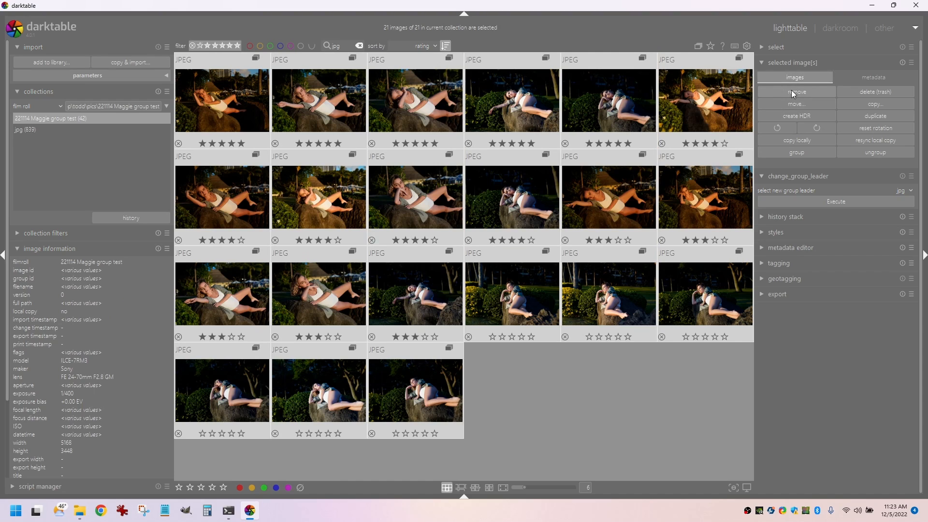
click(796, 92)
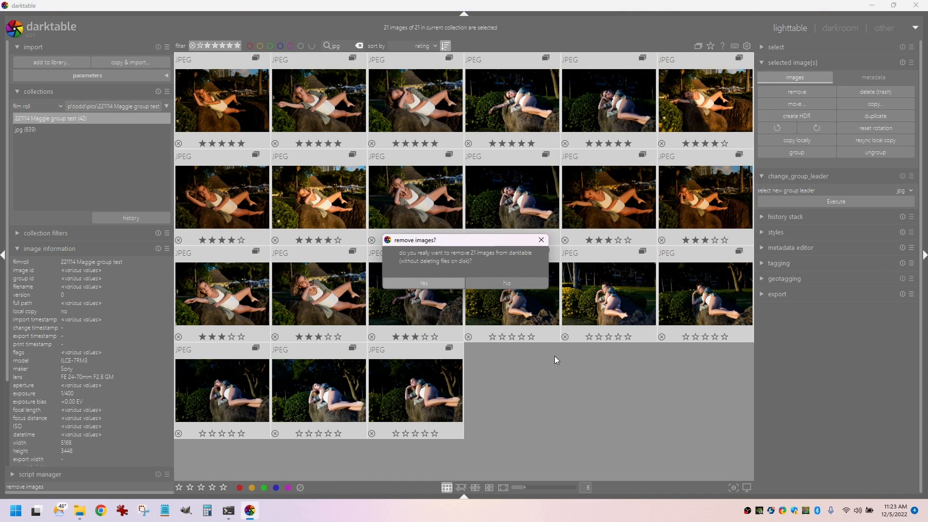
click(422, 283)
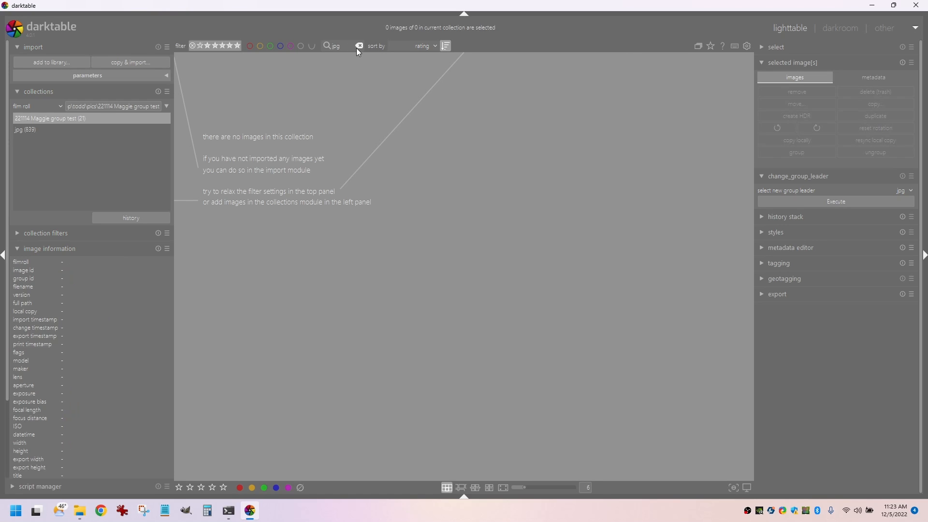
click(359, 45)
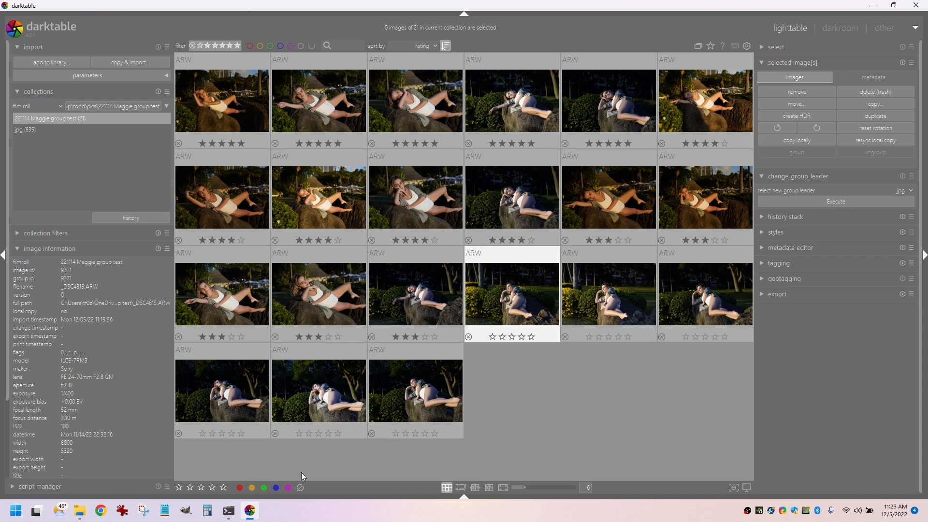
click(78, 509)
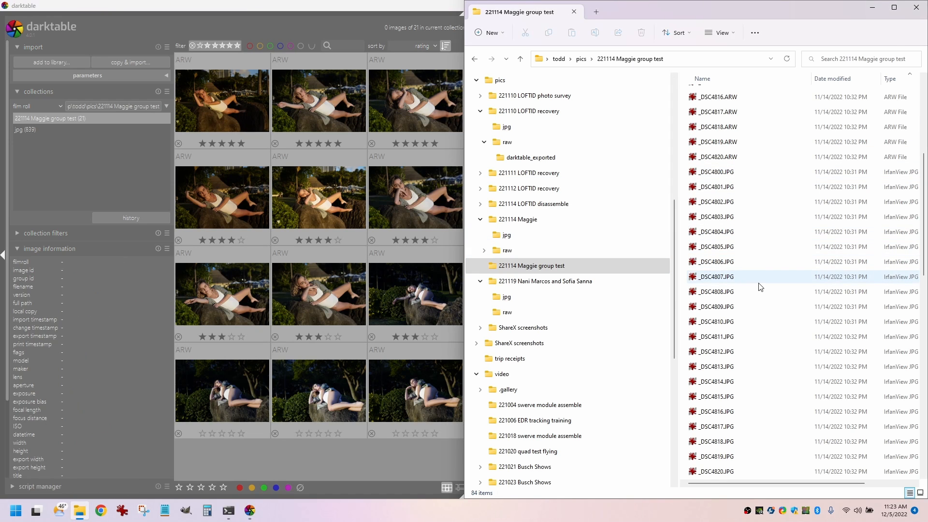
scroll(down, 3)
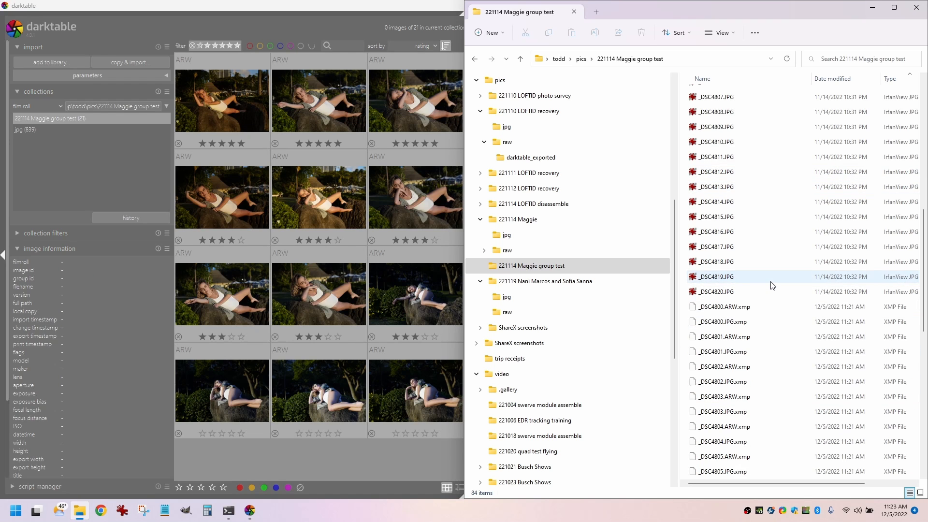
mouse_move(771, 284)
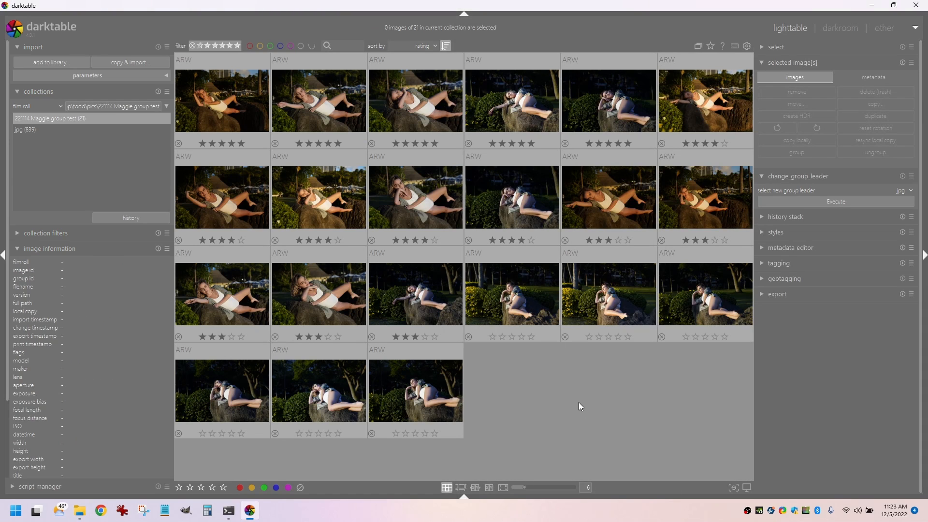
mouse_move(547, 383)
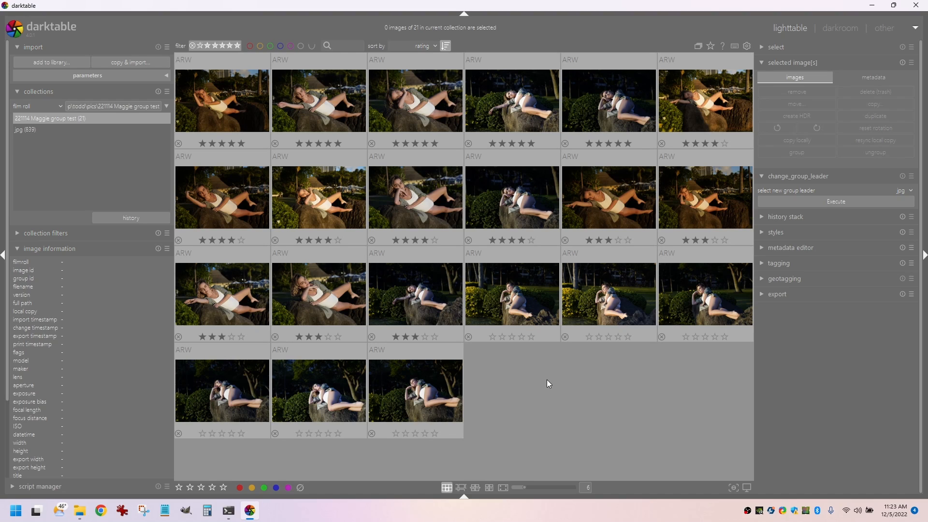
mouse_move(556, 420)
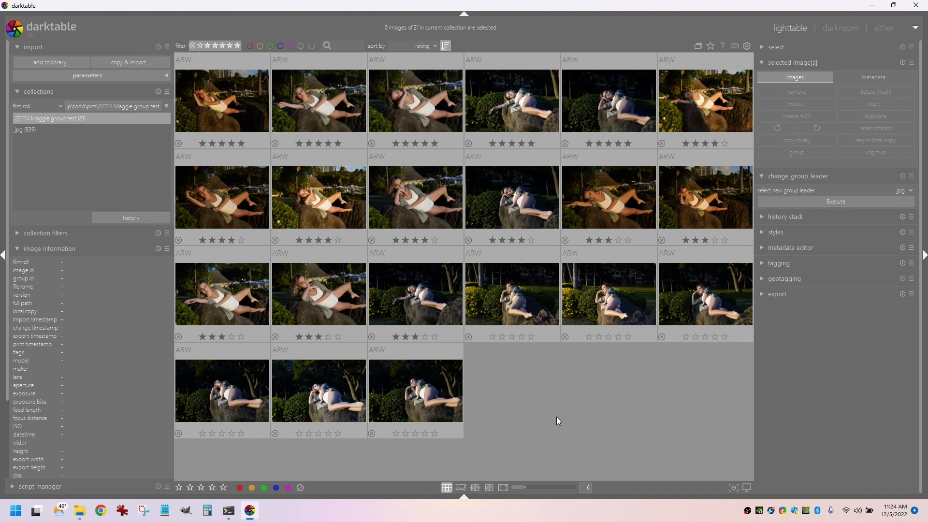
mouse_move(545, 379)
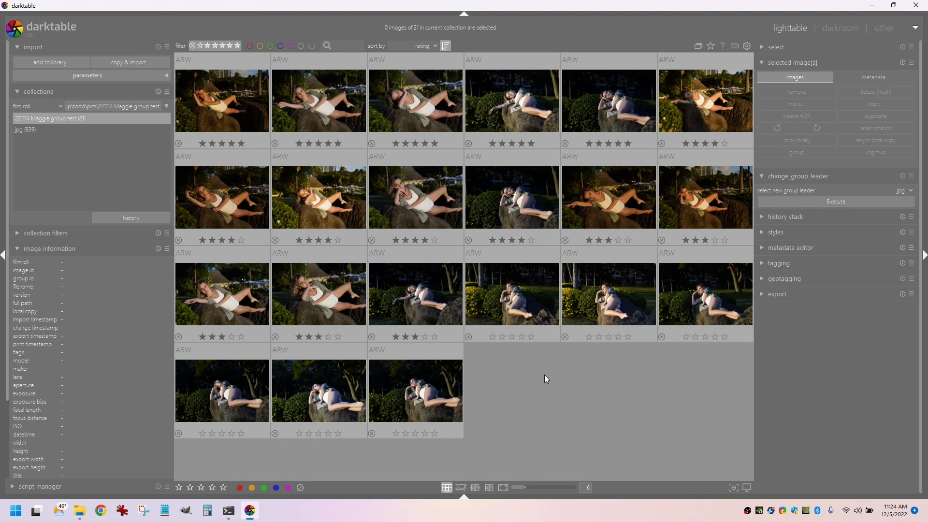
mouse_move(547, 390)
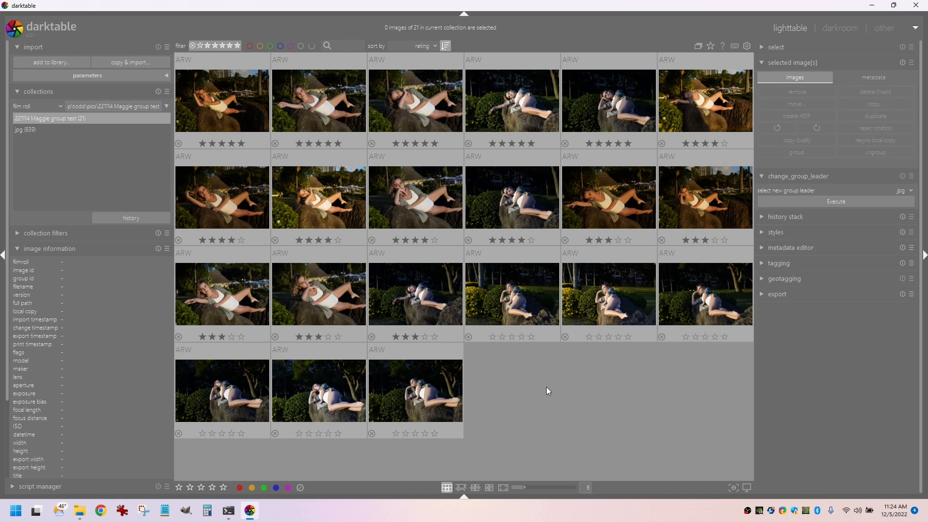
mouse_move(80, 511)
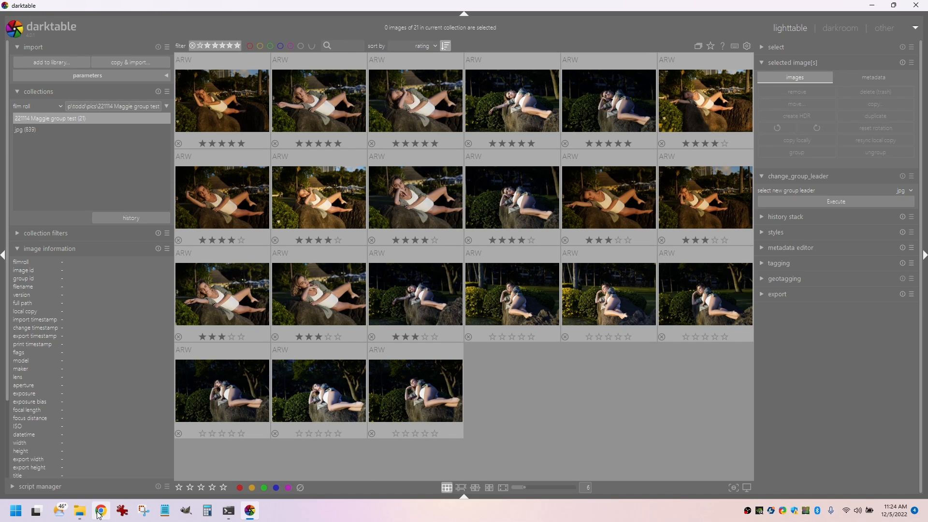
click(79, 510)
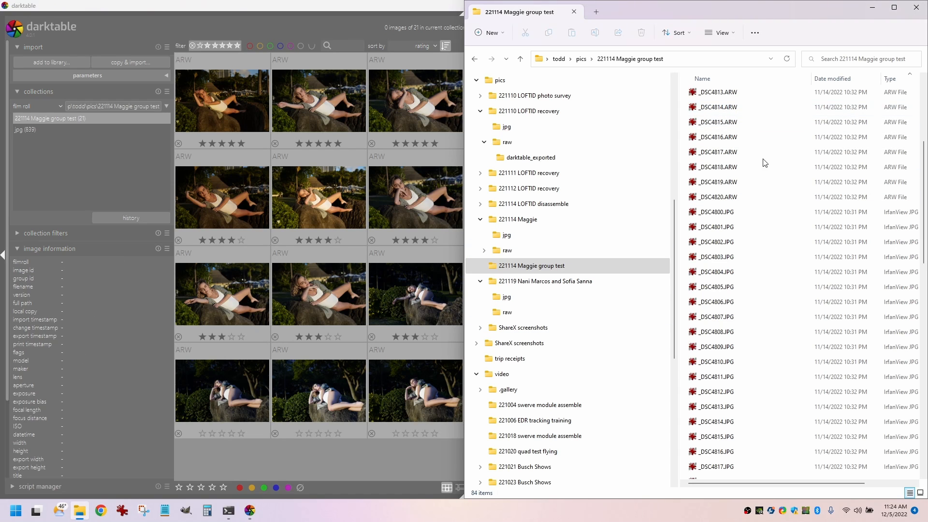
scroll(down, 3)
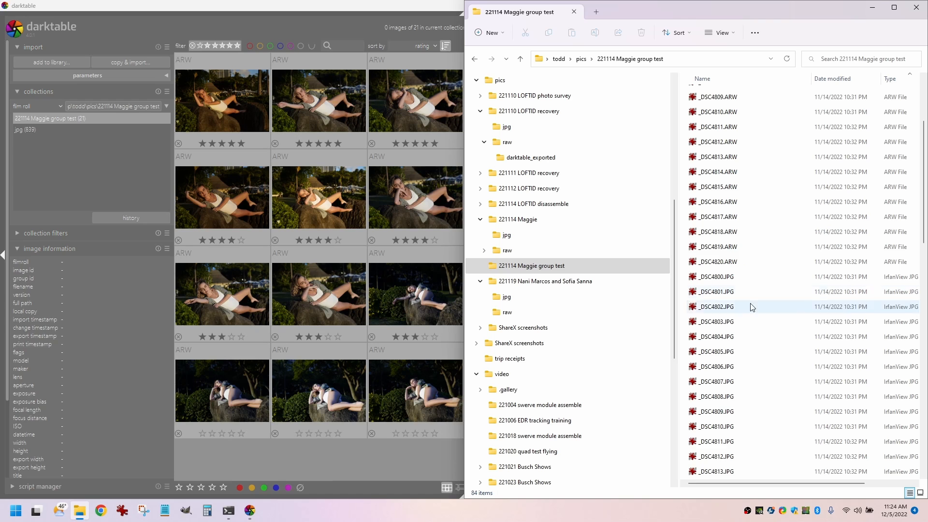
scroll(down, 3)
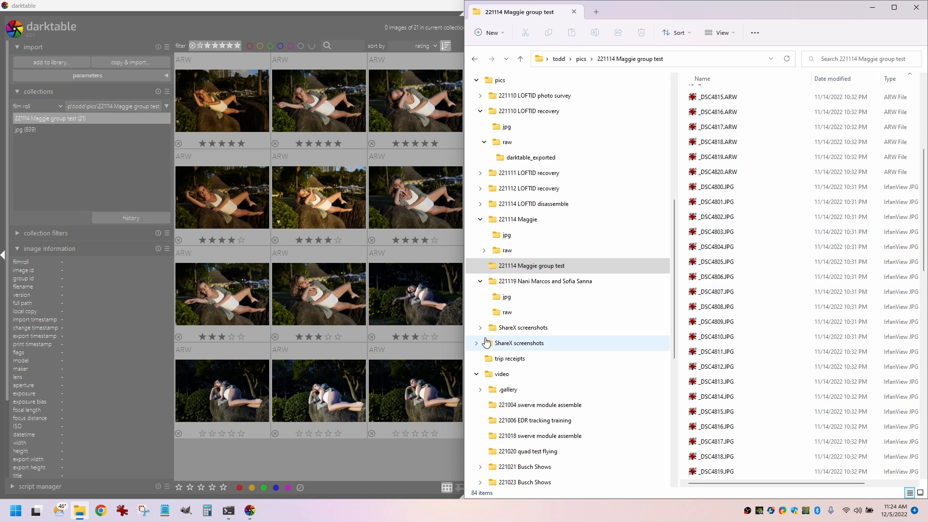
click(545, 282)
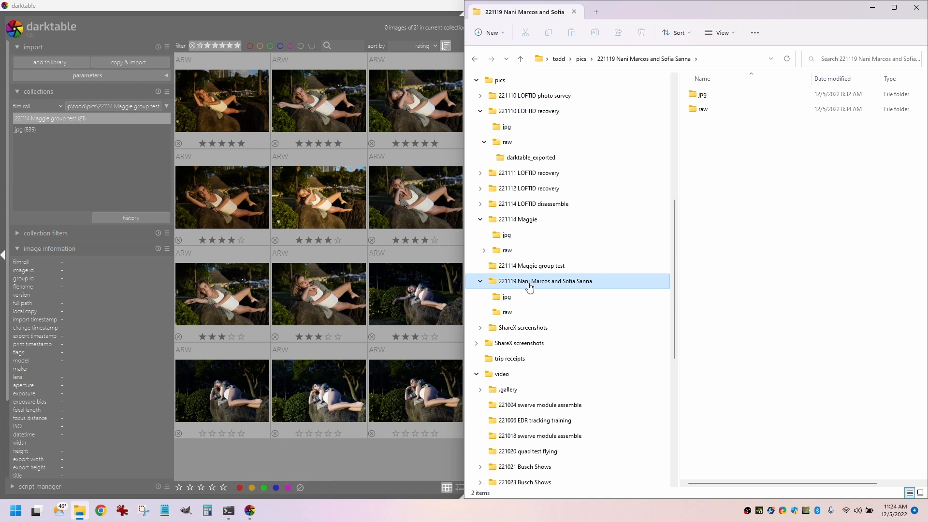
mouse_move(506, 303)
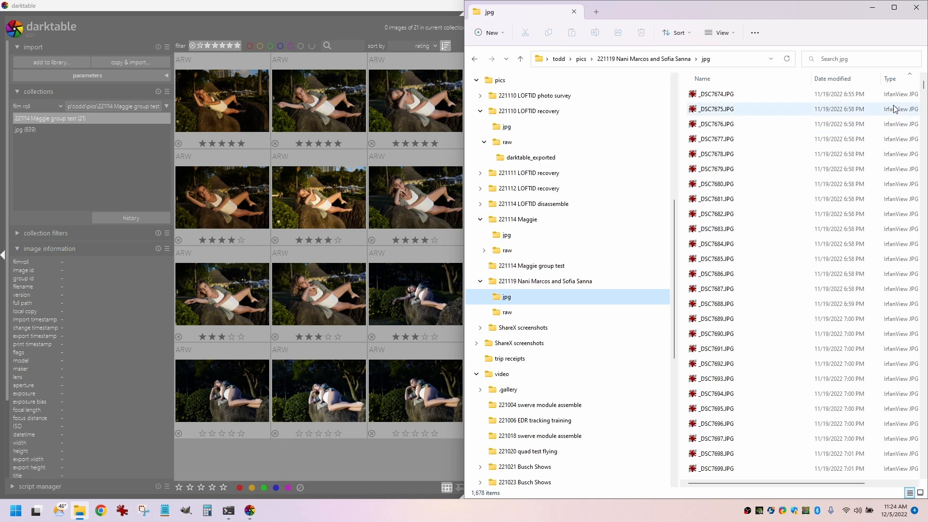
mouse_move(765, 213)
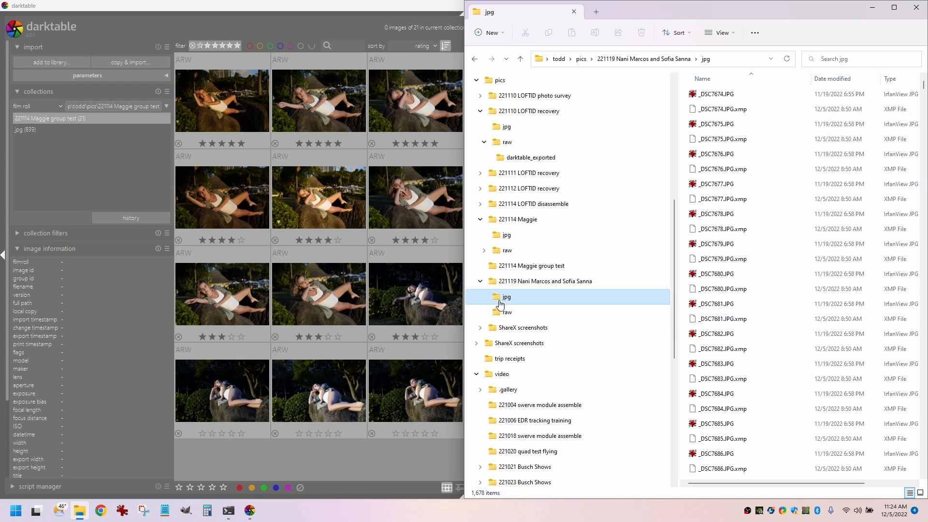
click(506, 311)
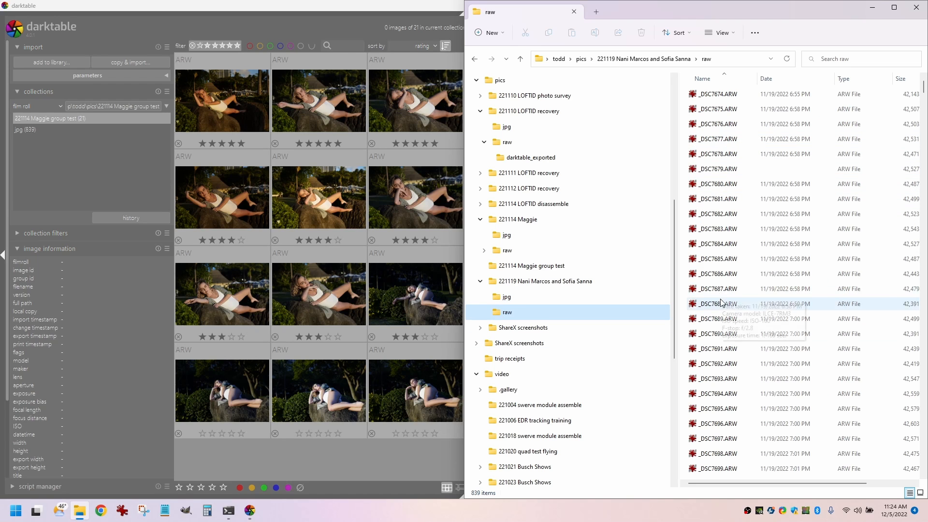
mouse_move(556, 331)
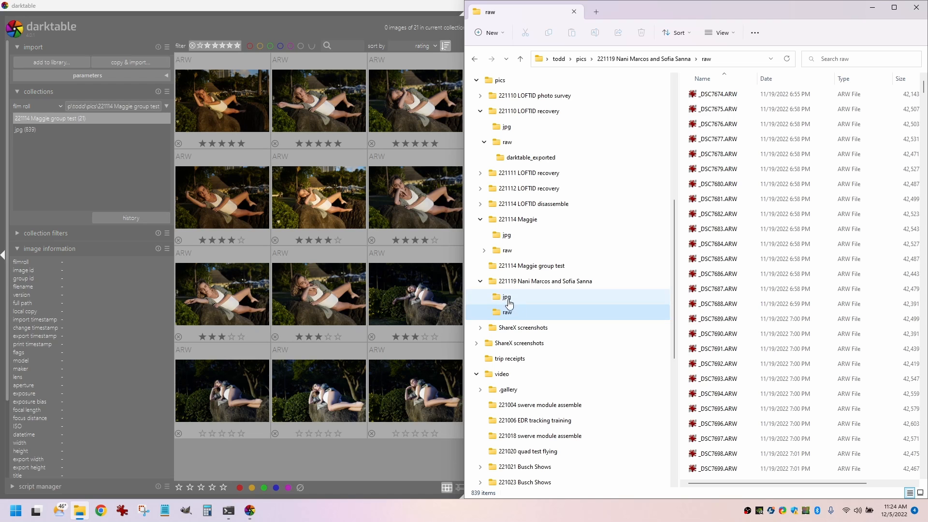
click(506, 296)
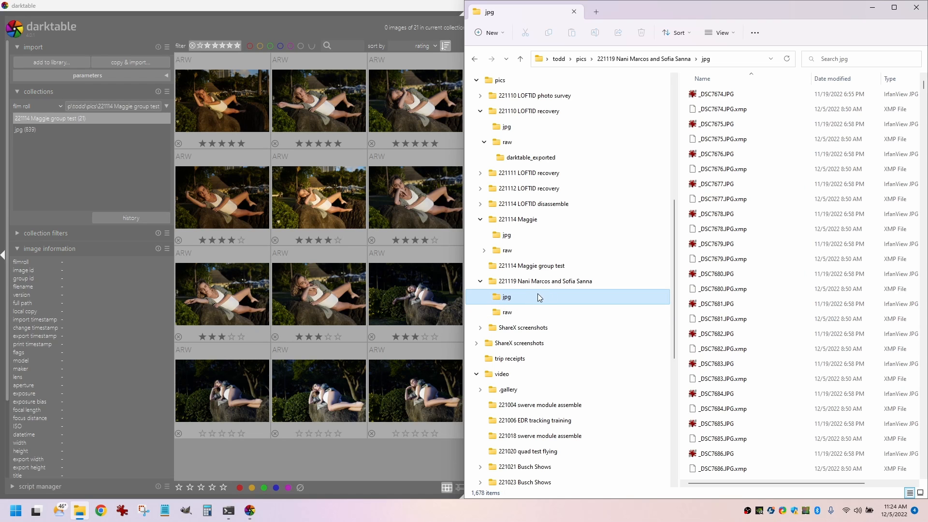